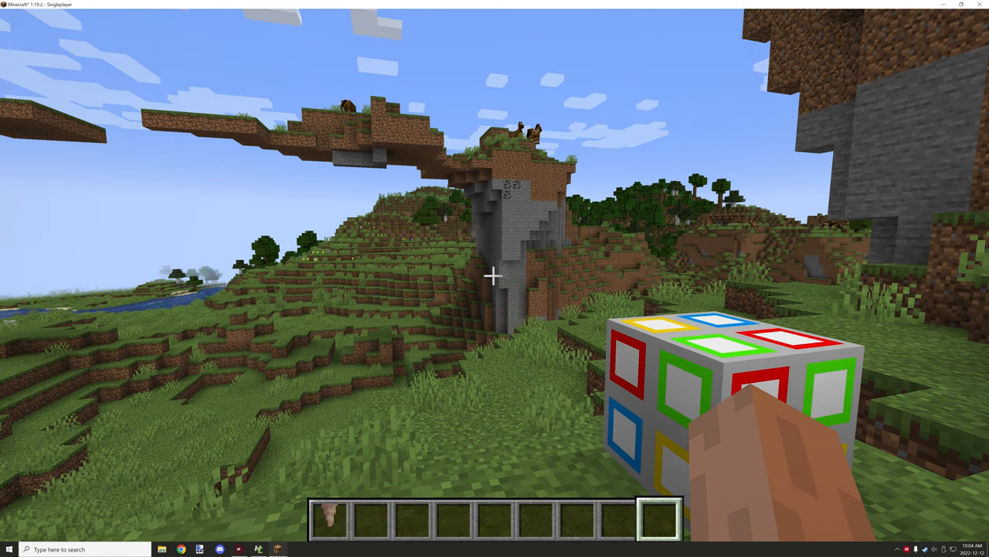
mouse_move(495, 278)
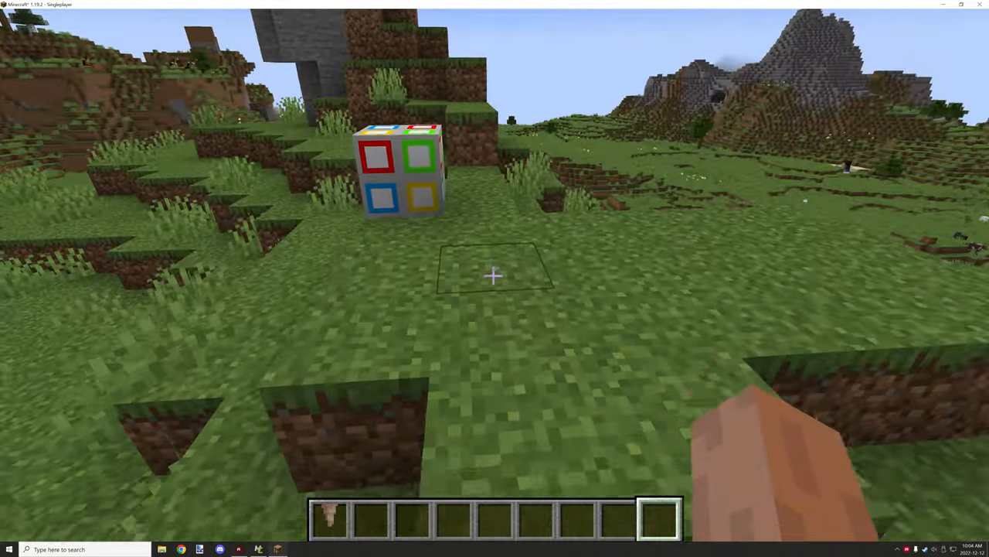
mouse_move(495, 278)
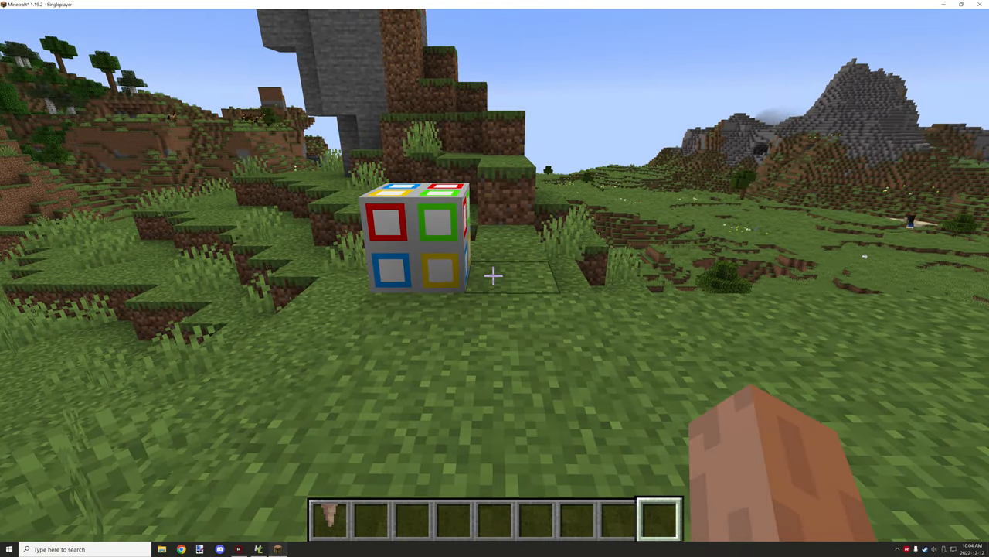
mouse_move(494, 278)
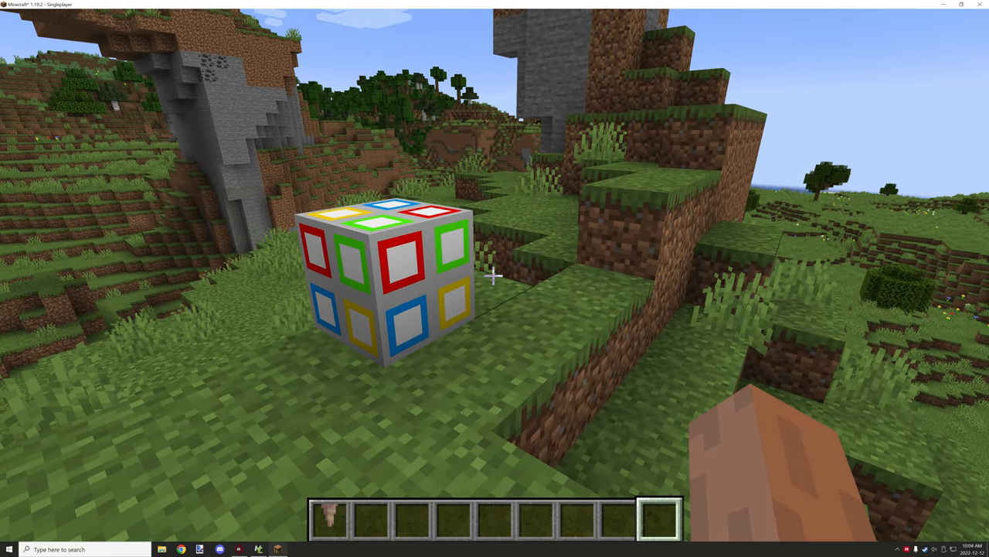
mouse_move(494, 275)
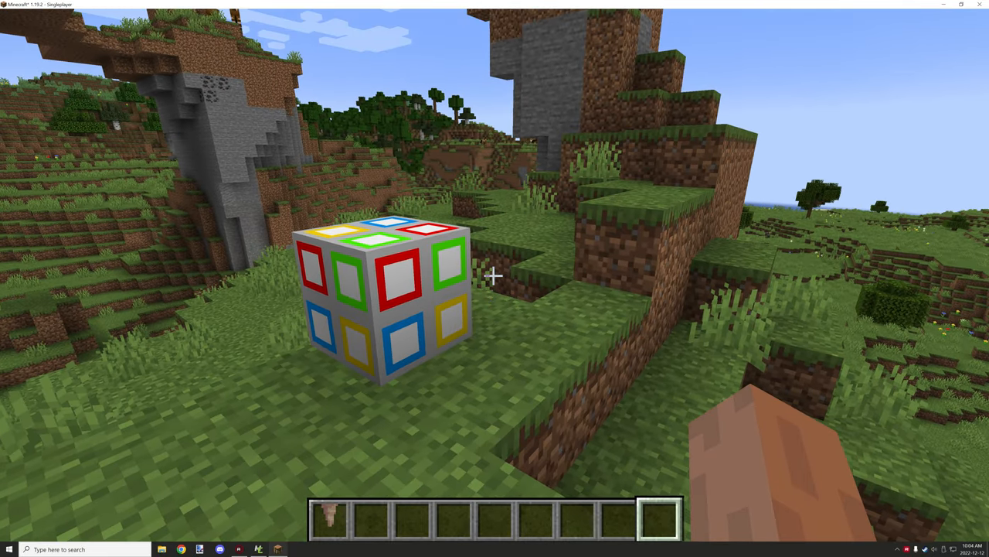
mouse_move(494, 278)
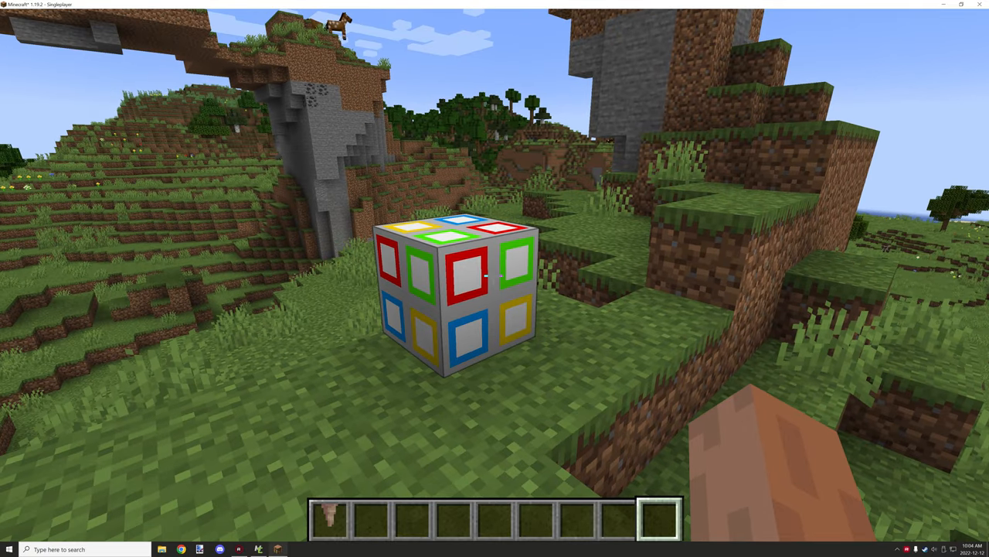
mouse_move(495, 278)
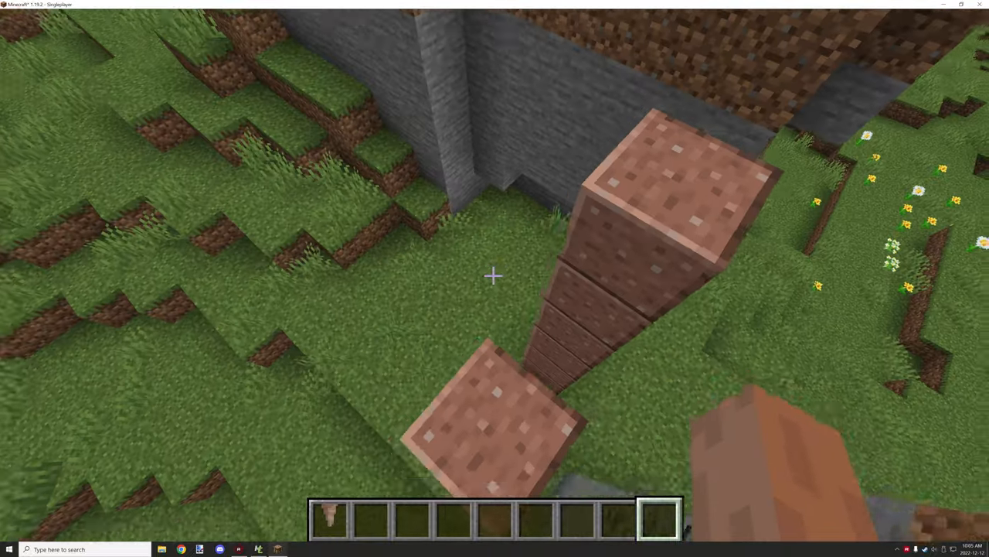
mouse_move(495, 279)
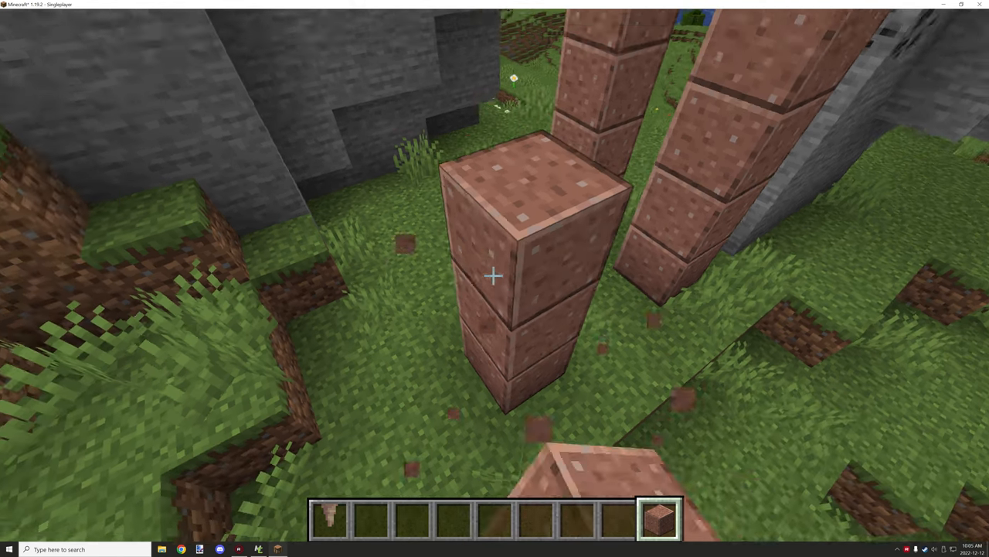
mouse_move(494, 278)
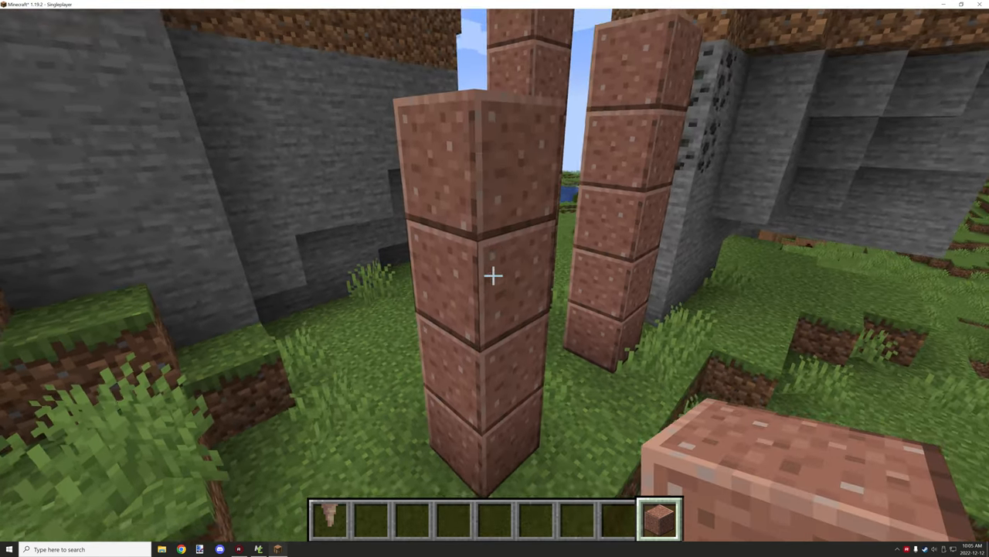
mouse_move(495, 279)
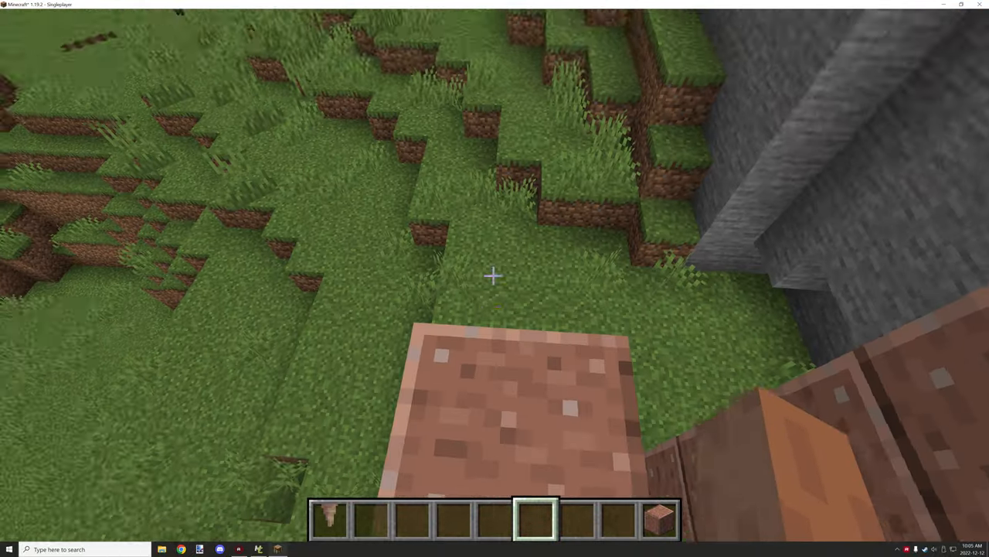
mouse_move(495, 278)
text(/)
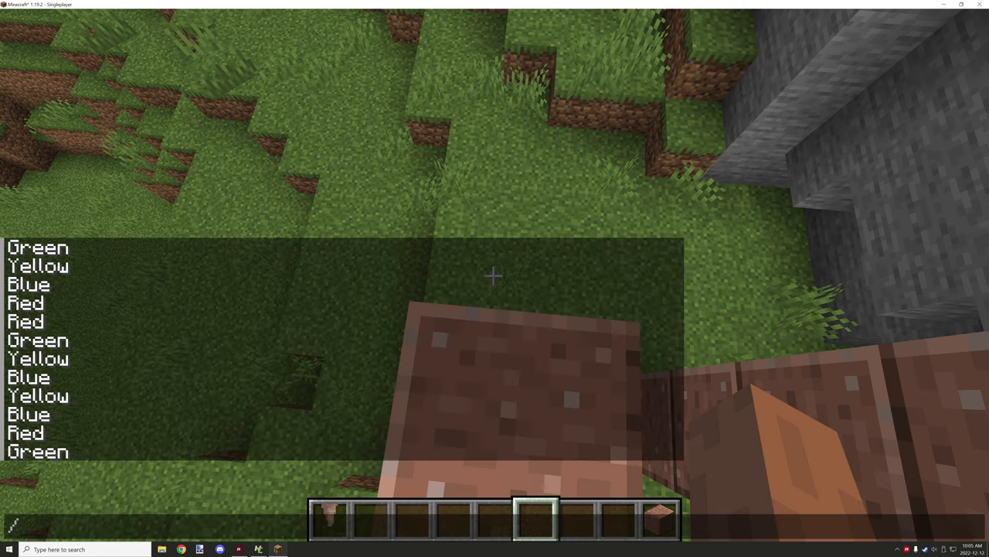
Switch game modes via /gamemode commands and take a stack of blocks from the inventory.
text(gamemode)
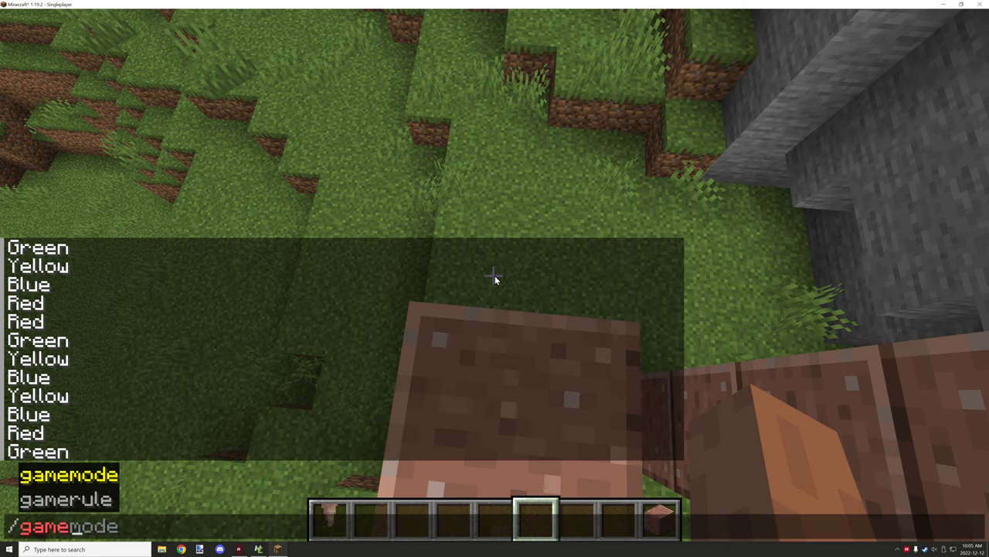
text(spectator)
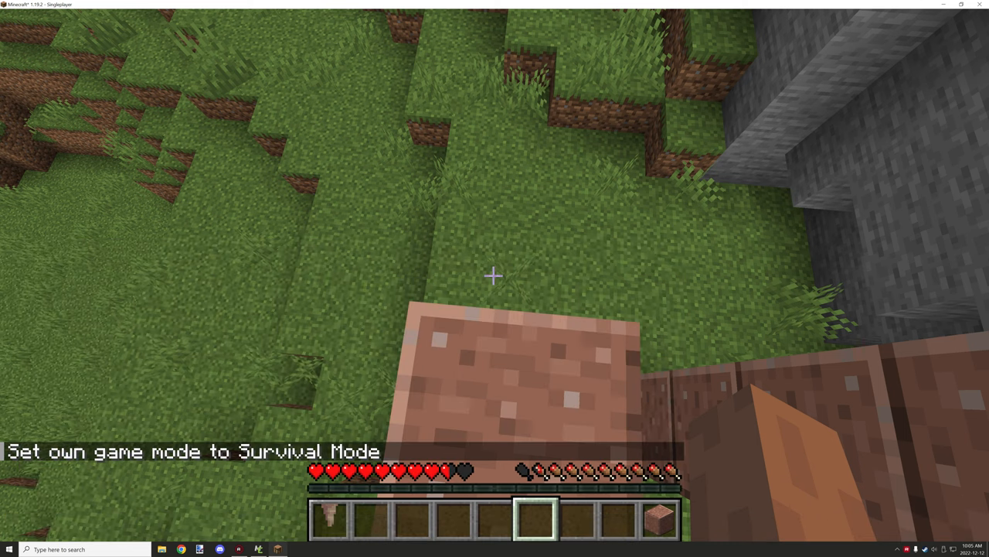
mouse_move(494, 276)
text(/gamemode g)
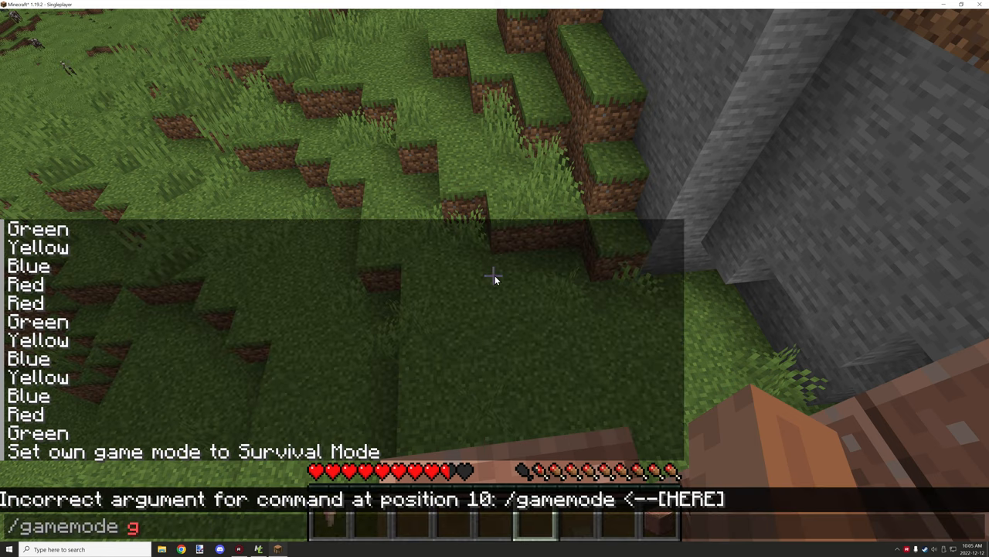
text(spectator)
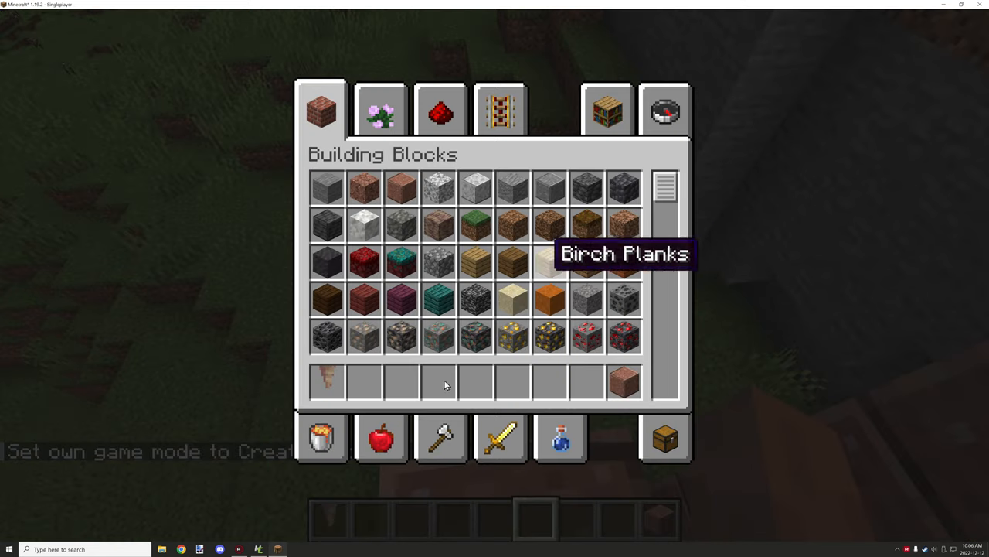
click(380, 439)
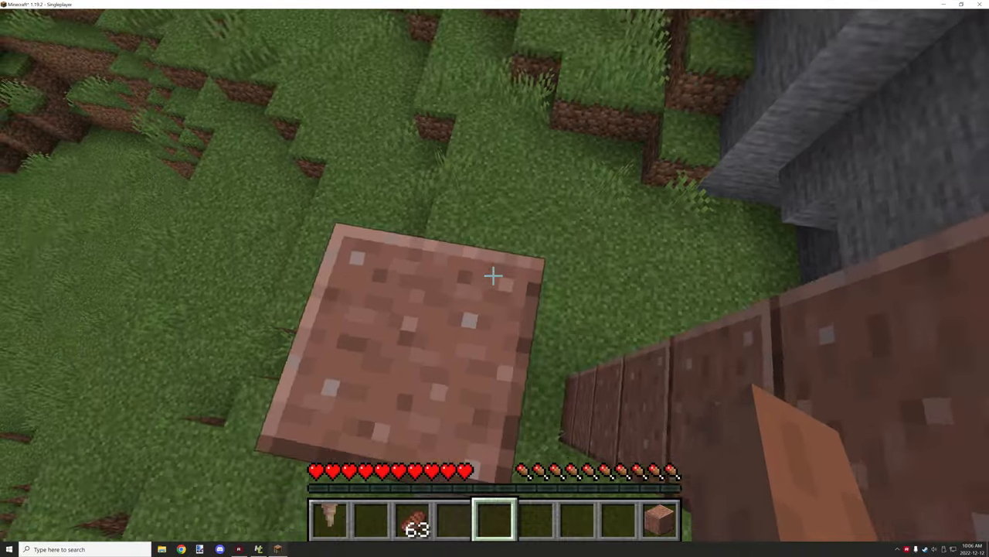
Break the granite block and enter /gamemode survival in chat.
click(493, 276)
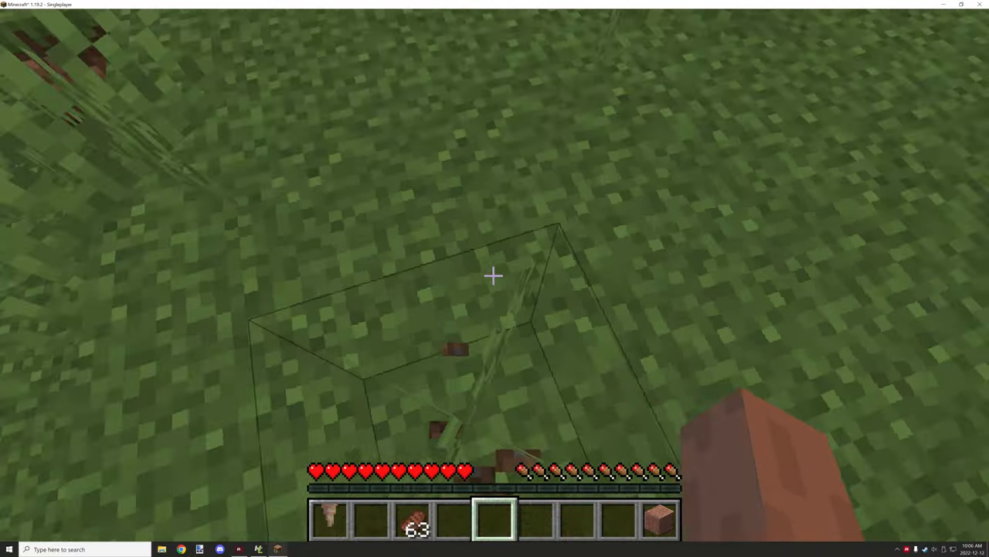
mouse_move(495, 278)
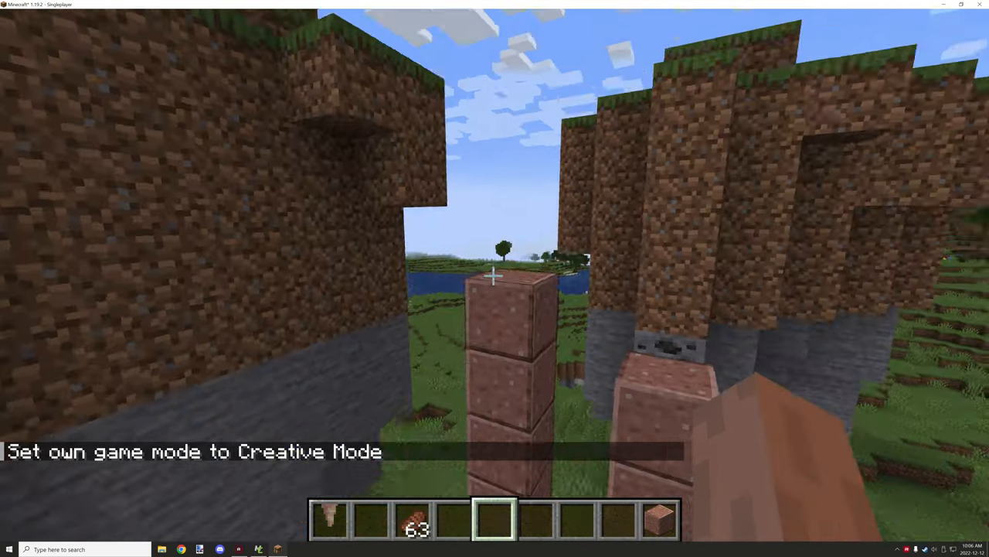
mouse_move(494, 278)
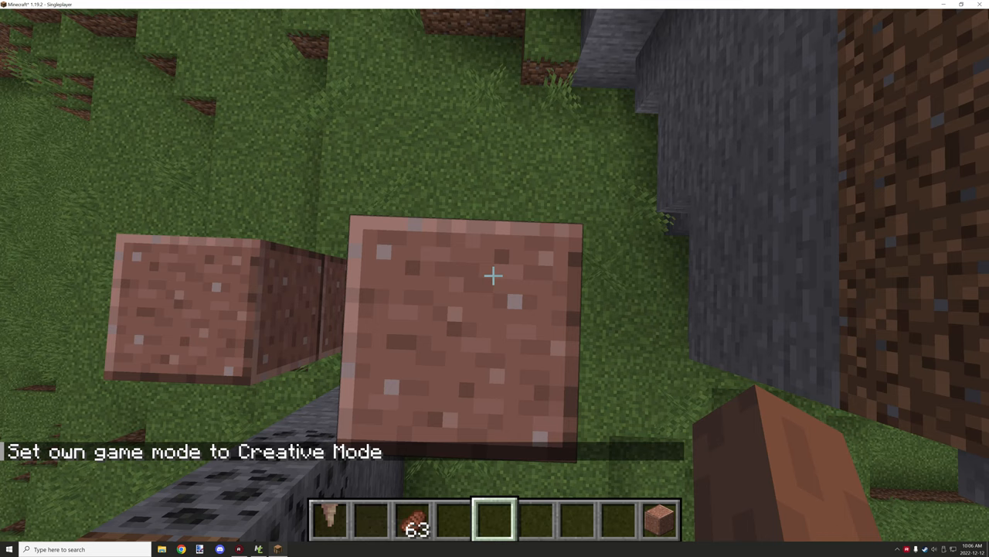
text(/gamemode survival)
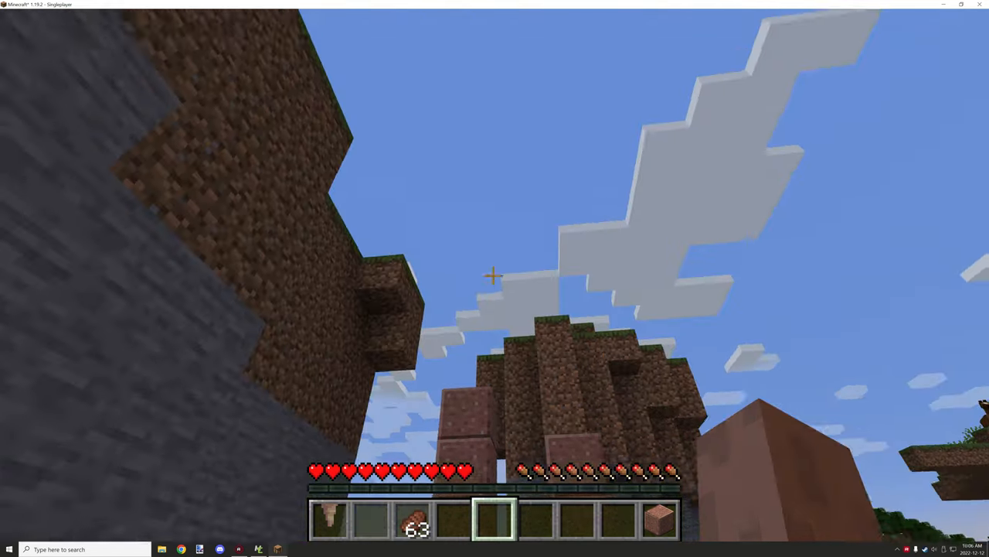
mouse_move(495, 279)
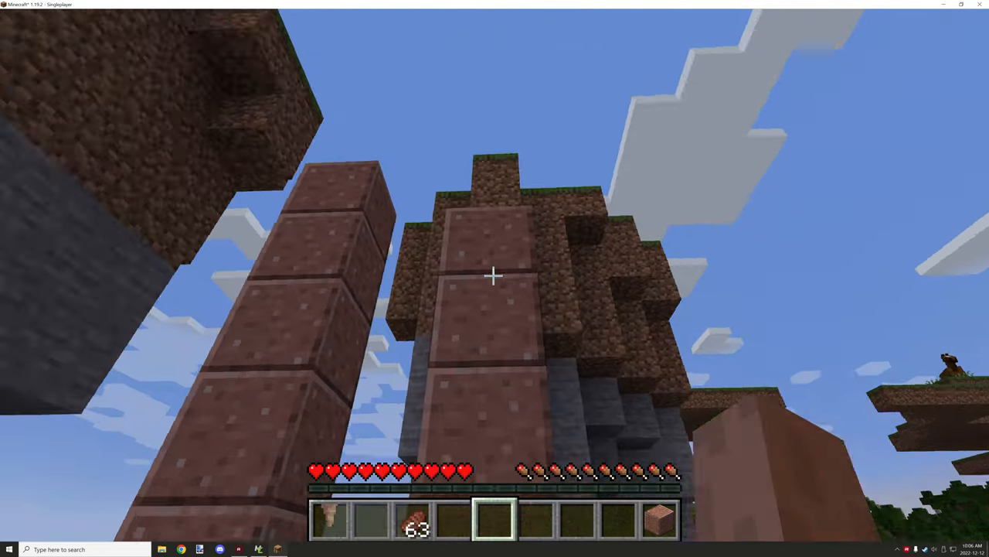
mouse_move(495, 276)
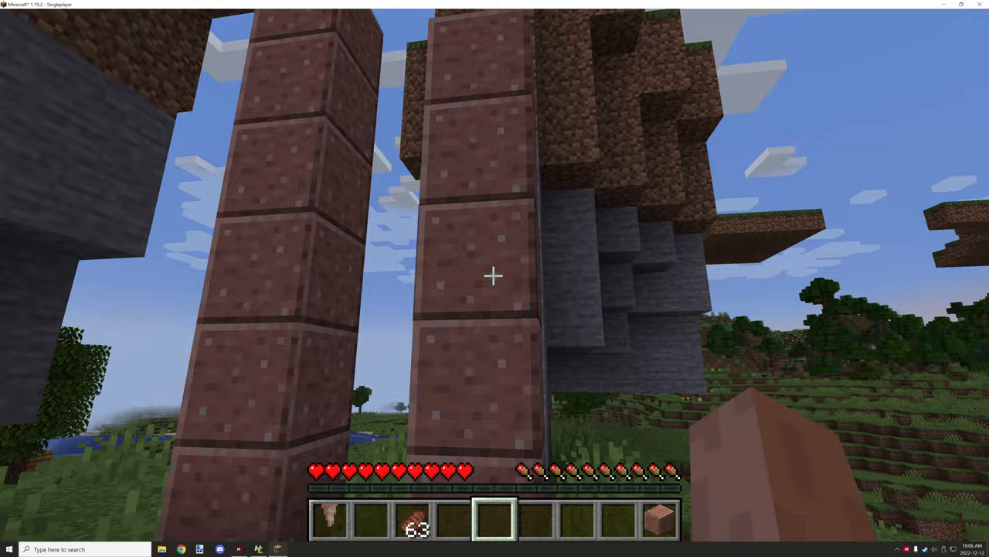
mouse_move(495, 279)
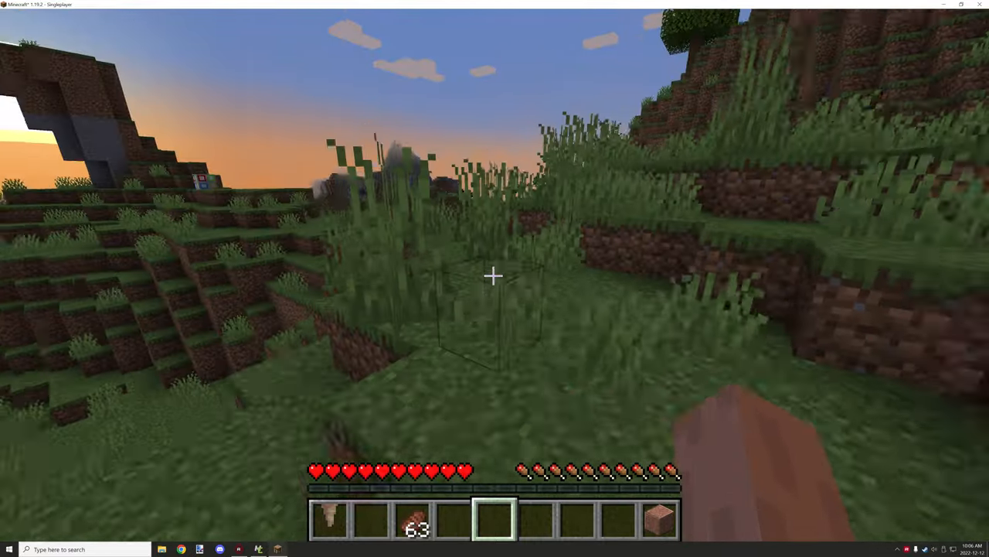
mouse_move(495, 279)
text(/gamemode survival)
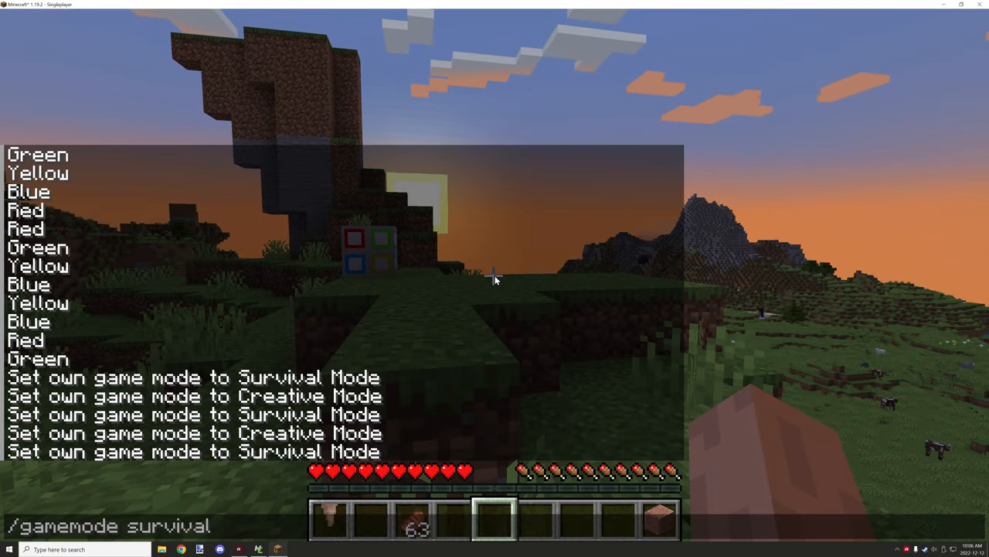
Send the game-mode command, then write 'hello I am on planet Earth' in chat.
key(Return)
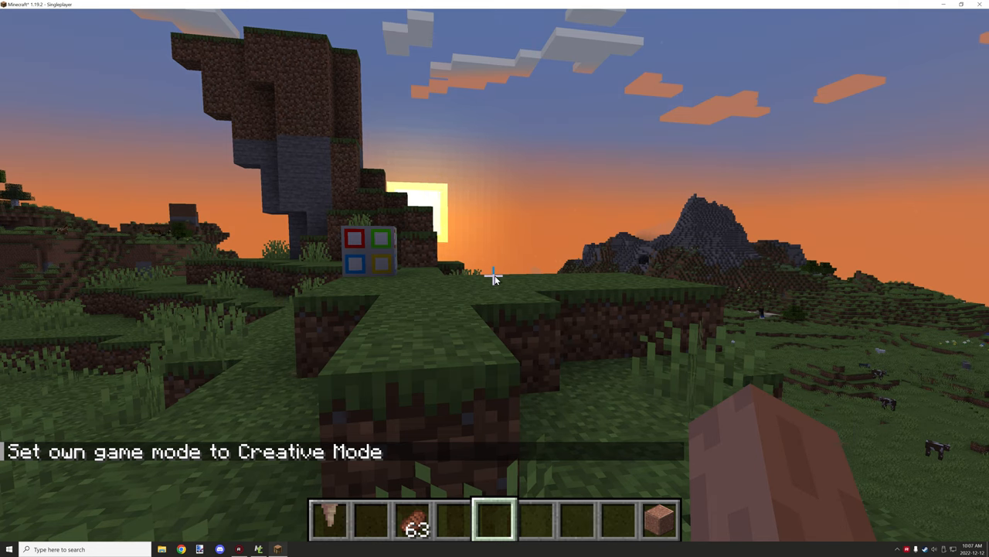
key(/)
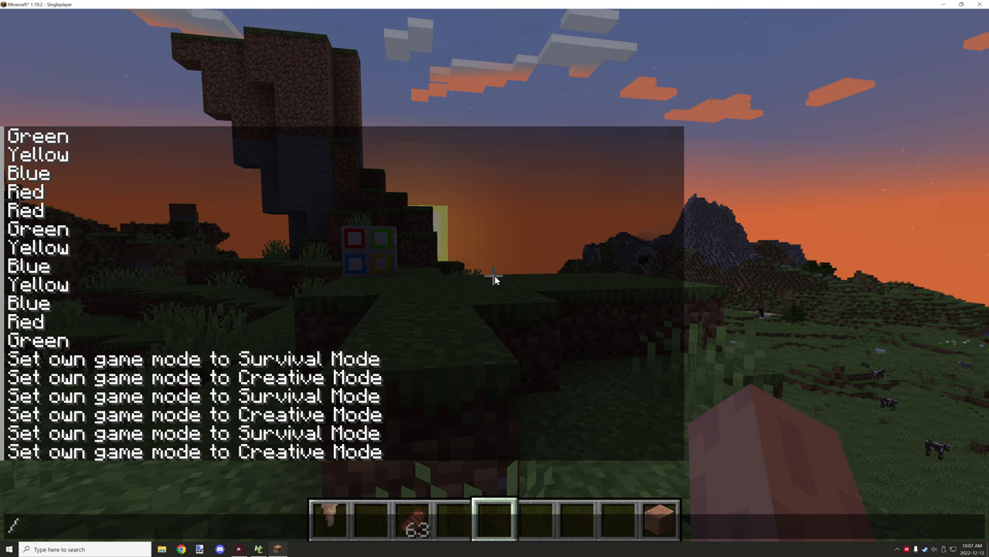
text(hel)
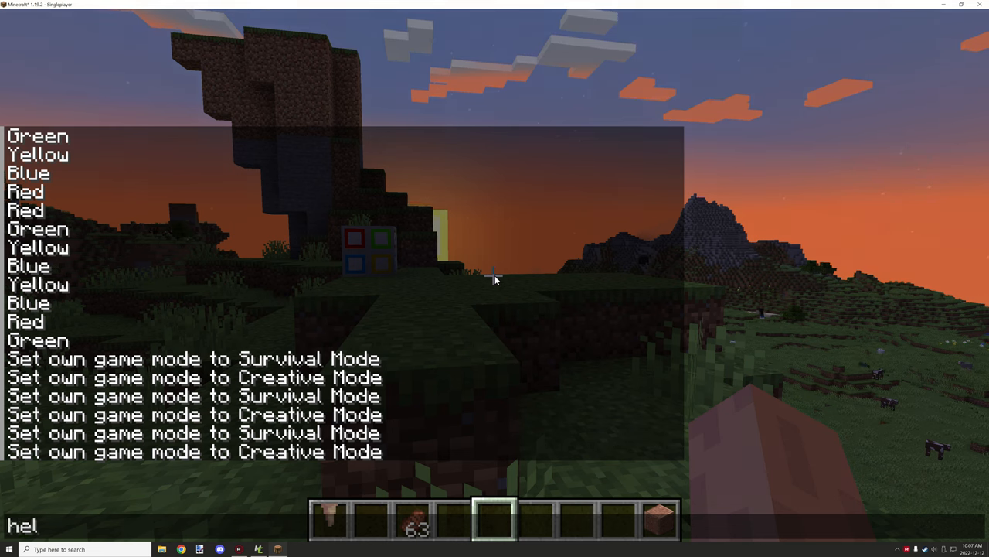
text(lo)
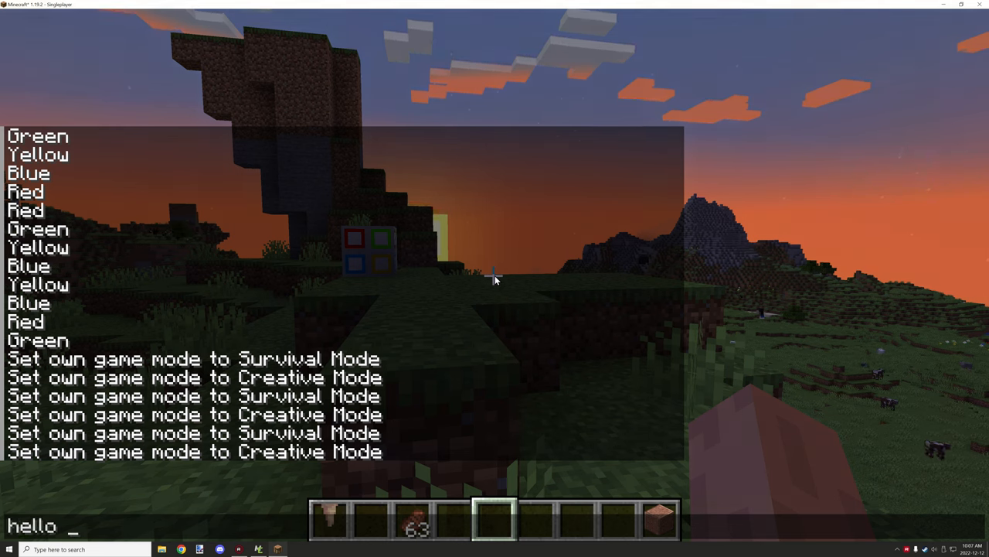
text(I am on)
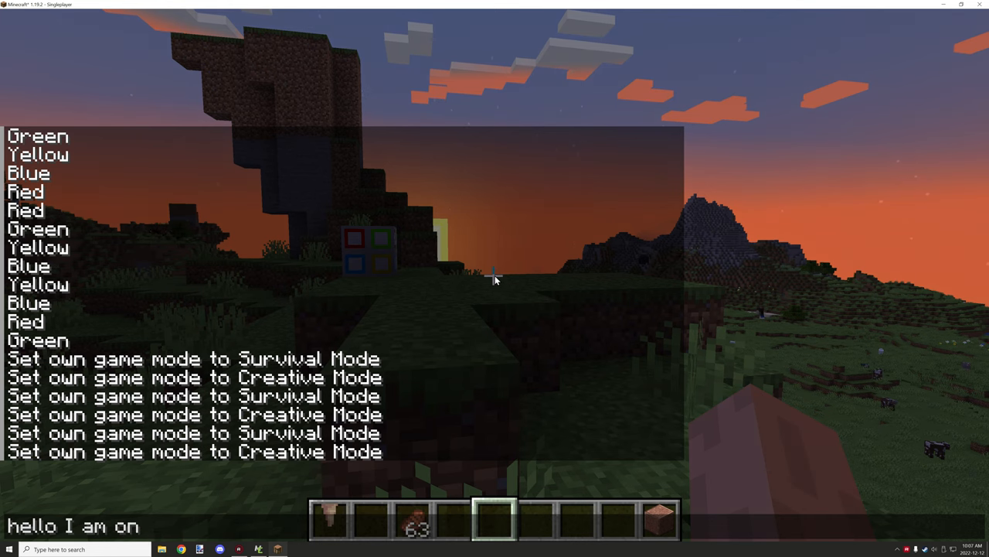
text(planet W)
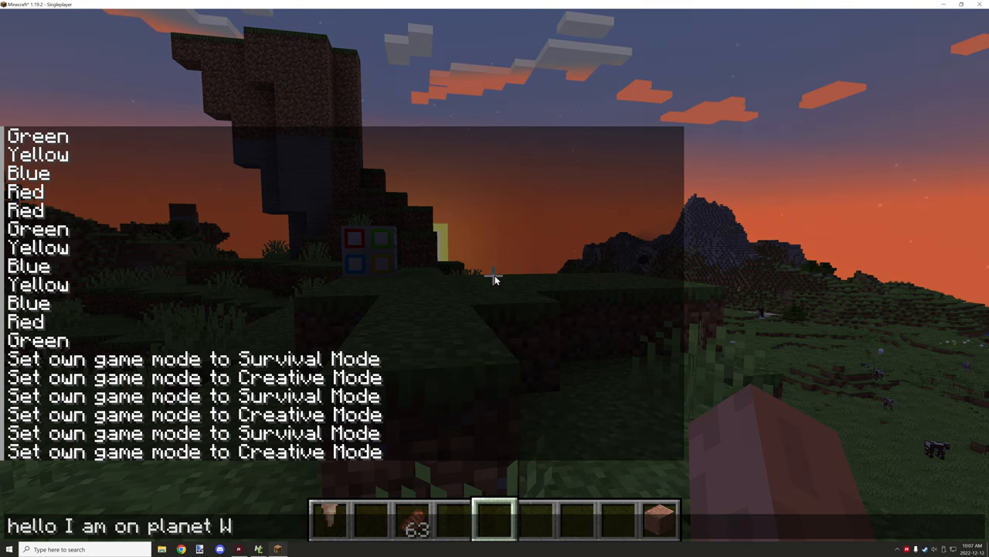
text(E)
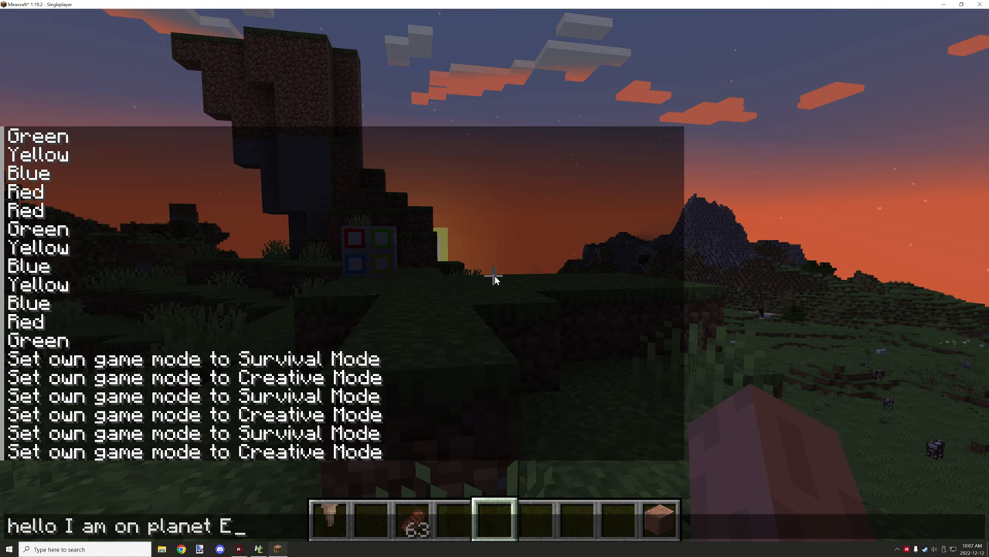
text(arth)
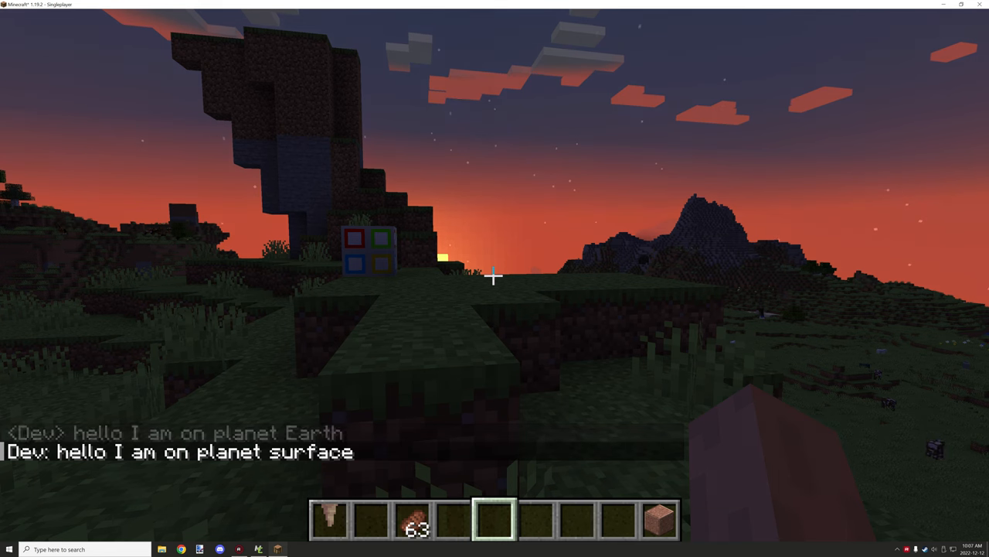
Dismiss the chat unsent, then briefly check the creative inventory and close it.
key(/)
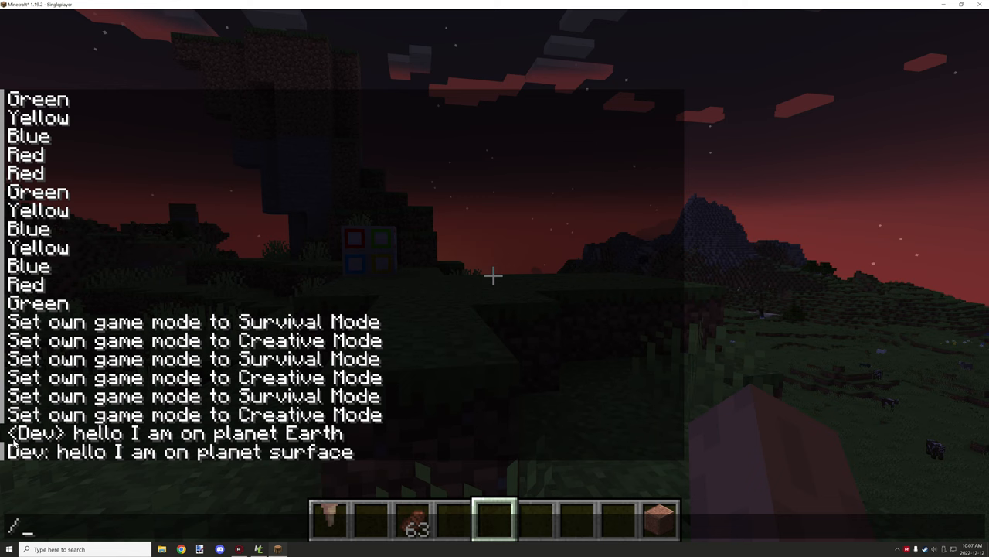
key(Escape)
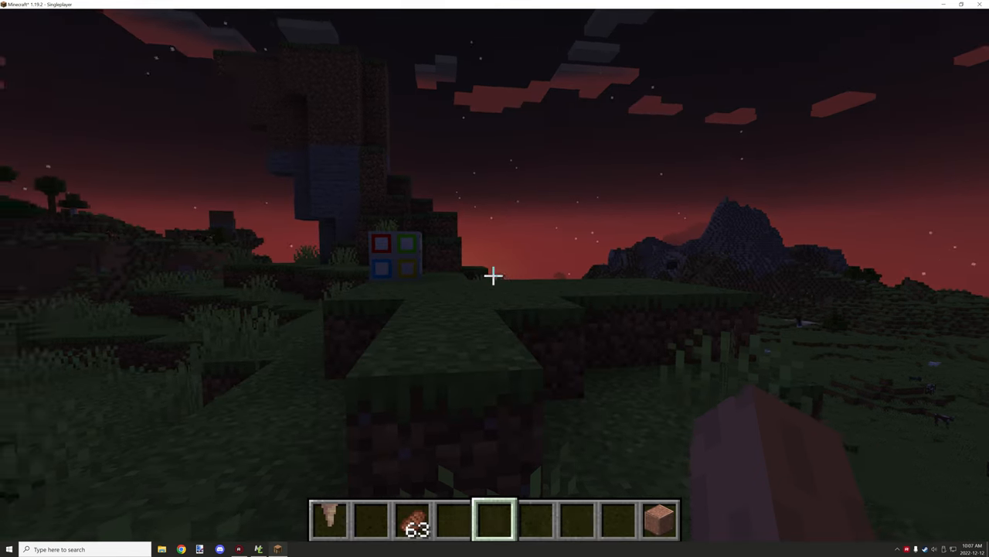
mouse_move(495, 278)
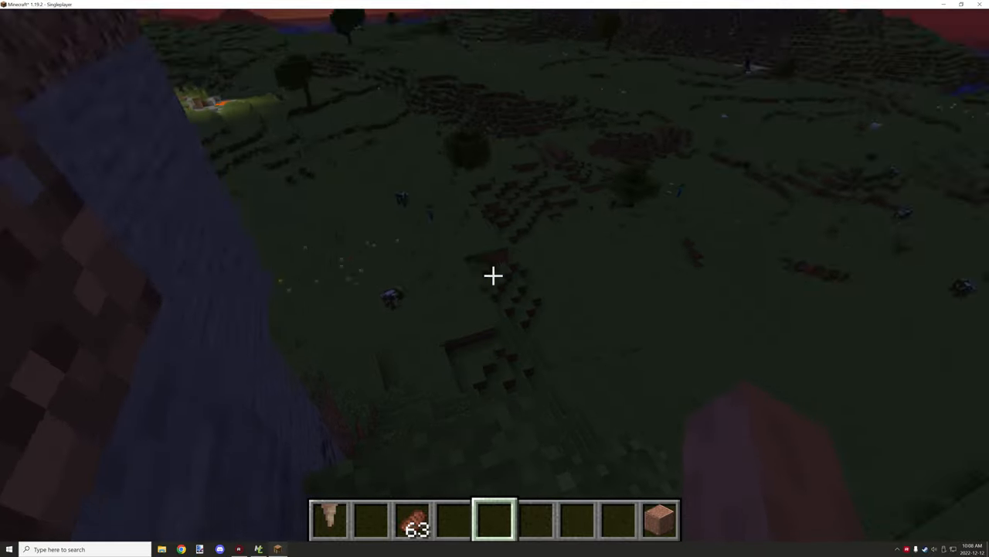
mouse_move(495, 278)
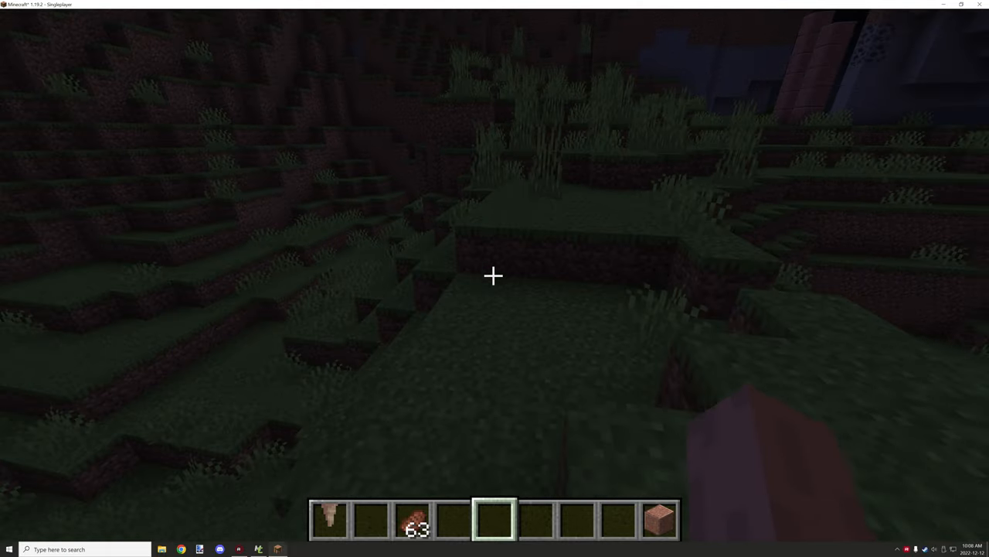
mouse_move(495, 275)
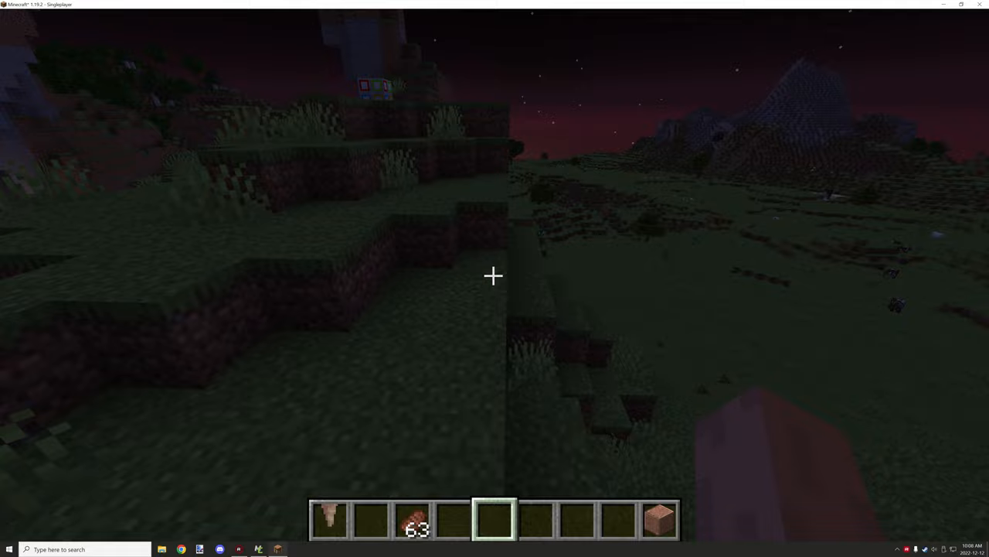
mouse_move(495, 275)
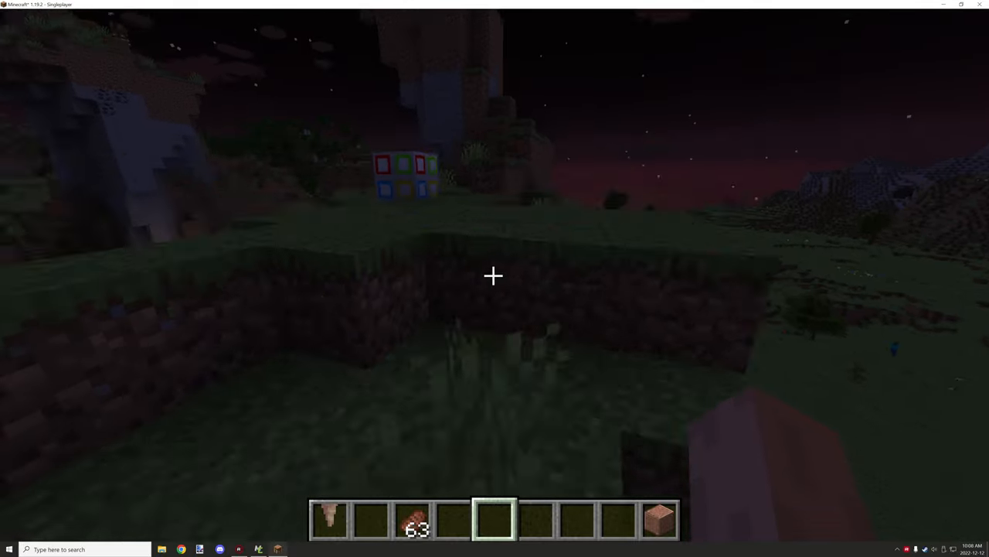
mouse_move(495, 276)
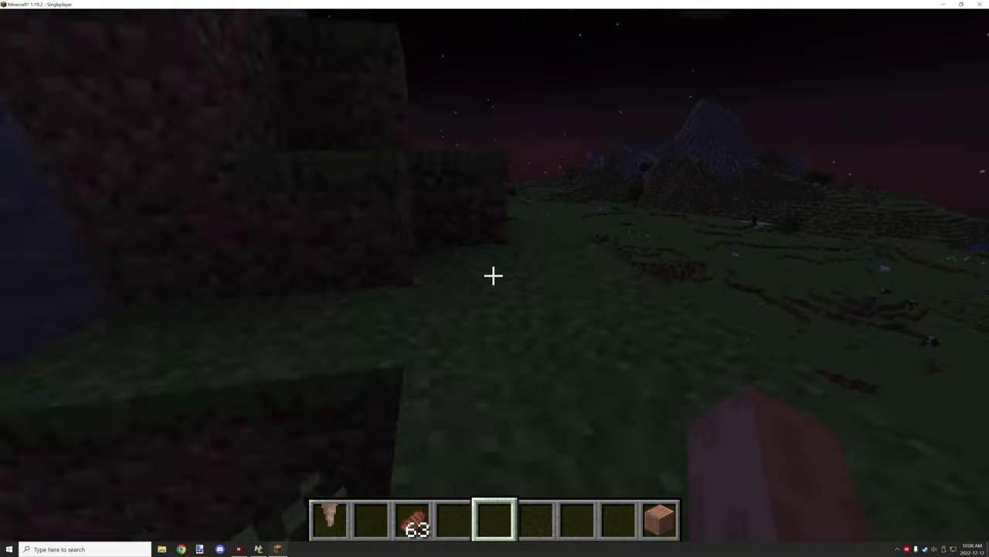
mouse_move(495, 278)
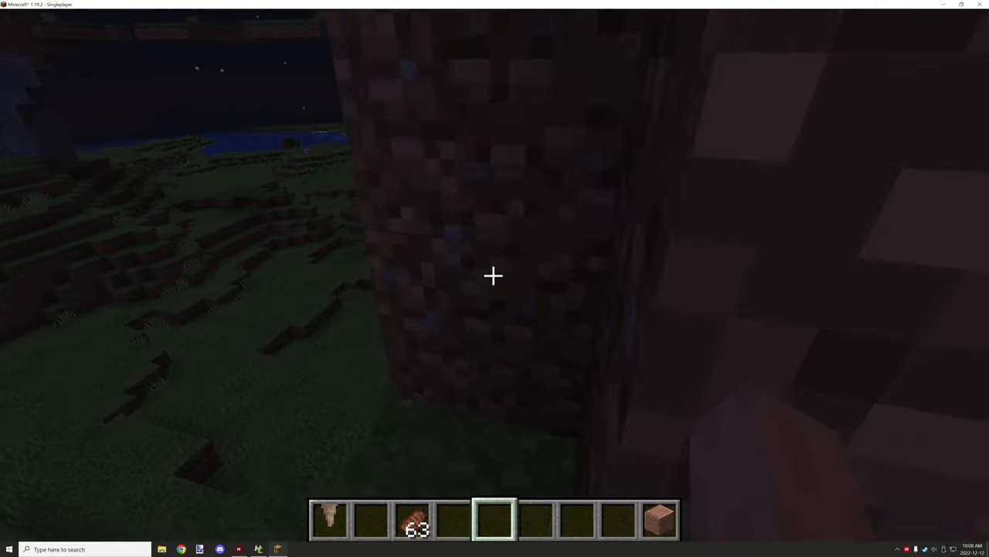
mouse_move(494, 275)
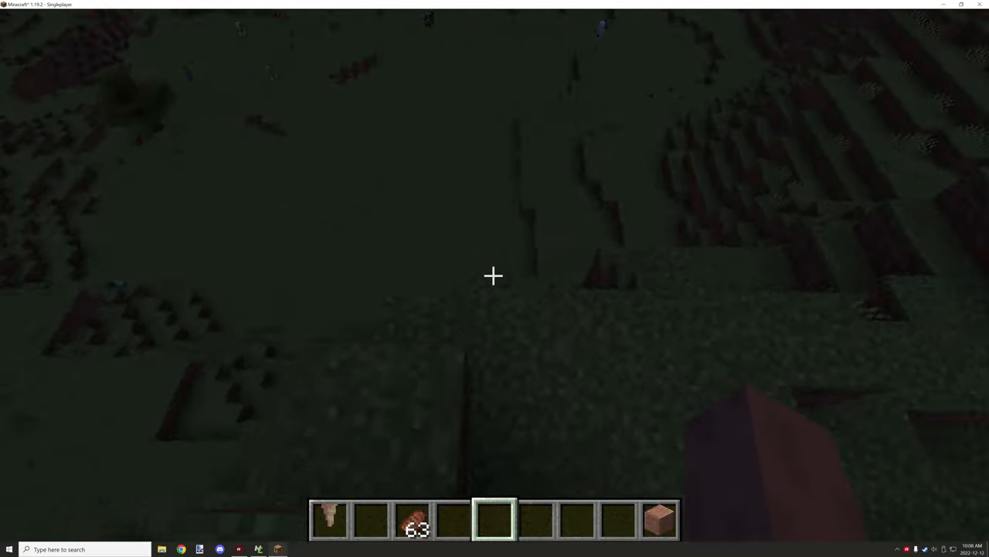
key(e)
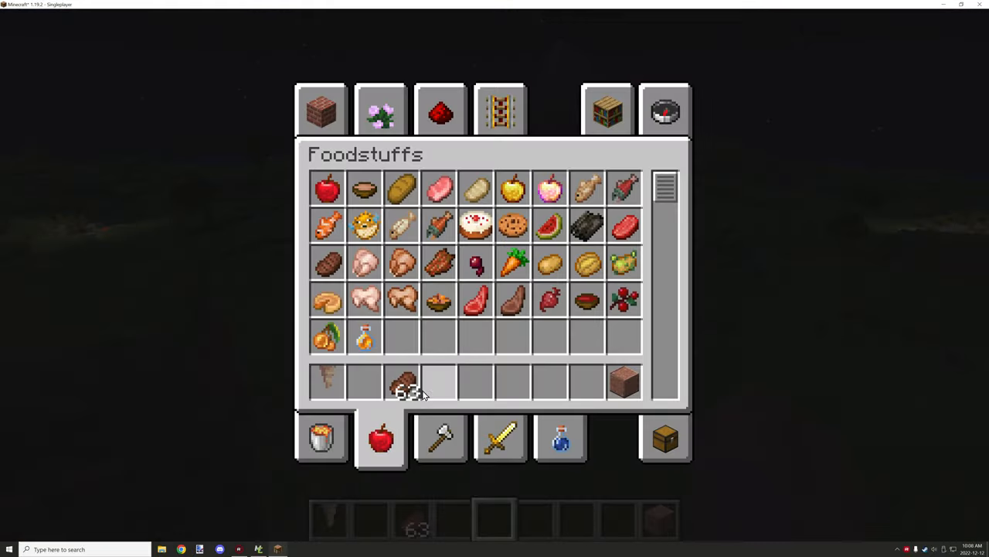
key(Escape)
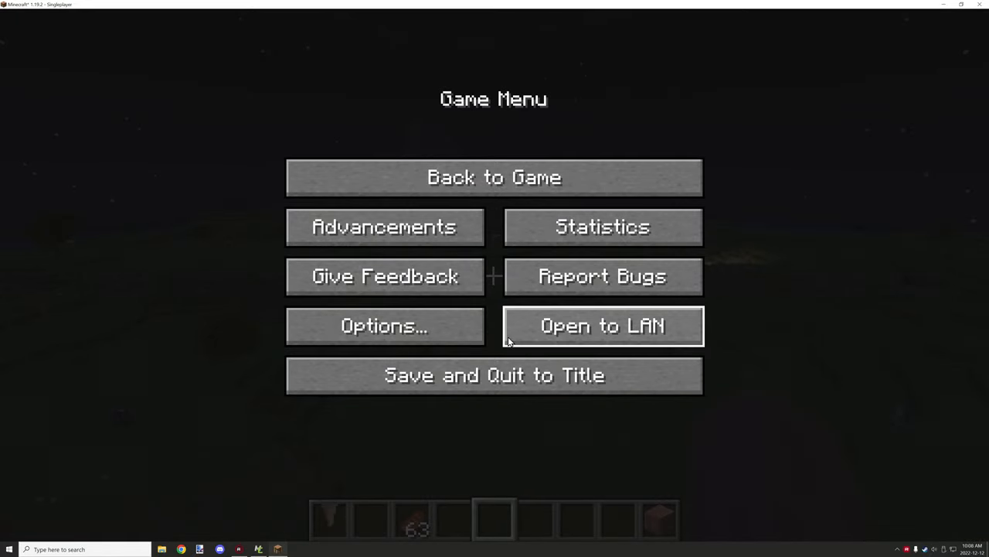
mouse_move(494, 375)
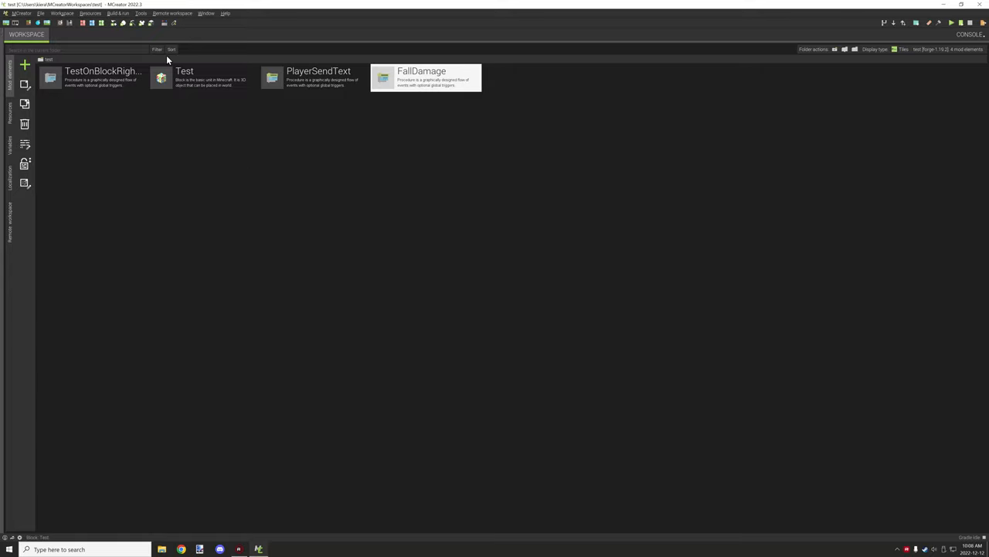
mouse_move(167, 76)
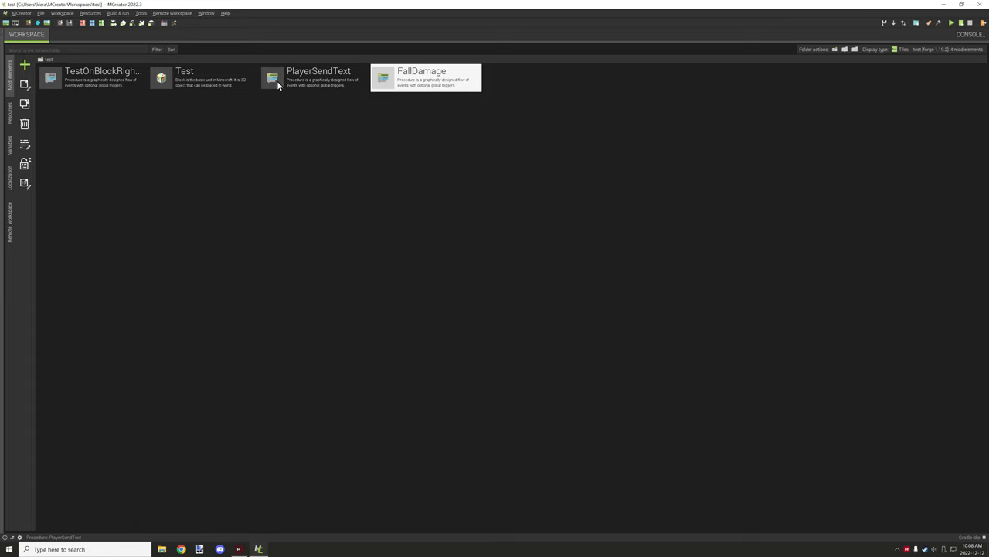
mouse_move(281, 84)
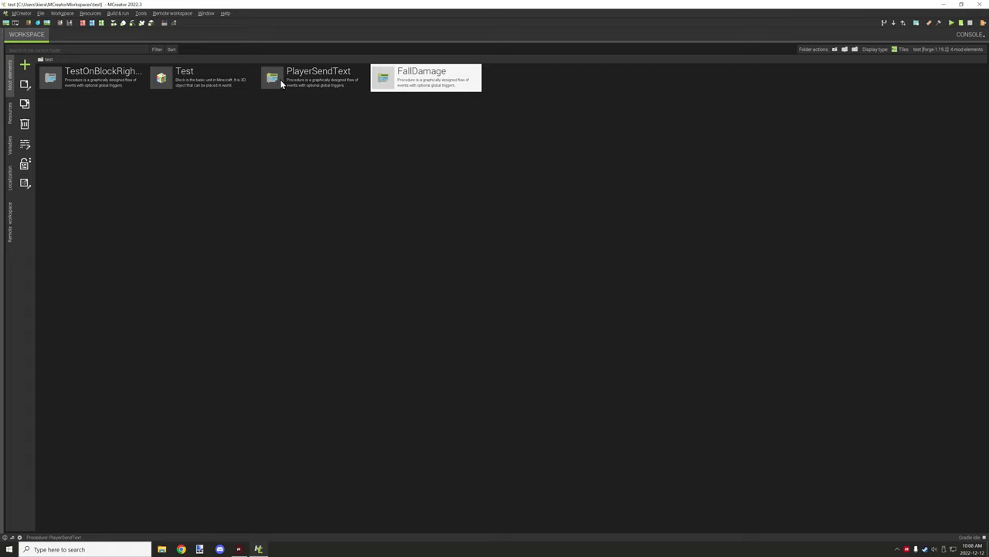
mouse_move(291, 85)
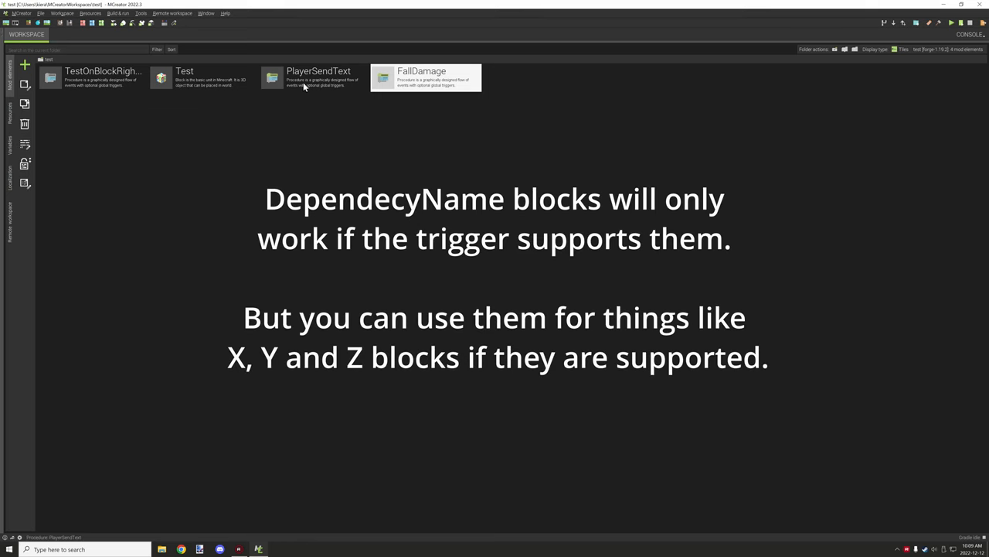
mouse_move(318, 76)
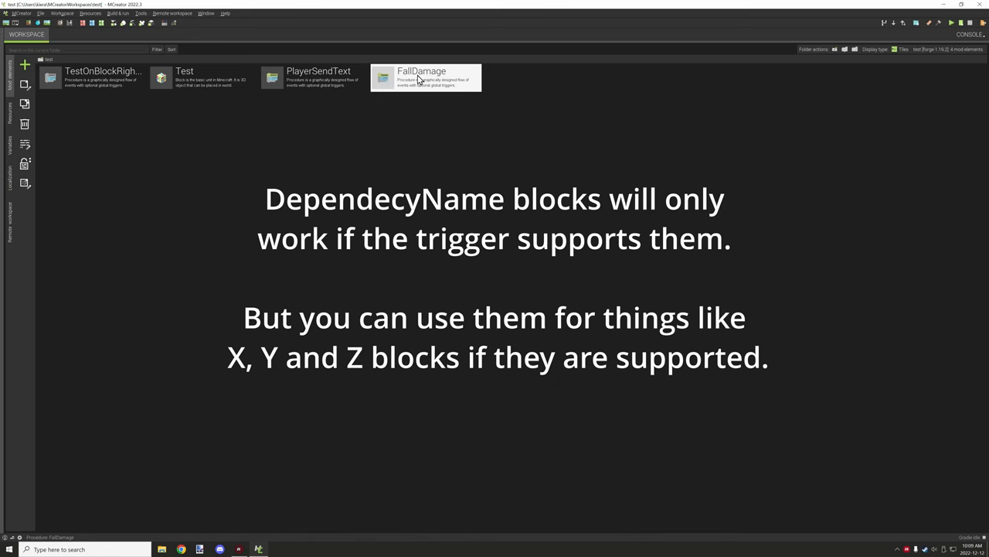
Bring up the FallDamage procedure with its Entity falls trigger in the editor.
double_click(426, 77)
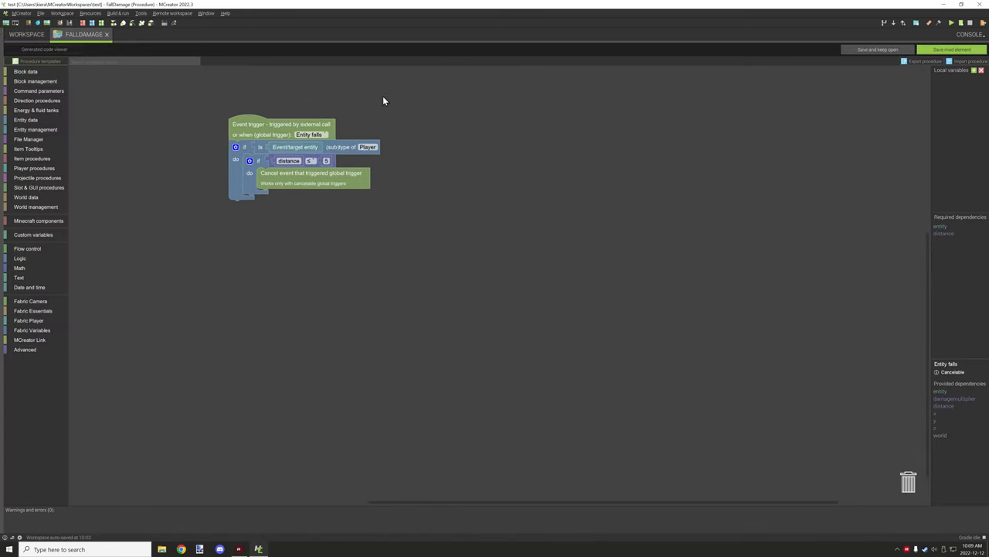
mouse_move(313, 145)
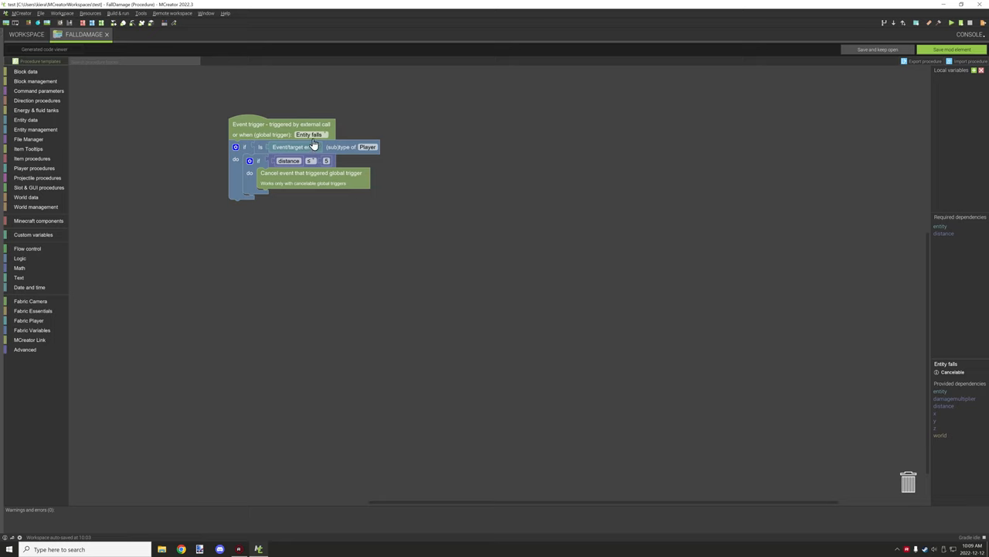
mouse_move(305, 146)
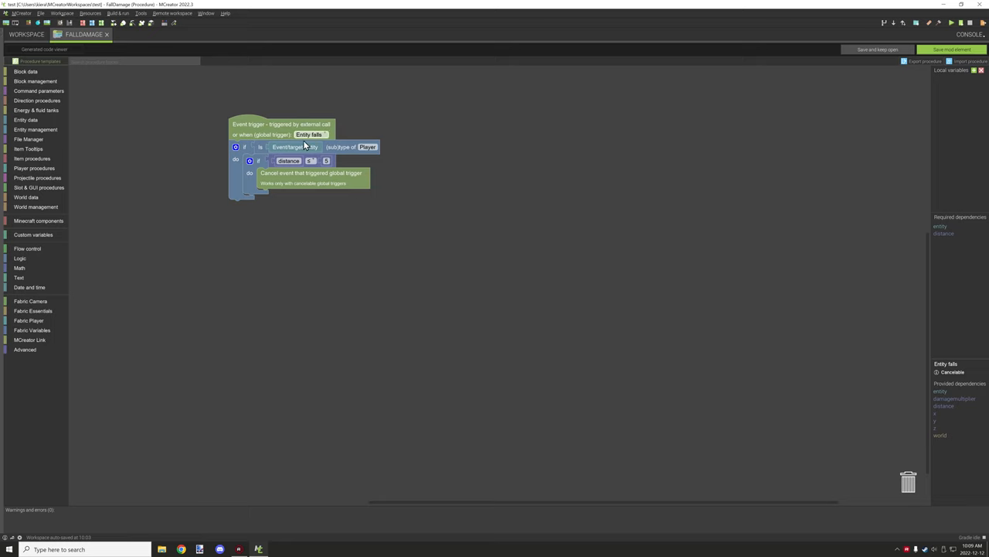
mouse_move(367, 147)
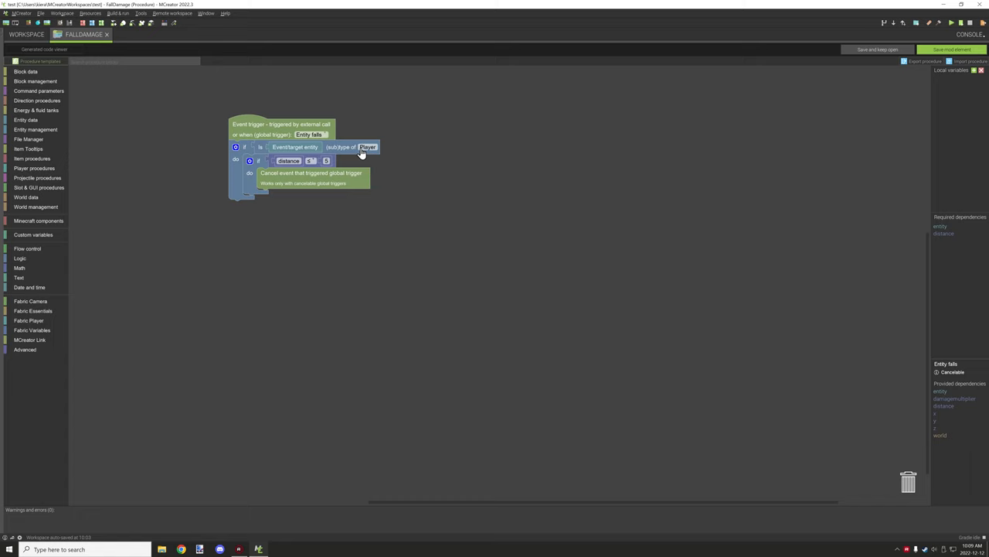
mouse_move(289, 153)
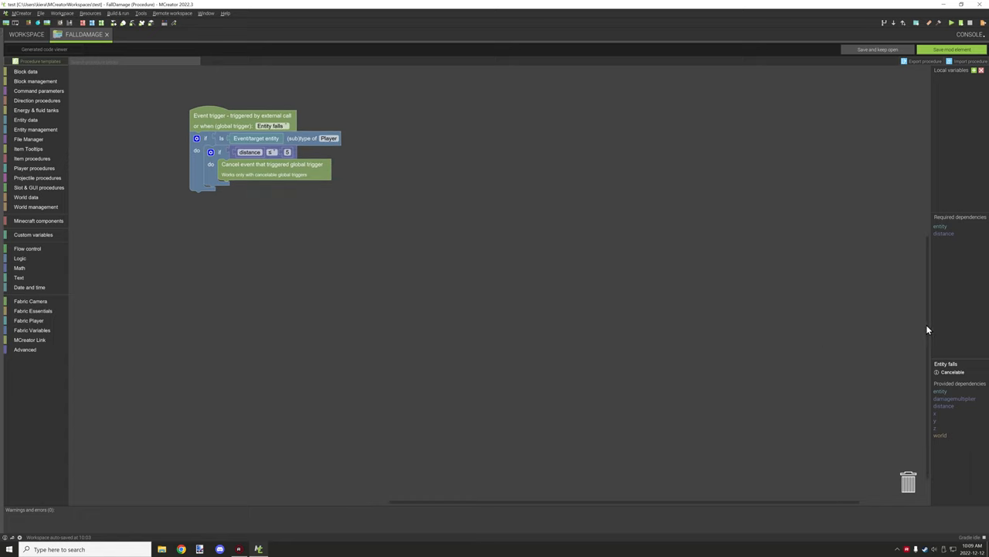
mouse_move(953, 356)
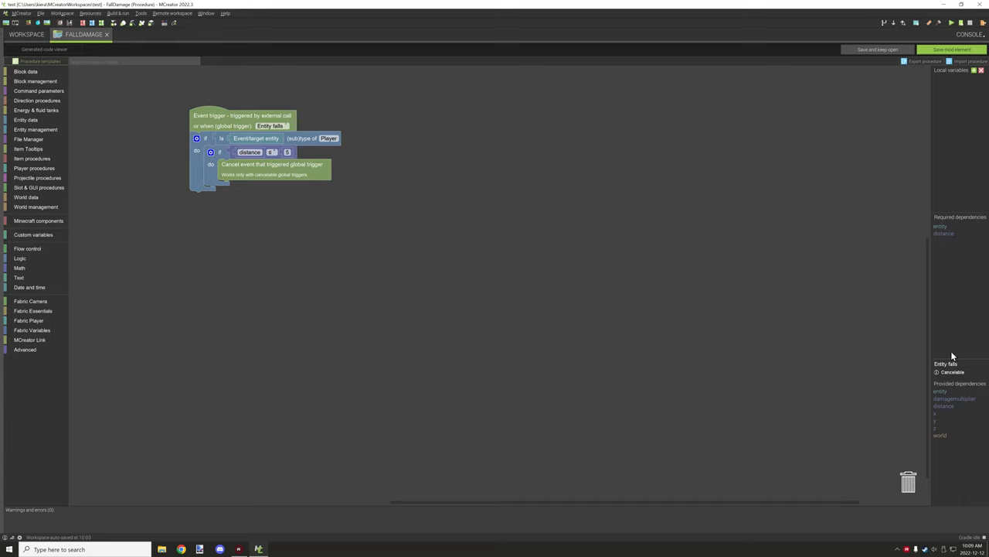
mouse_move(910, 390)
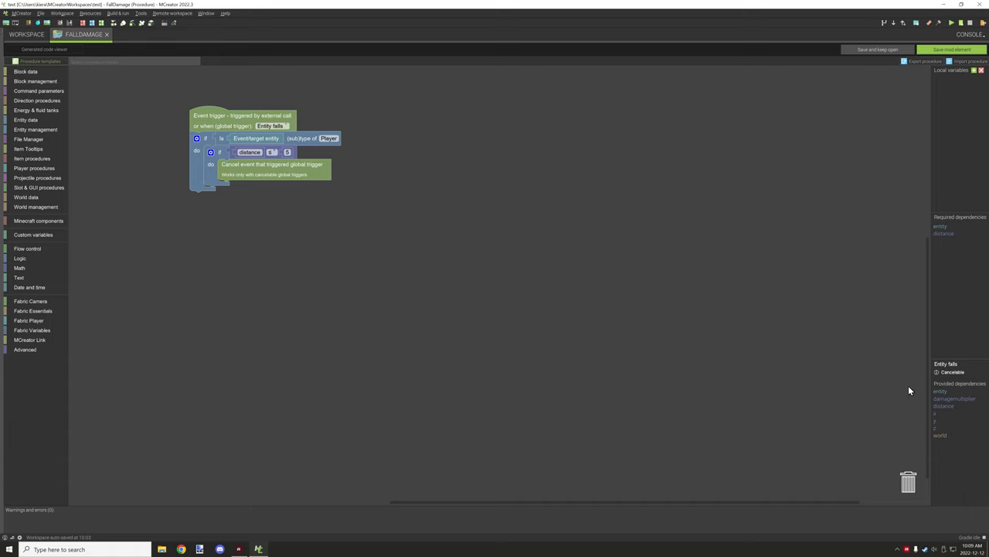
mouse_move(947, 407)
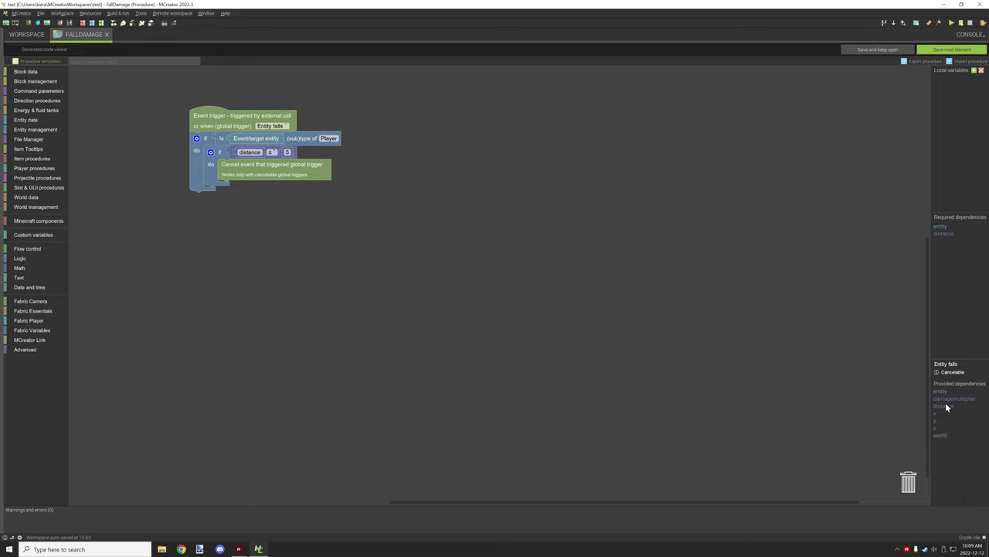
mouse_move(952, 409)
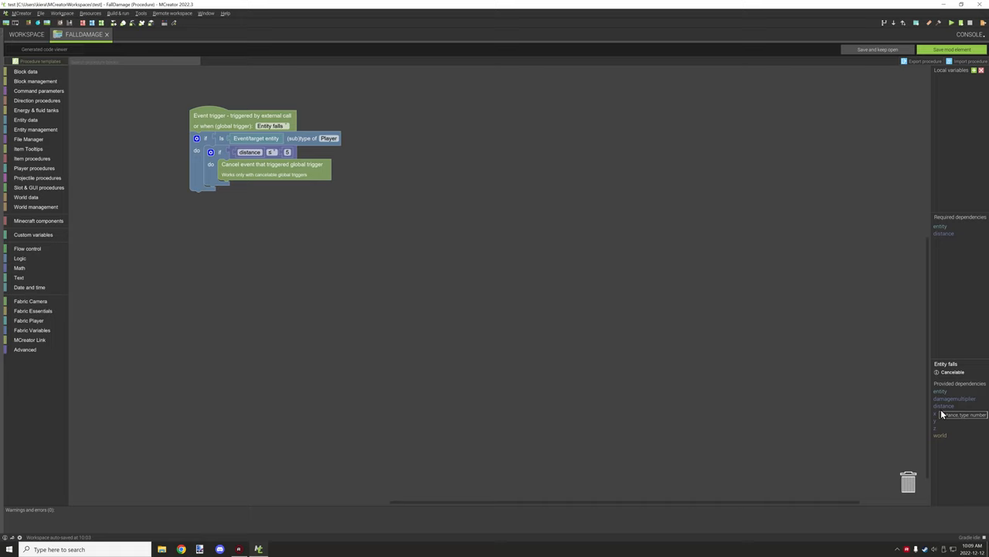
mouse_move(905, 409)
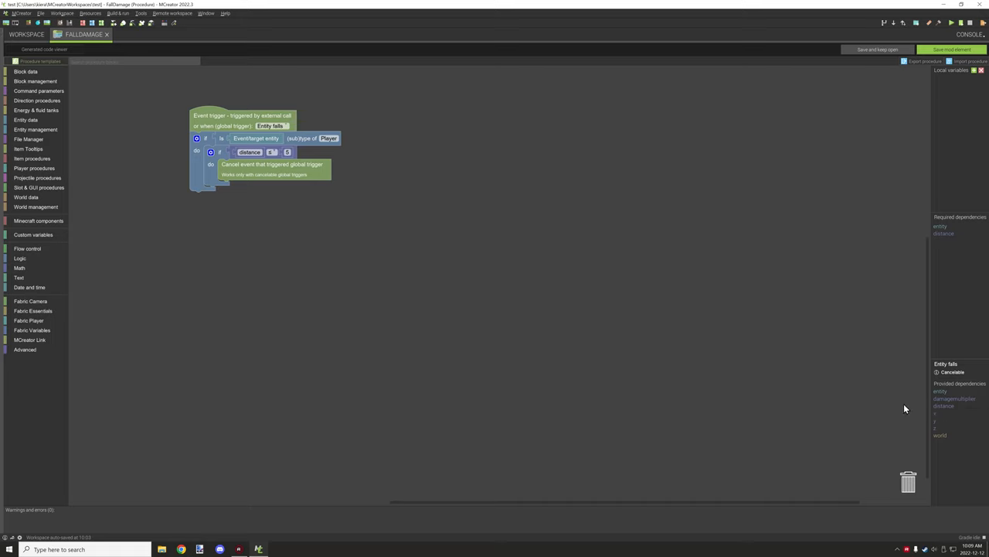
mouse_move(754, 311)
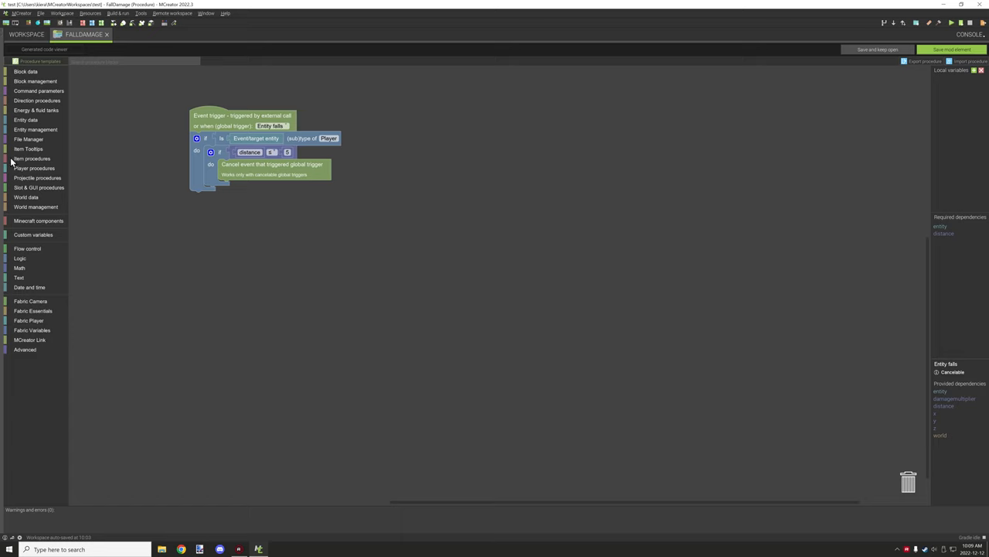
mouse_move(120, 186)
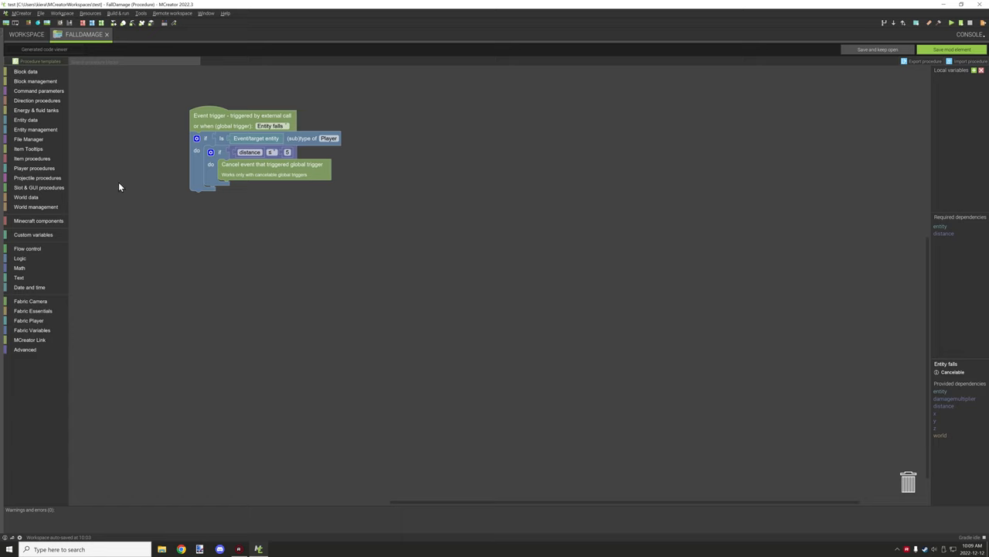
Move and edit the loose dependencyName block, experimenting with stray value blocks on the canvas.
click(24, 349)
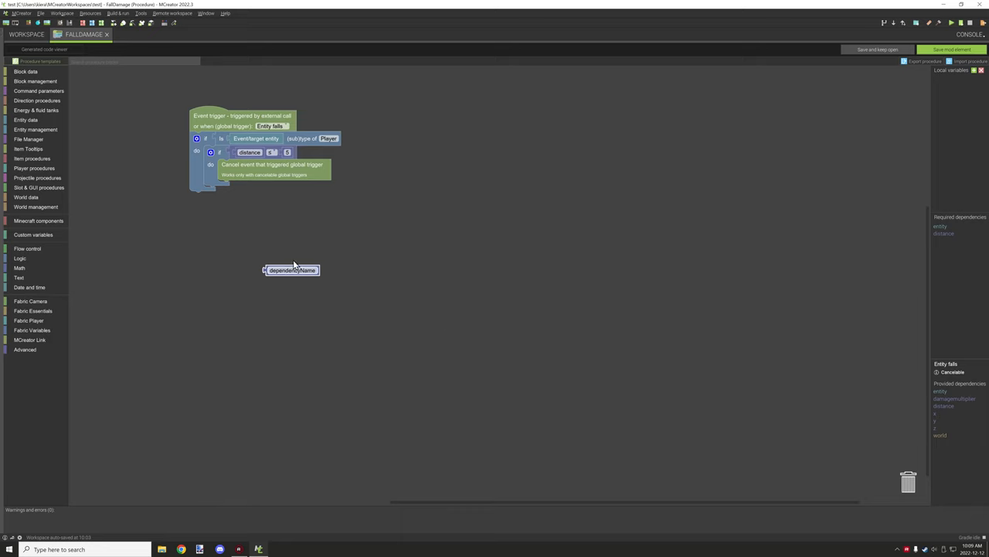
click(292, 270)
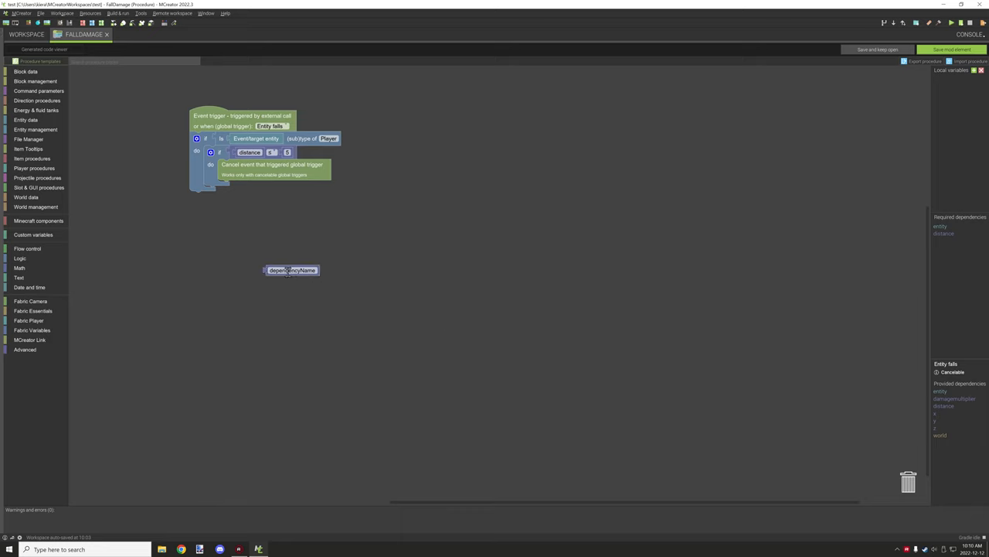
drag(292, 270, 269, 239)
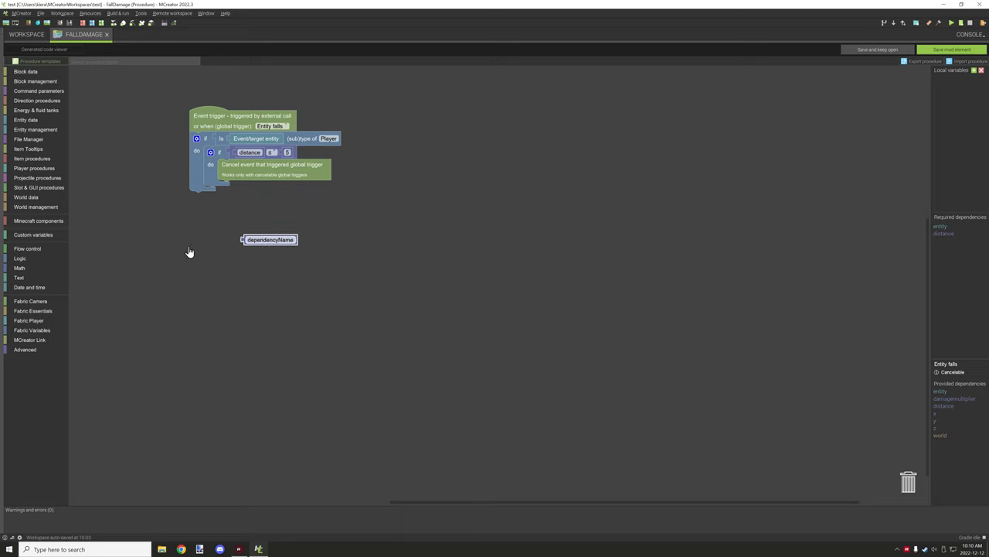
double_click(270, 239)
text(x)
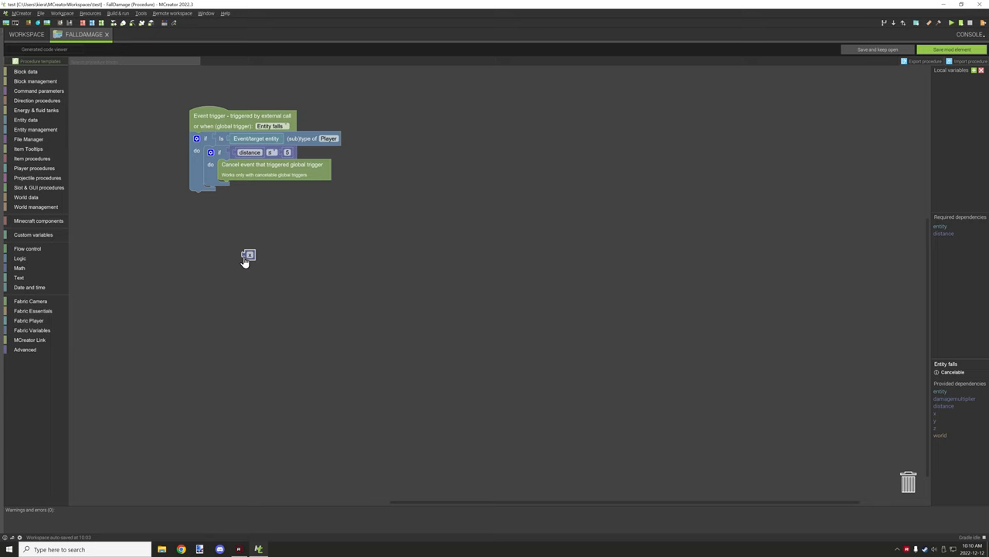
click(20, 257)
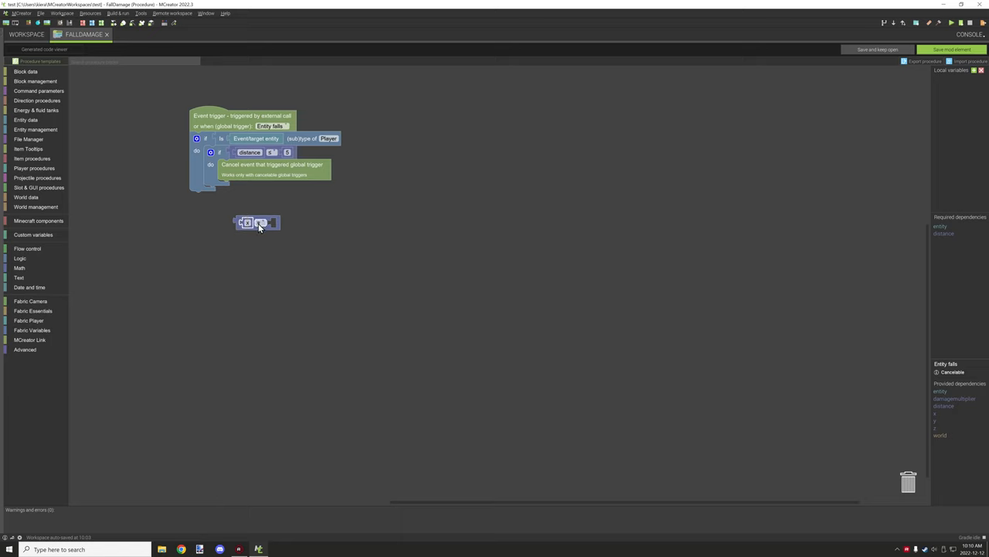
click(32, 235)
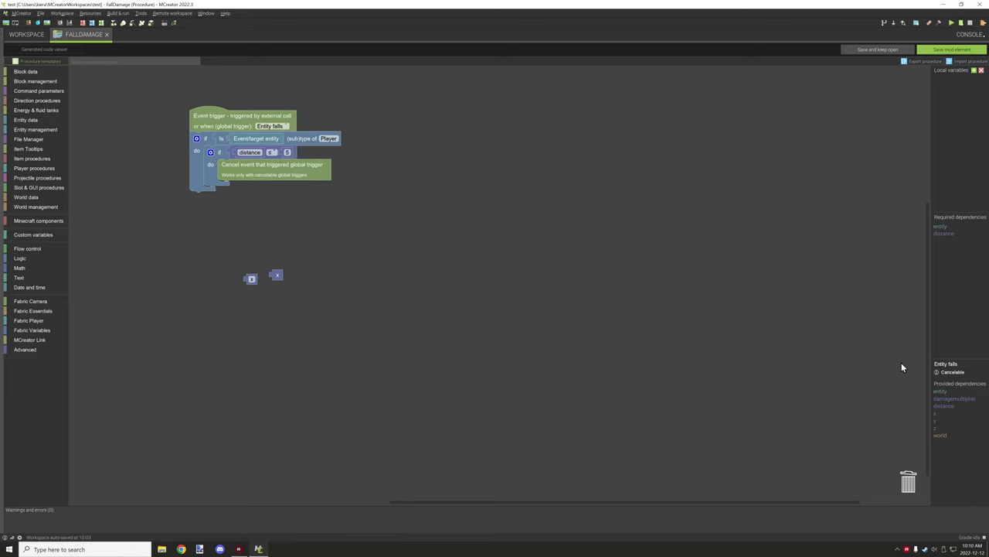
mouse_move(283, 136)
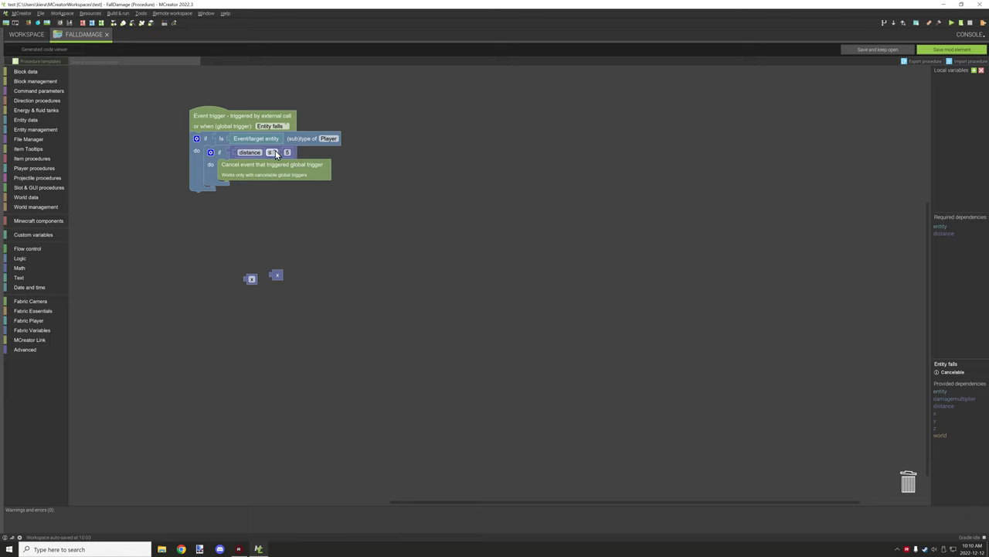
mouse_move(299, 152)
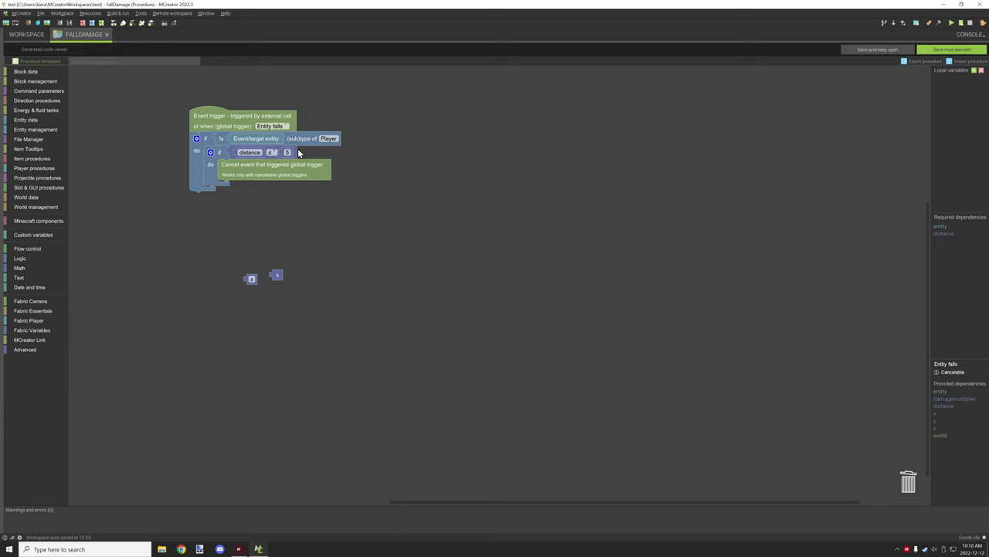
mouse_move(308, 172)
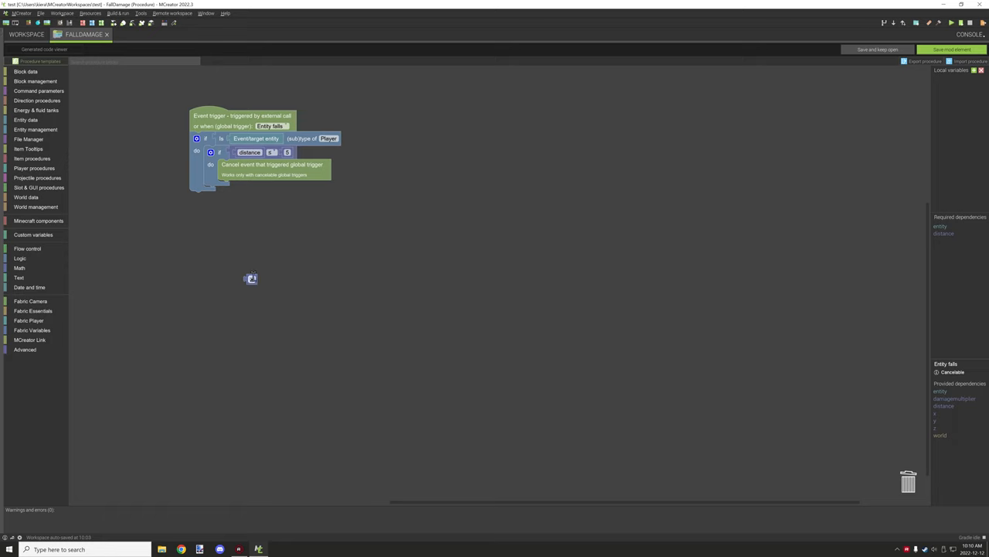
mouse_move(810, 335)
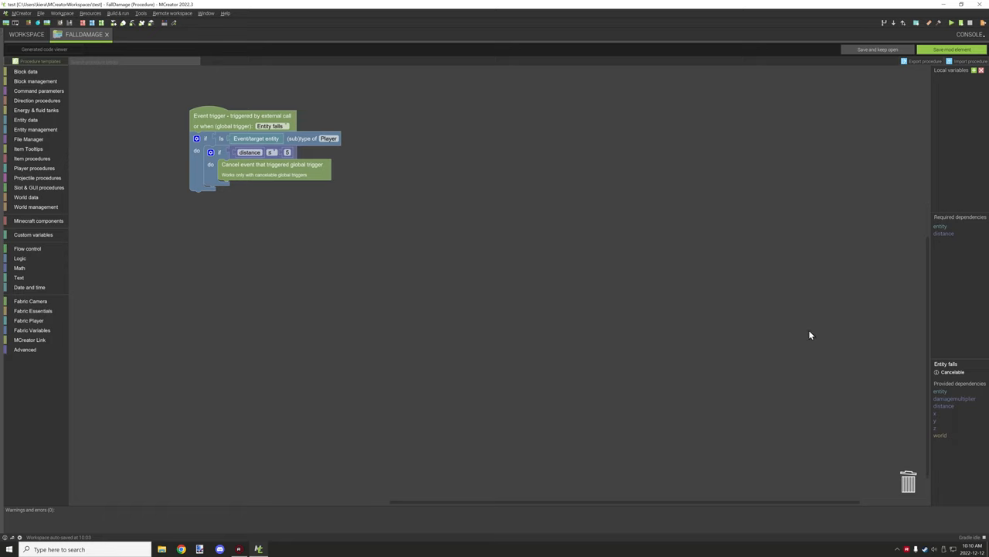
Glance at the global trigger event list and close it without changing the trigger.
click(270, 125)
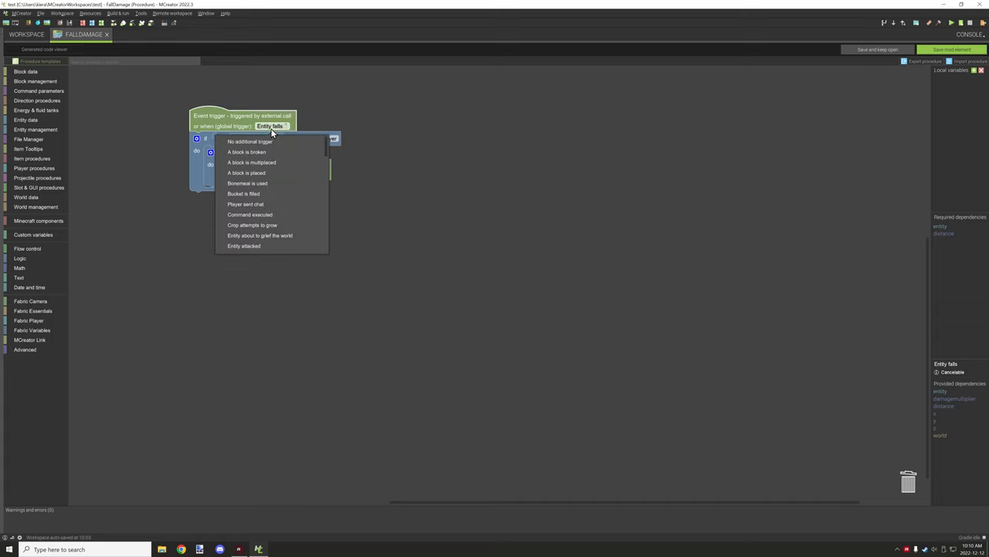
click(250, 141)
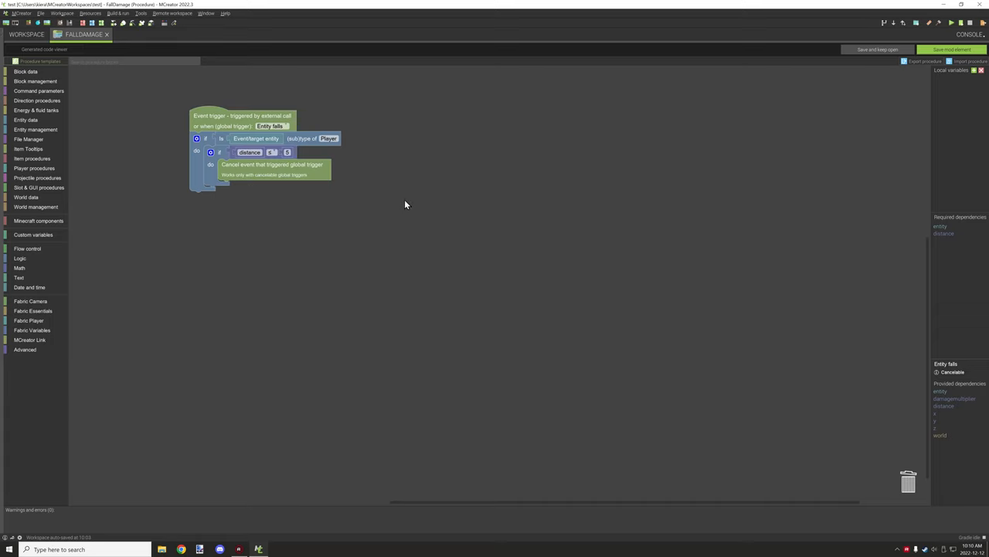
mouse_move(932, 57)
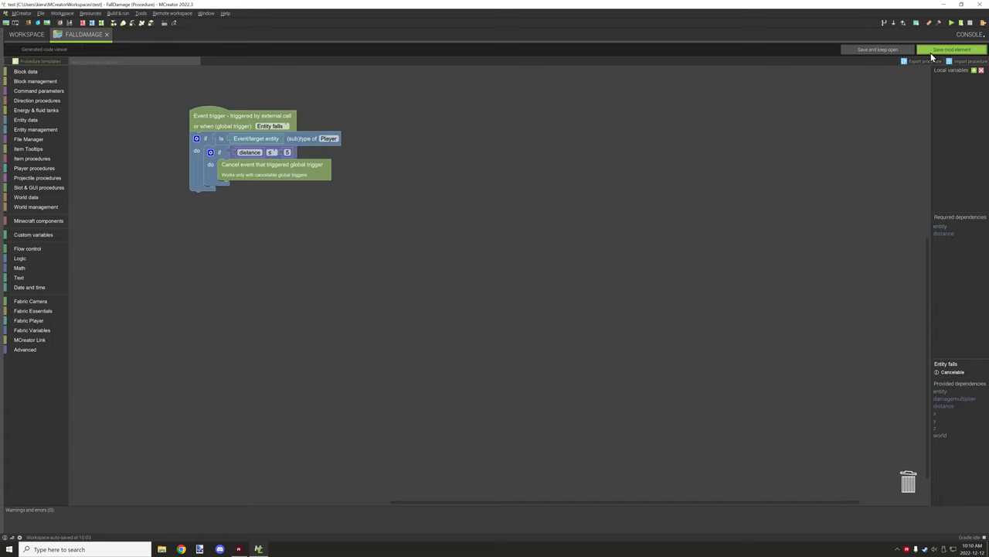
mouse_move(545, 91)
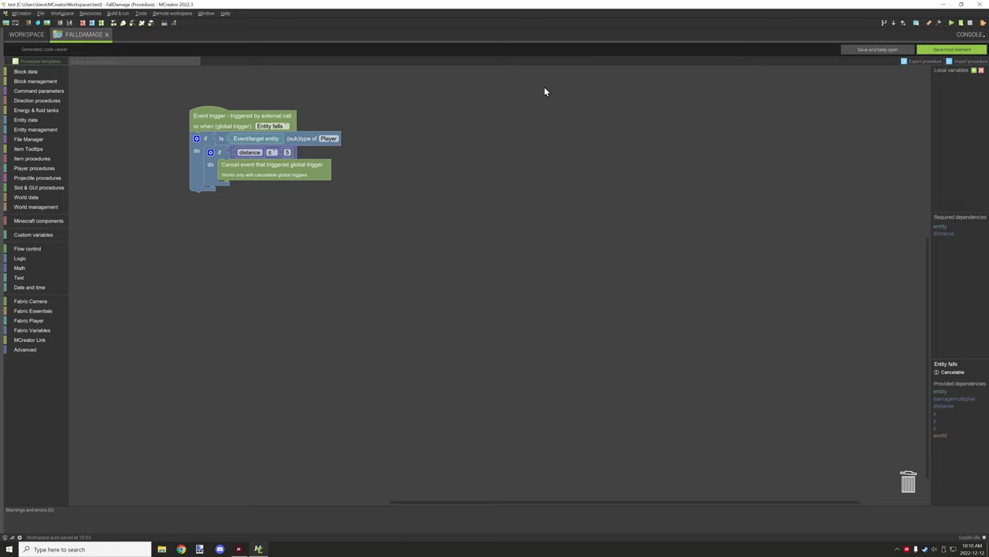
mouse_move(924, 65)
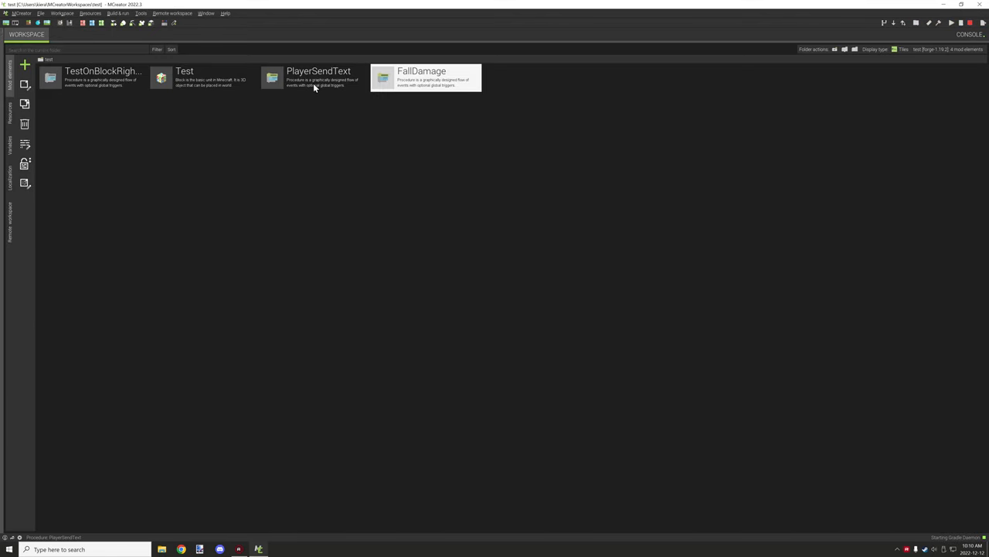
View the PlayerSendText procedure, then bring up the Test block element from the workspace.
double_click(319, 77)
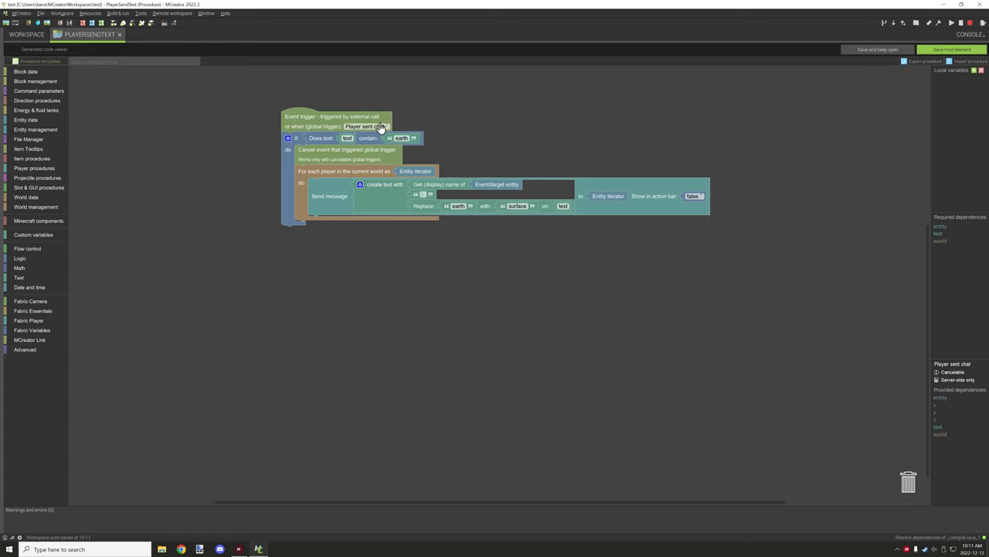
mouse_move(328, 144)
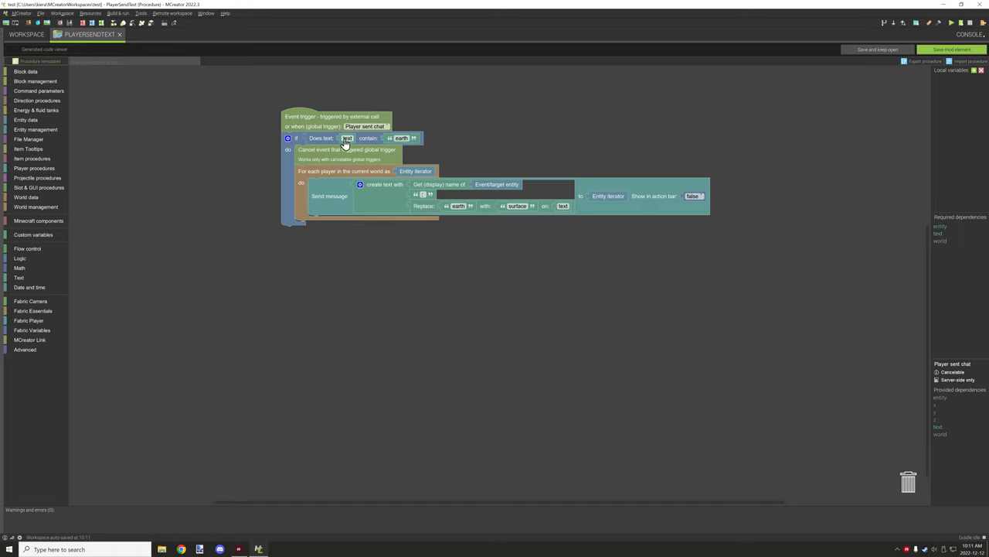
mouse_move(947, 443)
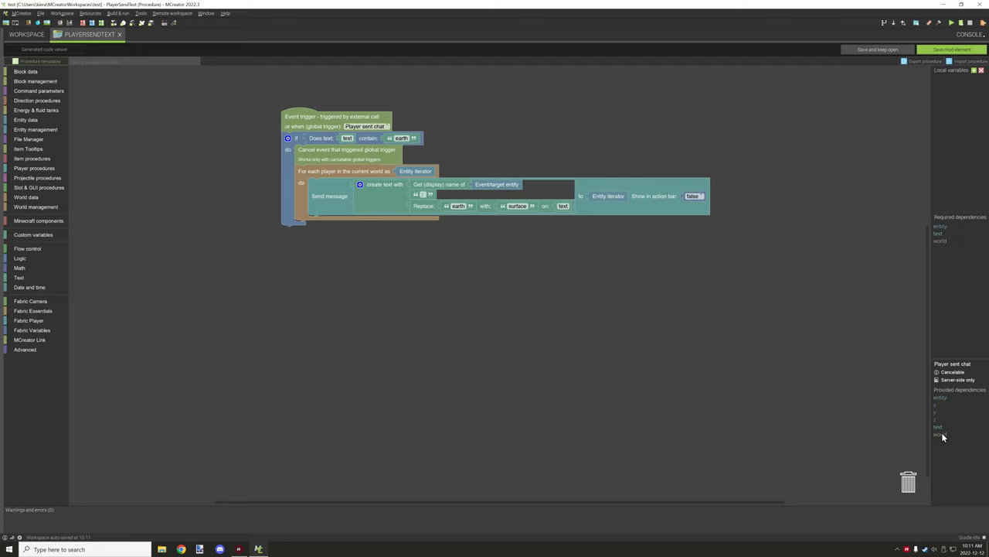
mouse_move(930, 417)
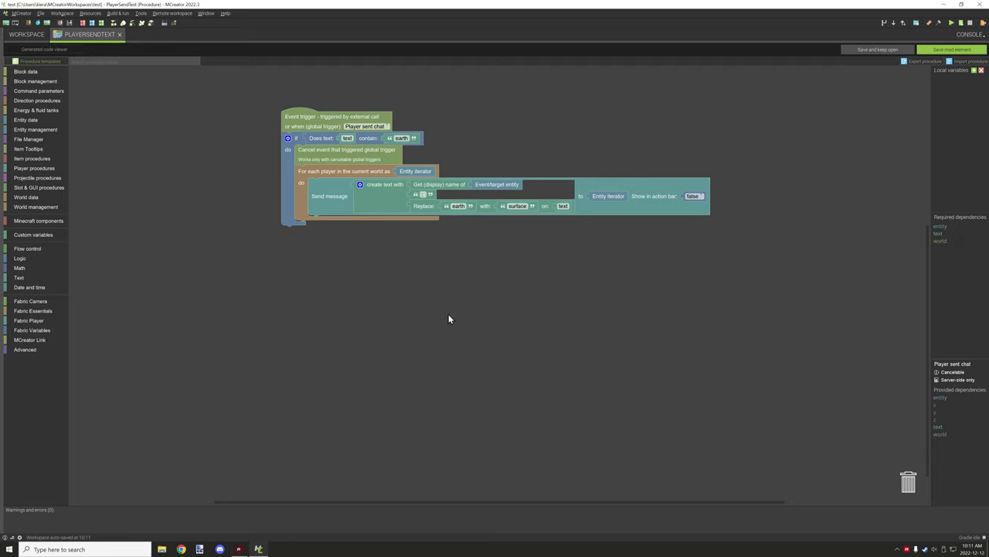
mouse_move(398, 92)
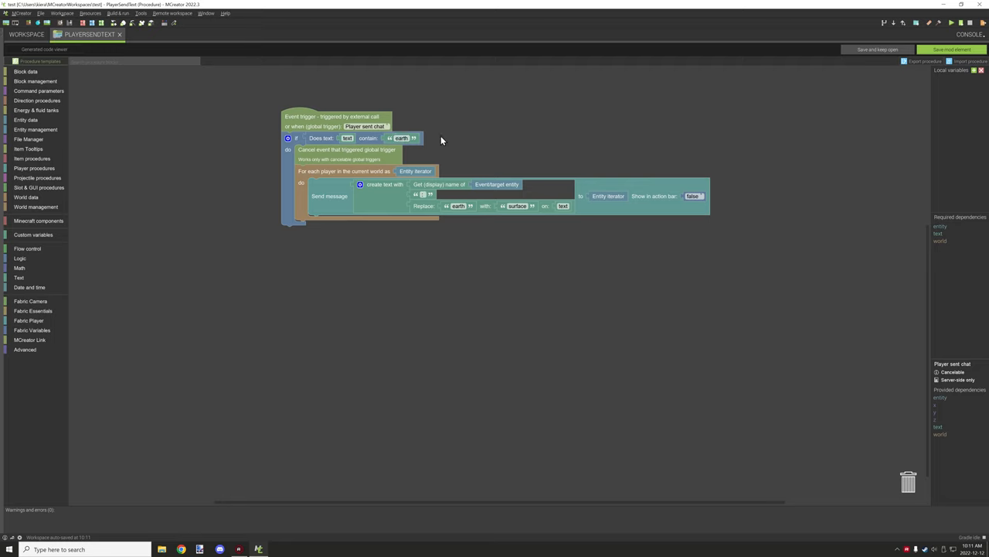
mouse_move(410, 135)
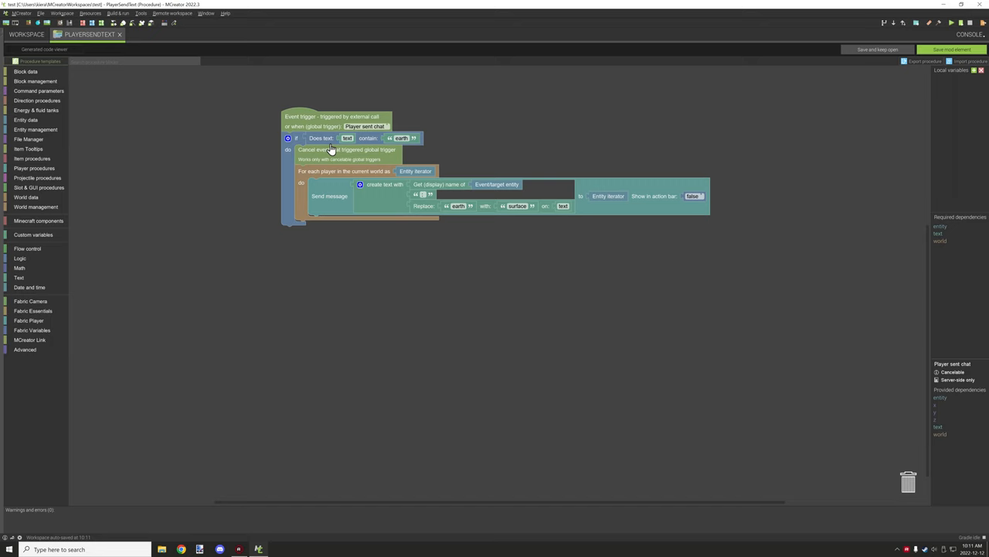
mouse_move(304, 163)
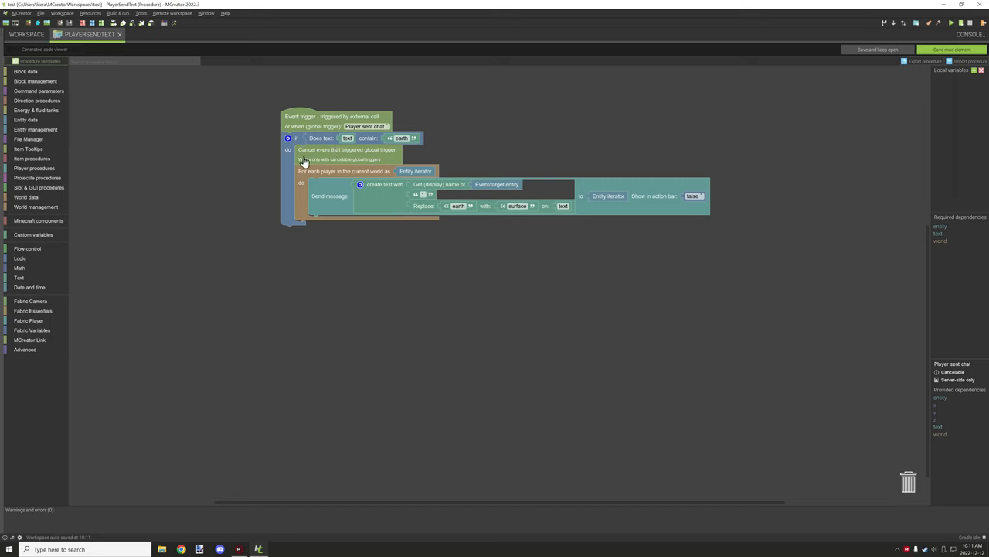
mouse_move(390, 162)
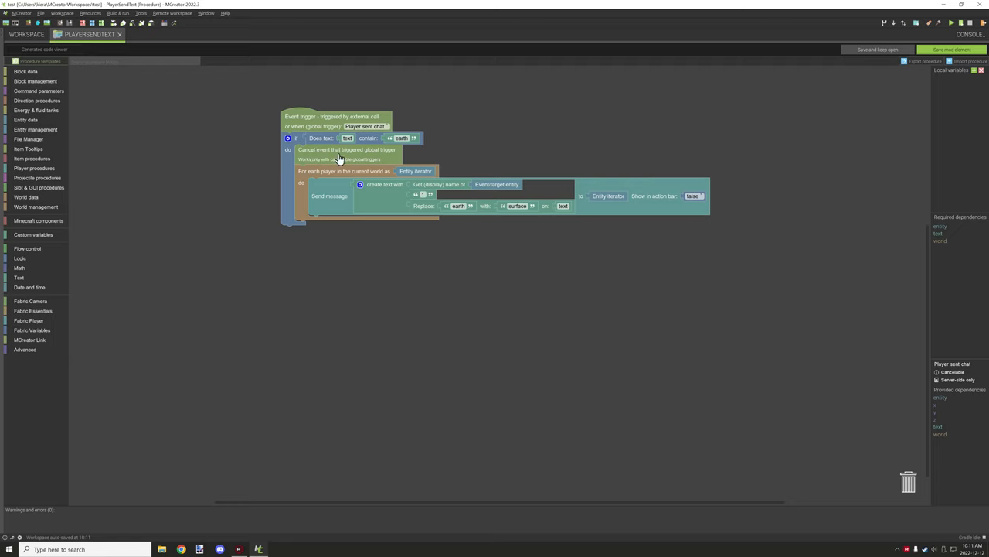
mouse_move(354, 168)
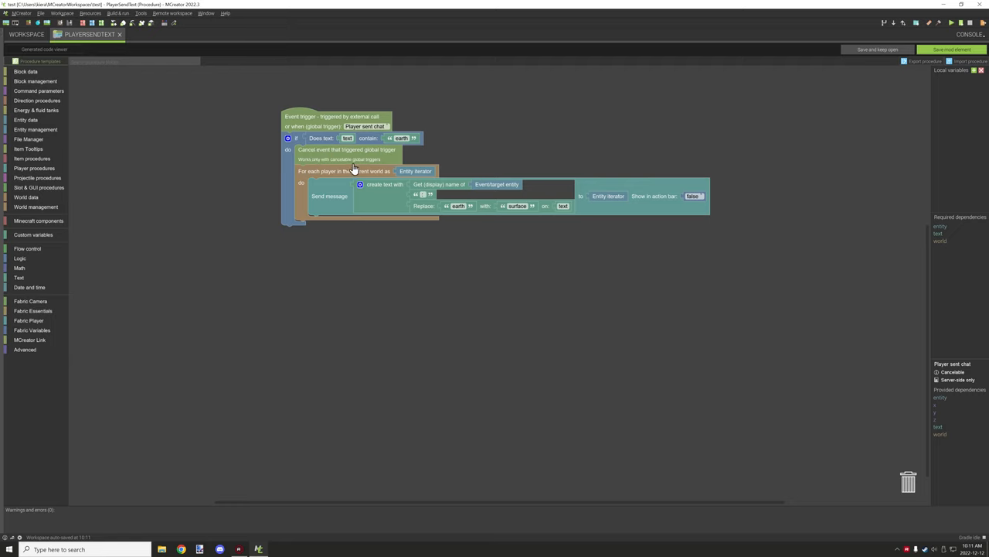
mouse_move(314, 177)
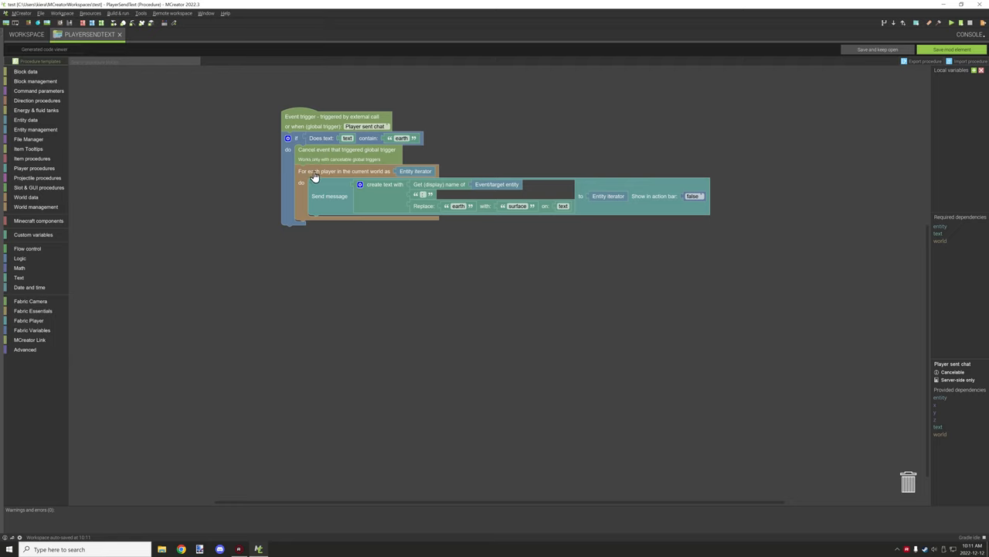
mouse_move(444, 173)
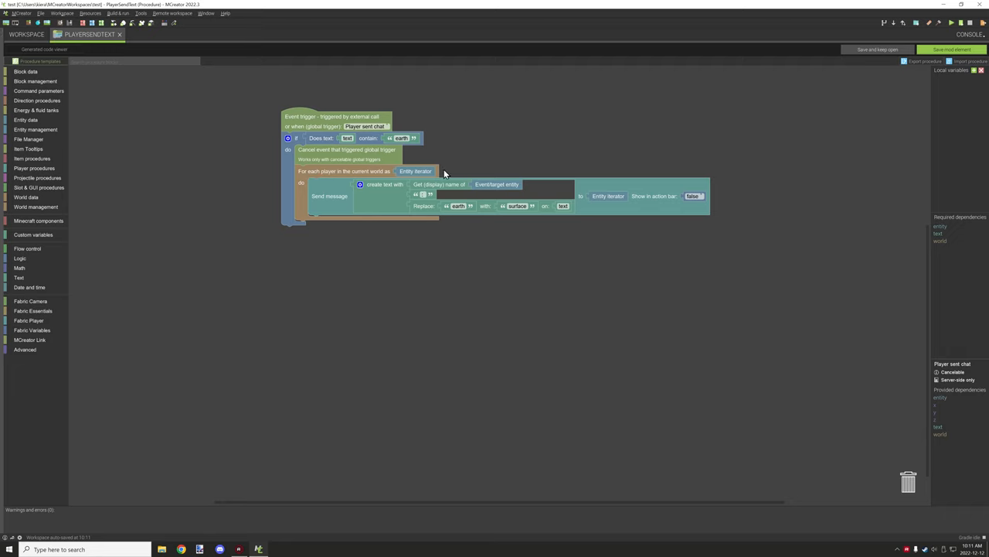
mouse_move(412, 179)
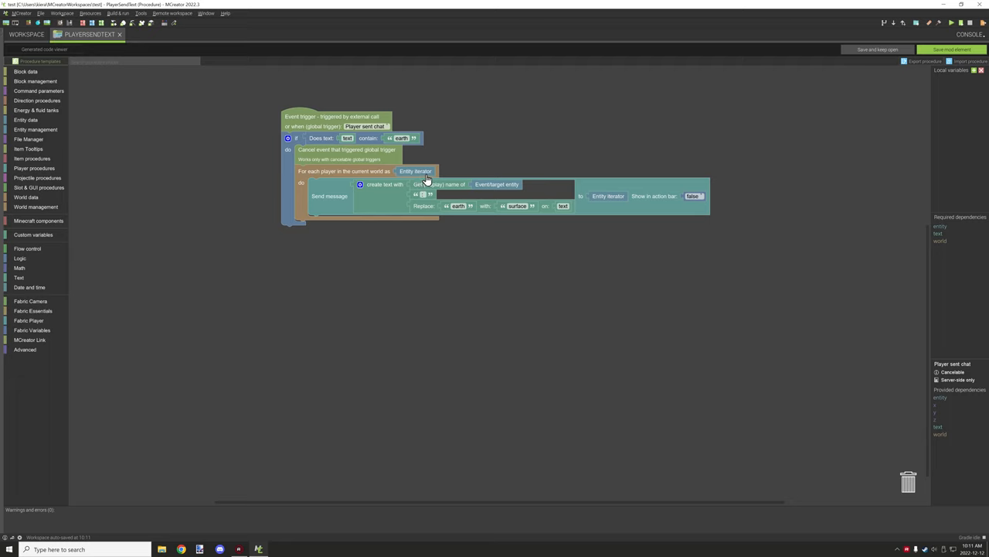
mouse_move(344, 191)
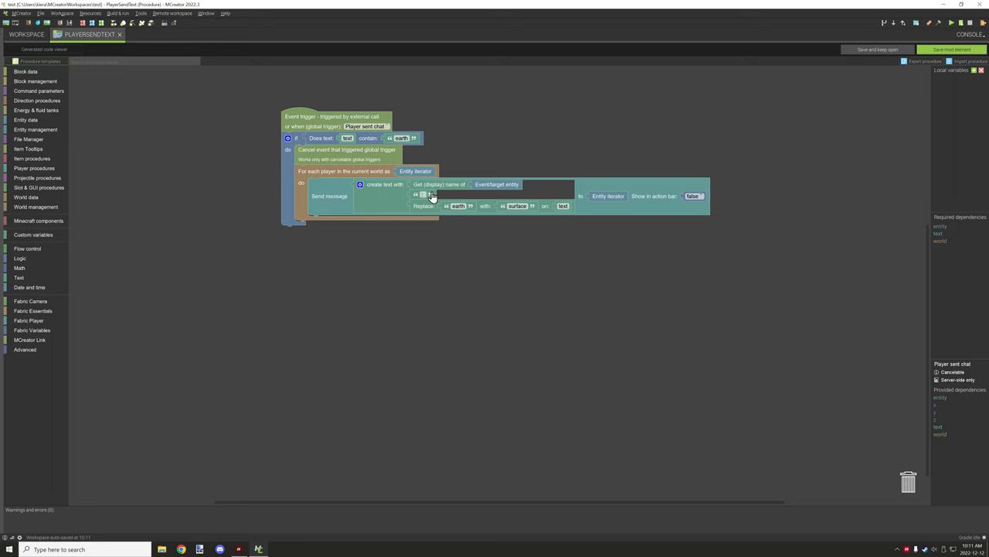
mouse_move(508, 188)
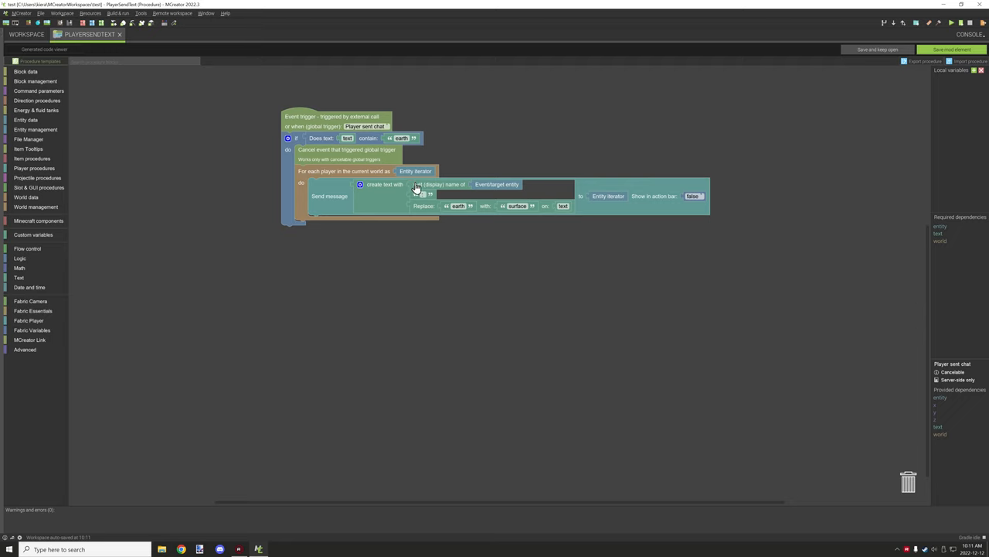
mouse_move(471, 188)
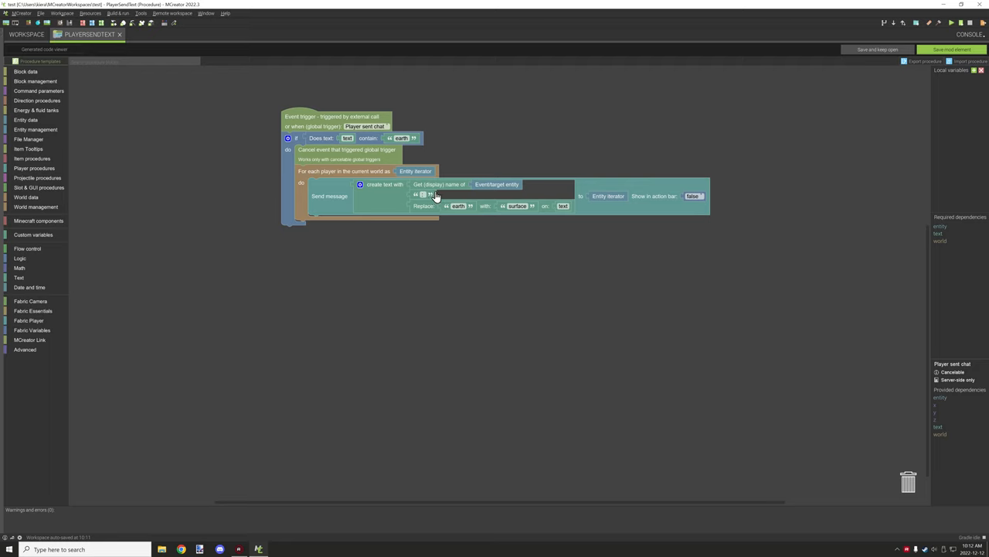
mouse_move(451, 188)
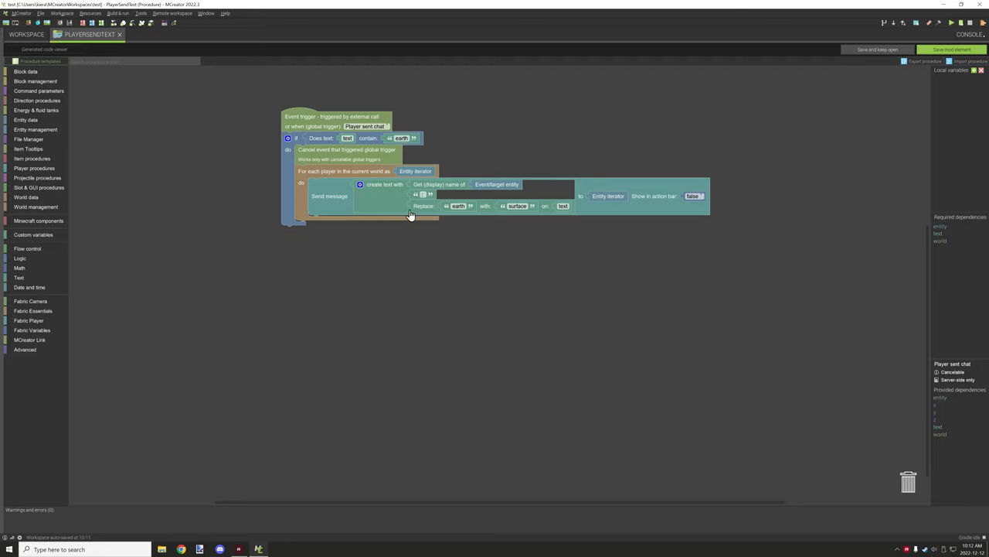
mouse_move(489, 213)
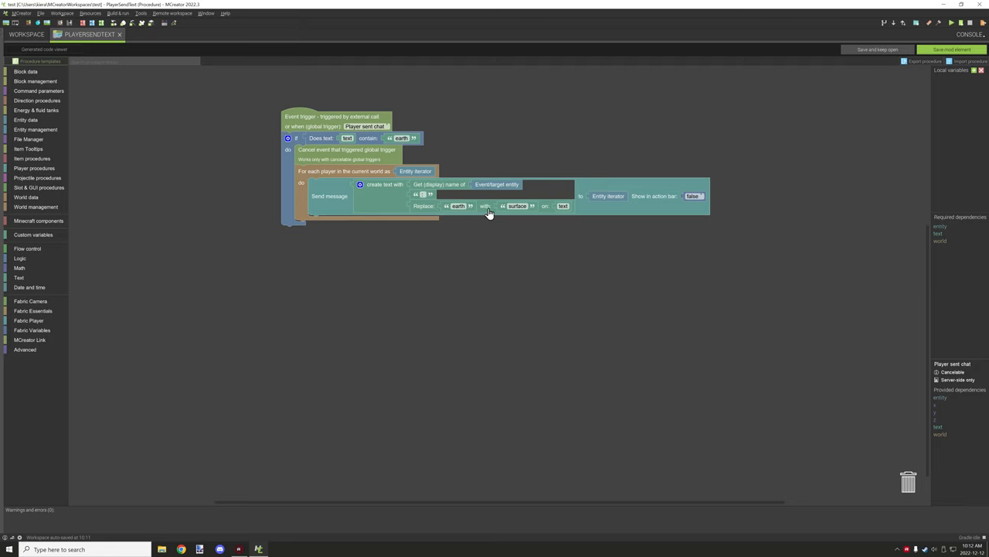
mouse_move(551, 217)
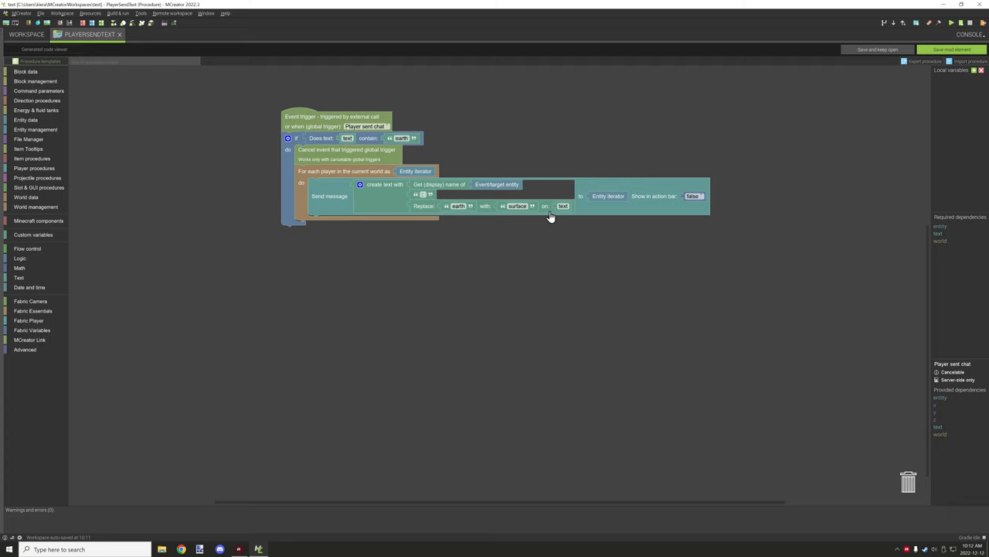
mouse_move(574, 210)
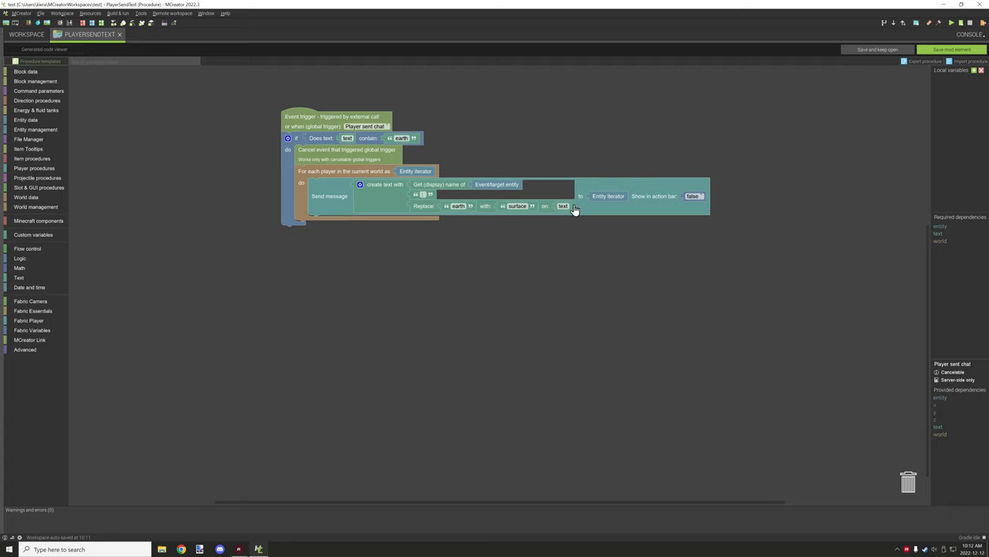
mouse_move(571, 209)
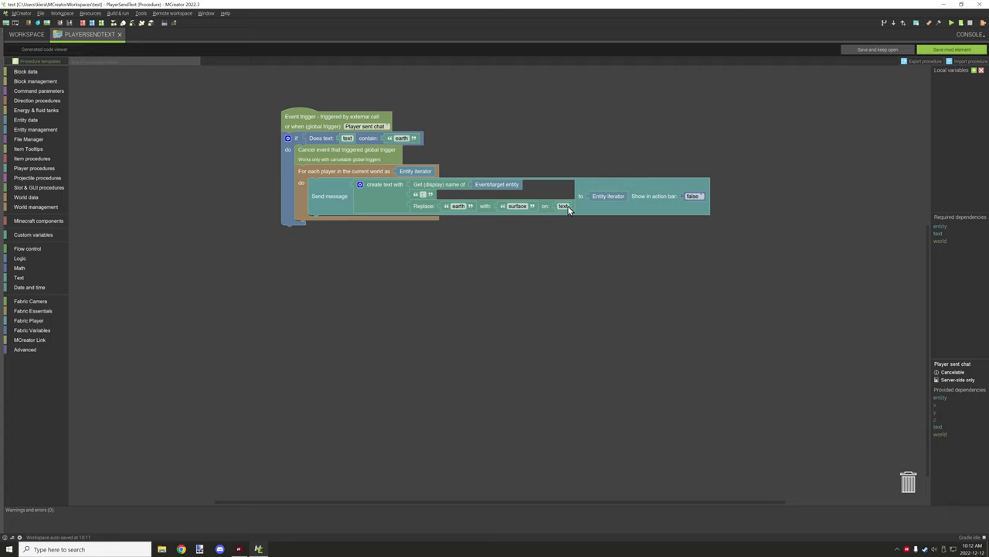
mouse_move(561, 212)
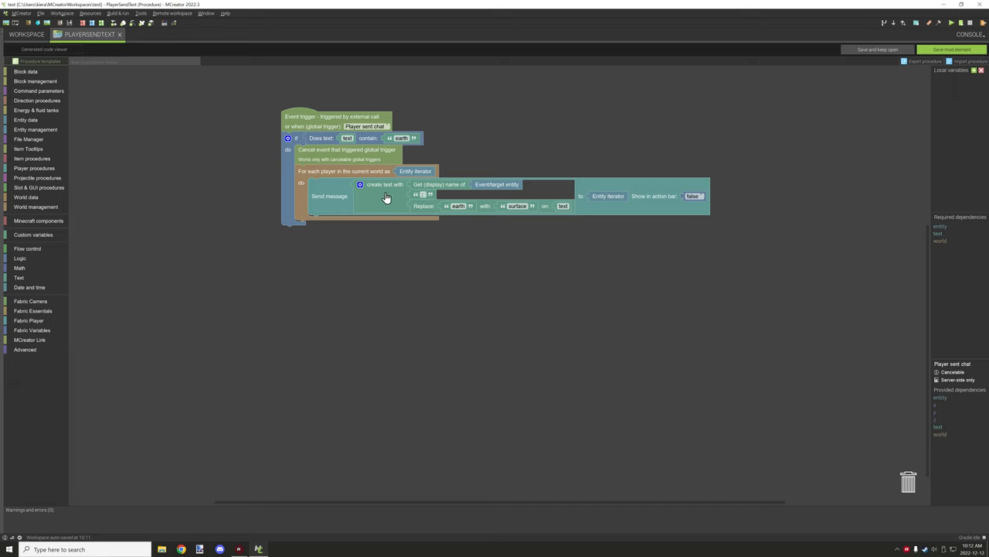
mouse_move(342, 234)
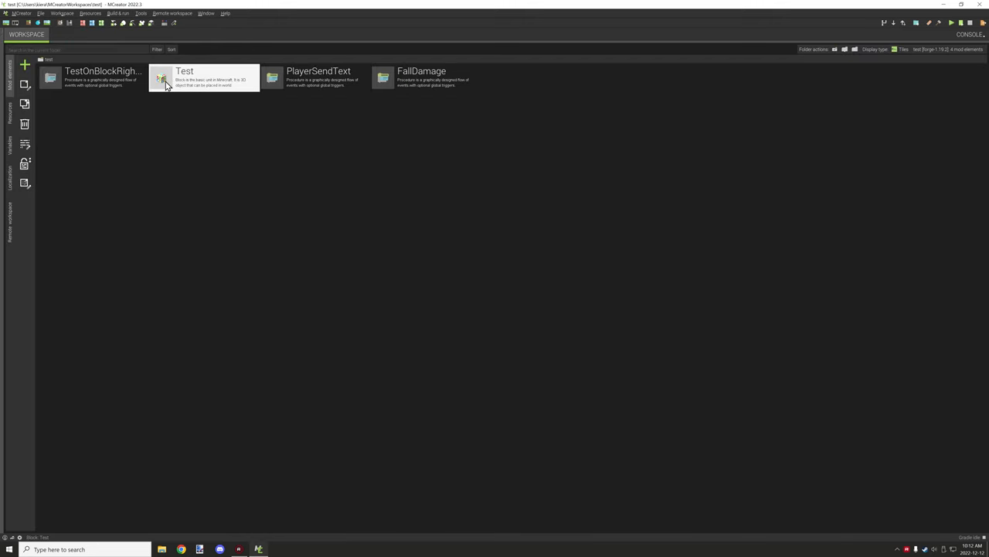
double_click(184, 70)
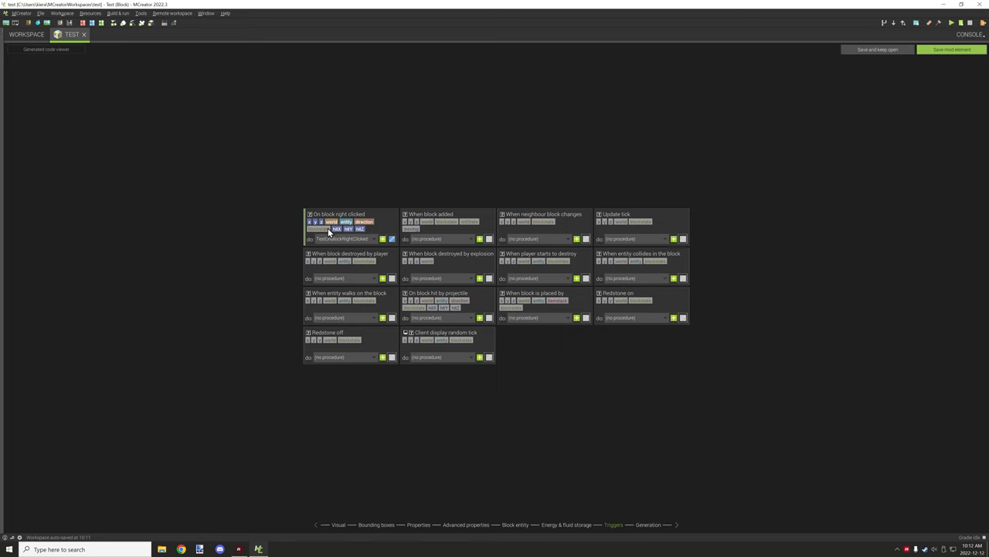
mouse_move(341, 236)
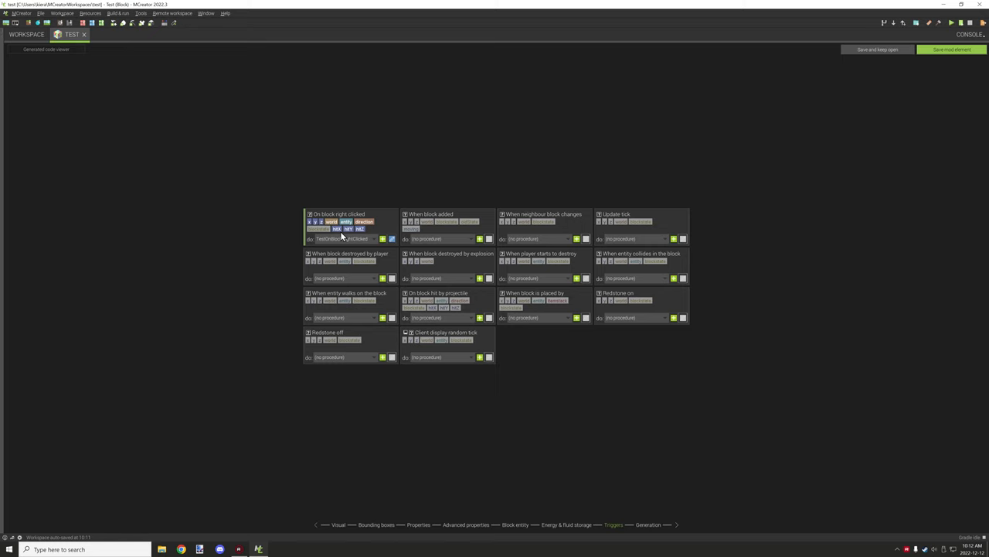
mouse_move(367, 232)
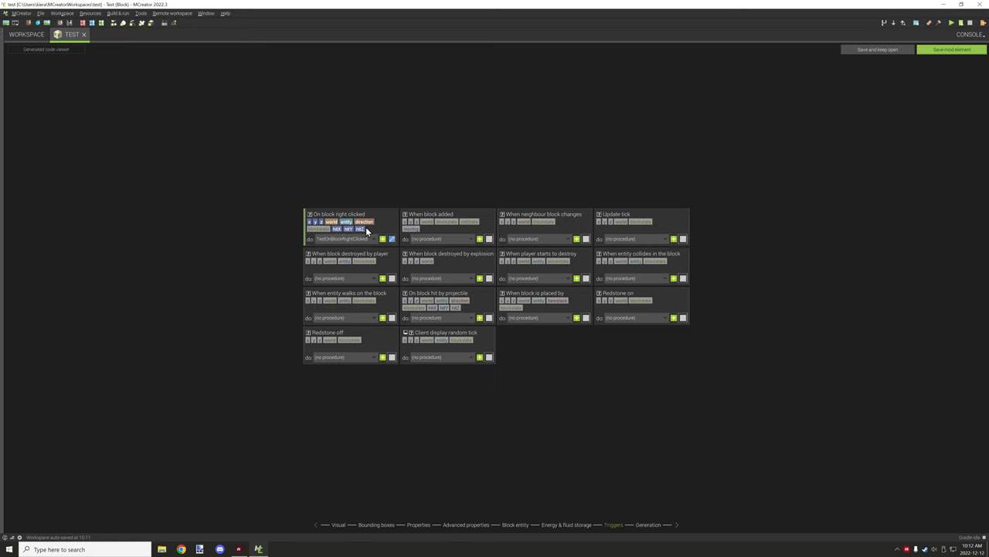
mouse_move(356, 234)
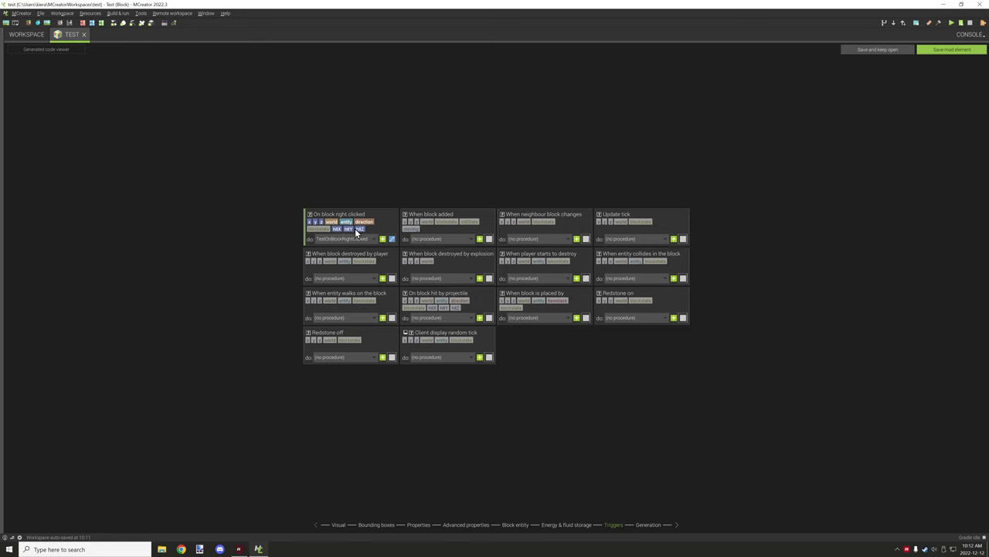
mouse_move(466, 229)
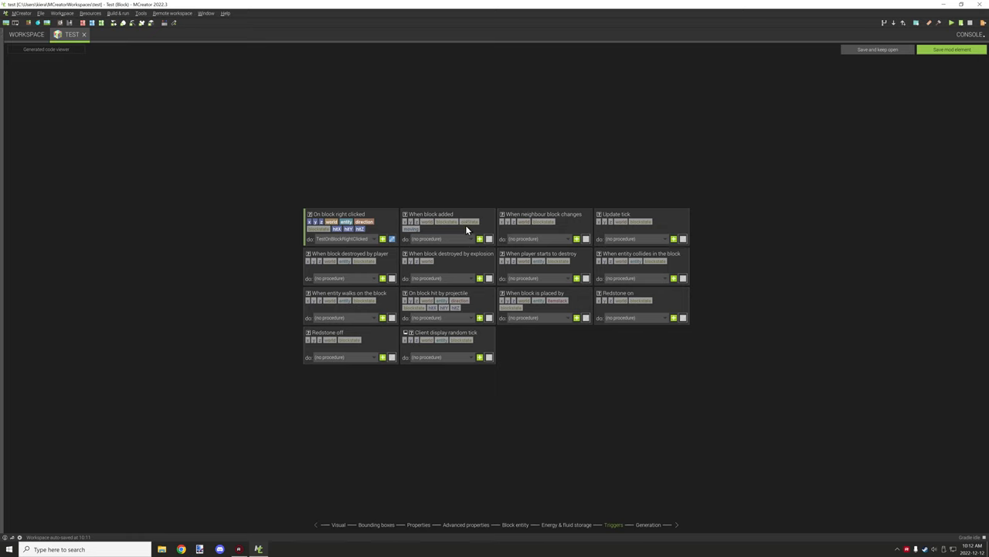
mouse_move(413, 238)
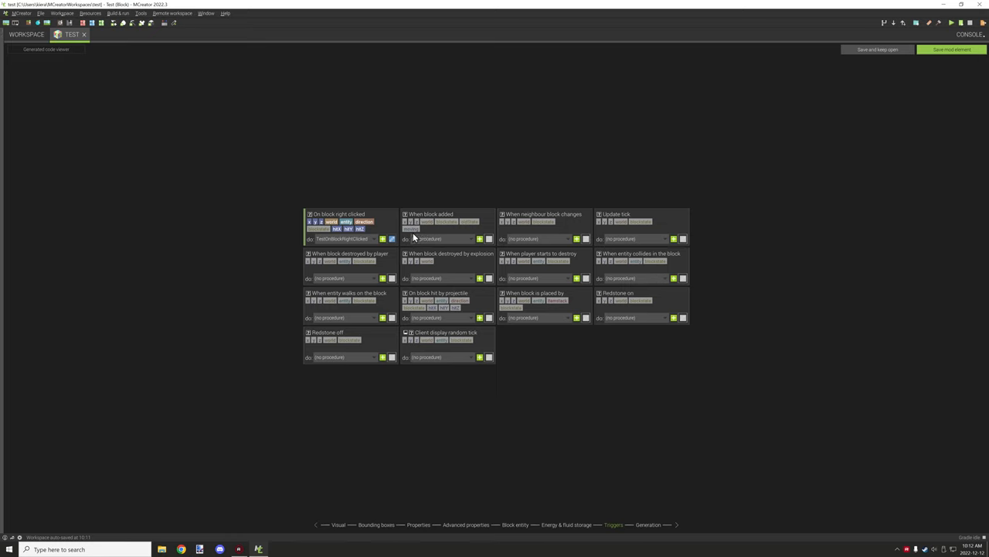
mouse_move(458, 230)
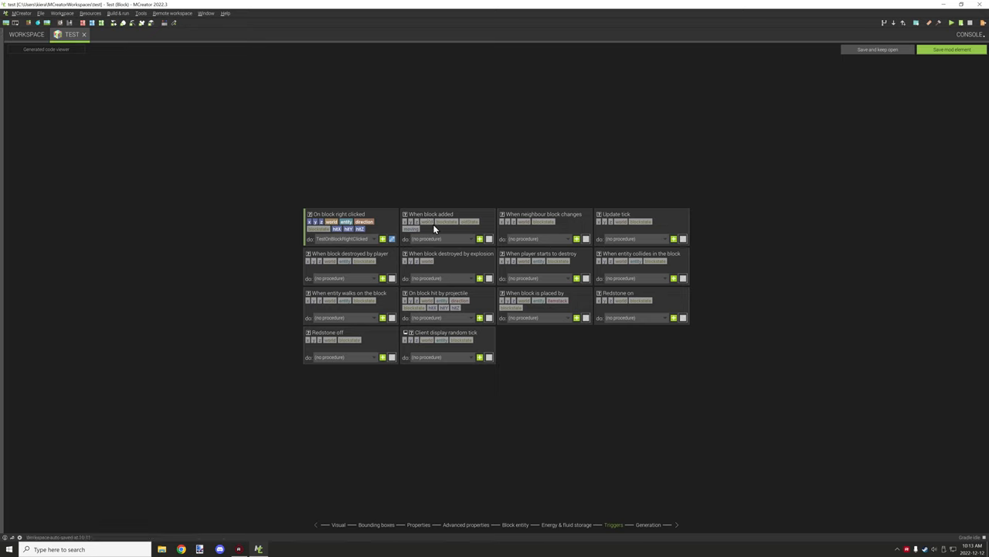
mouse_move(546, 282)
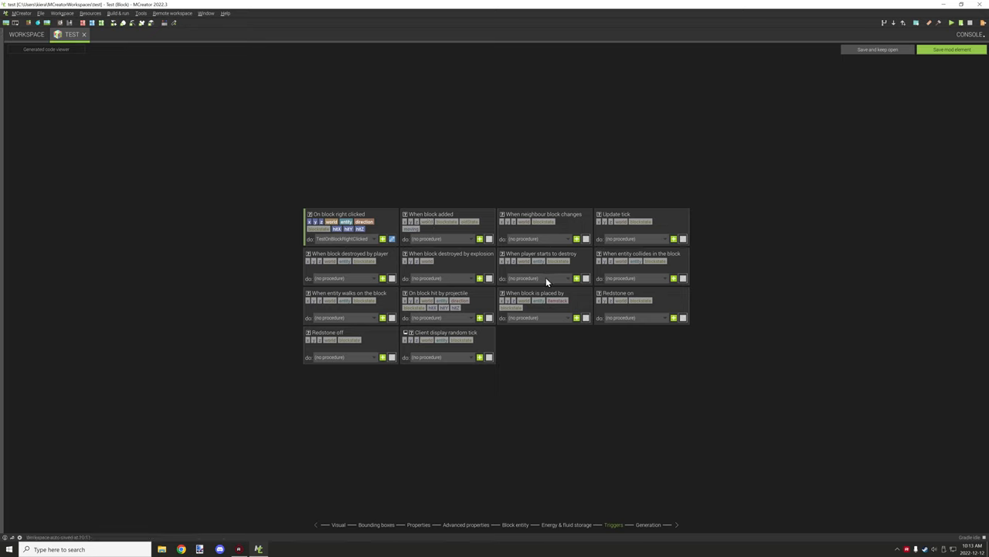
mouse_move(545, 285)
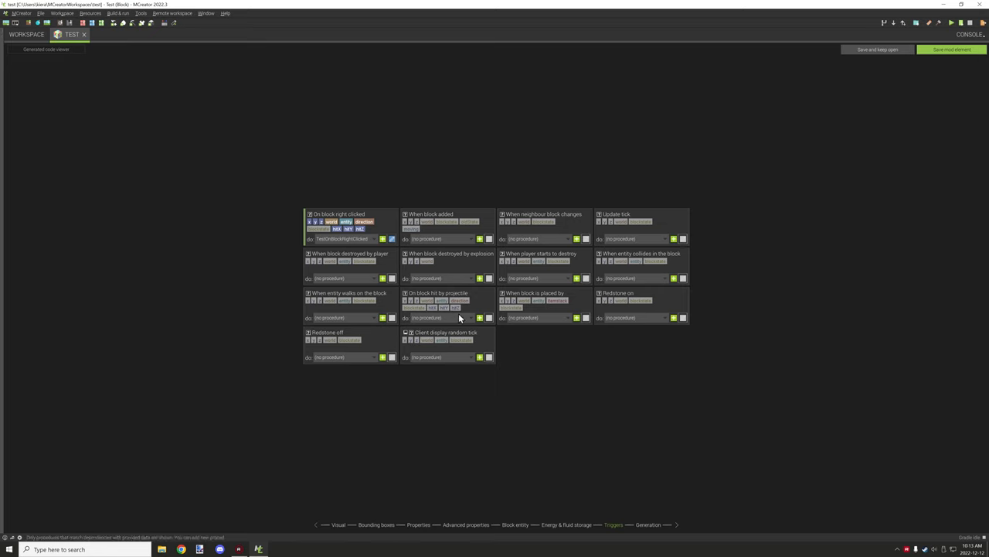
mouse_move(342, 358)
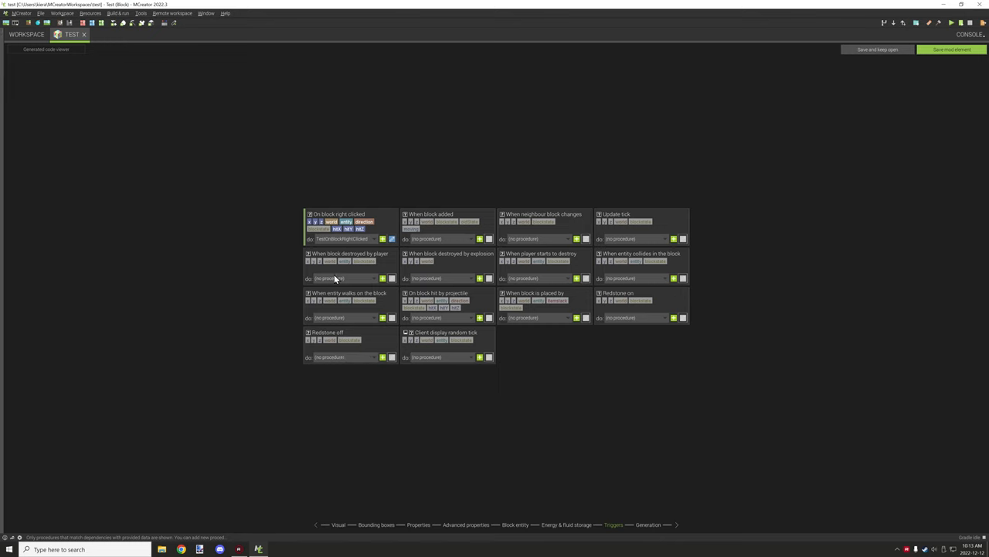
mouse_move(541, 279)
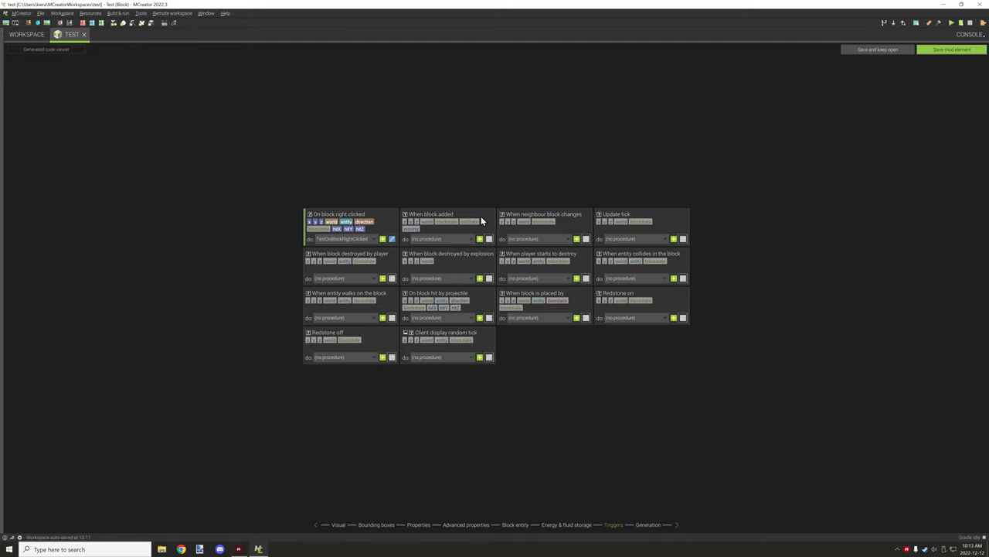
mouse_move(423, 232)
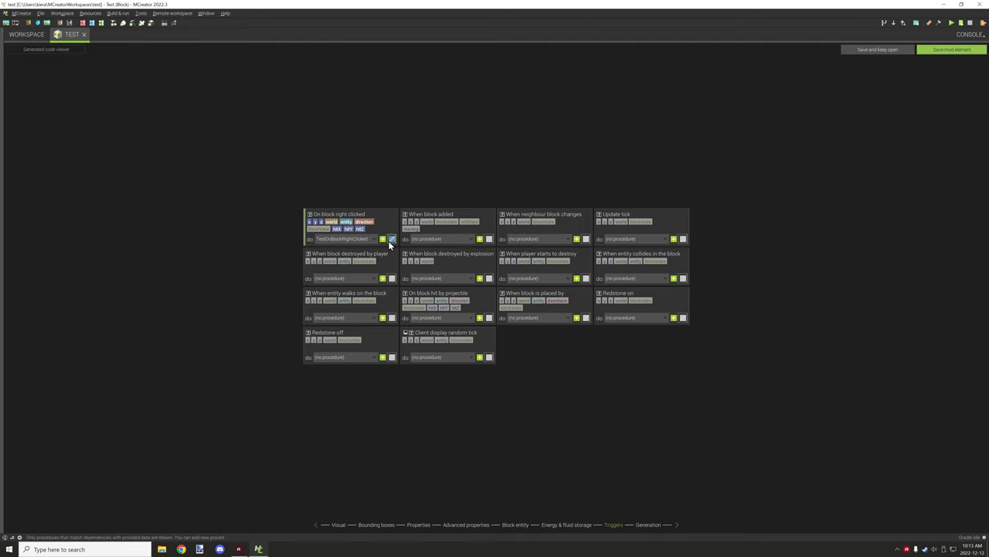
Edit the TestOnBlockRightClicked procedure linked to On block right clicked.
click(392, 238)
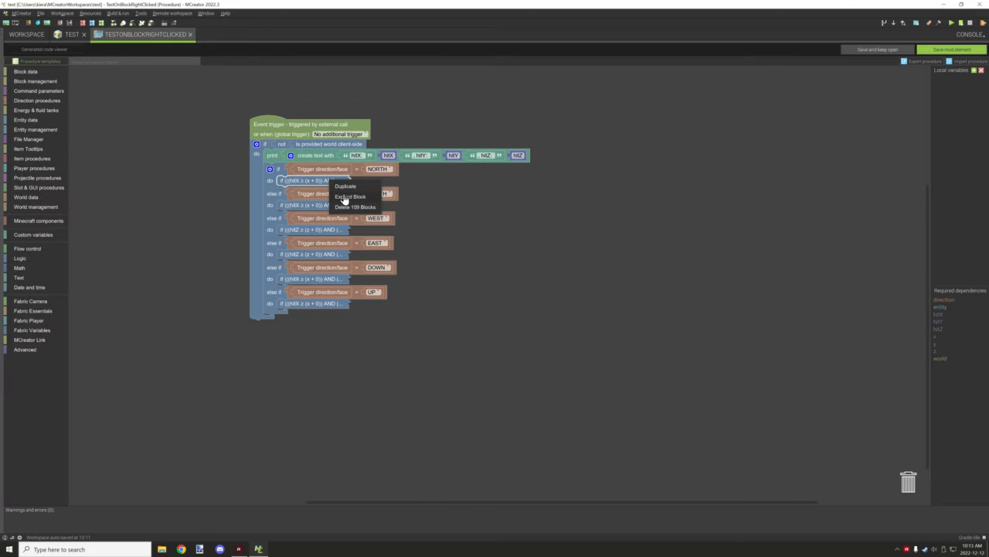
click(351, 196)
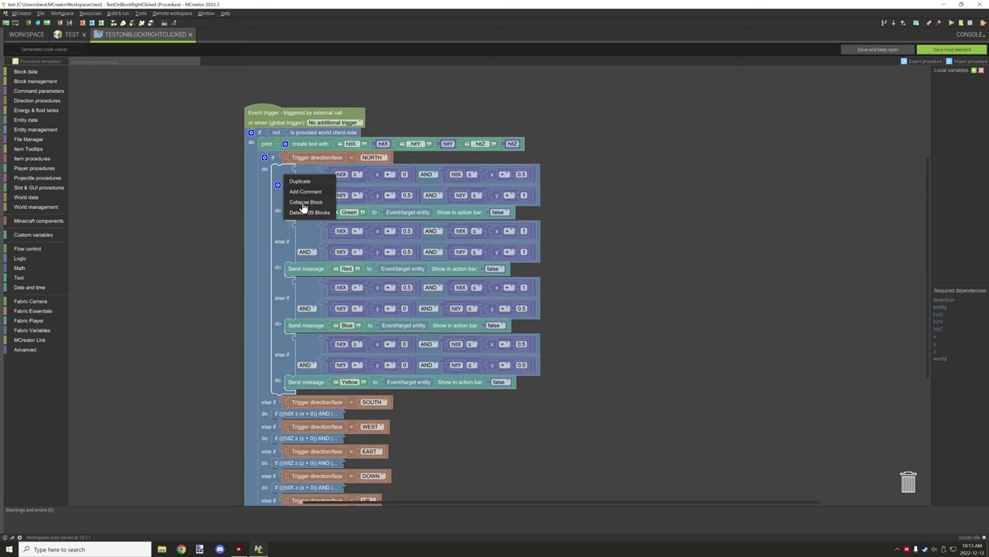
click(310, 212)
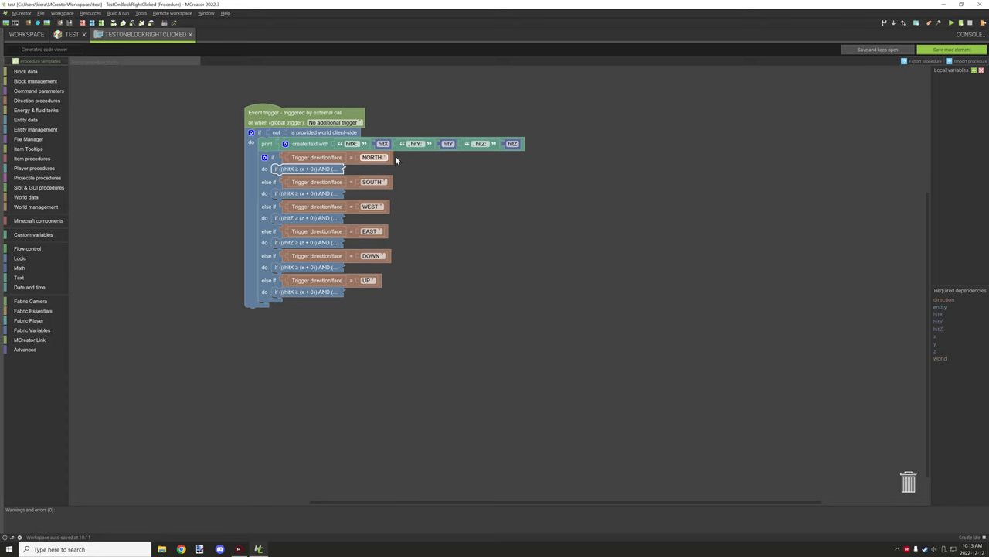
mouse_move(464, 152)
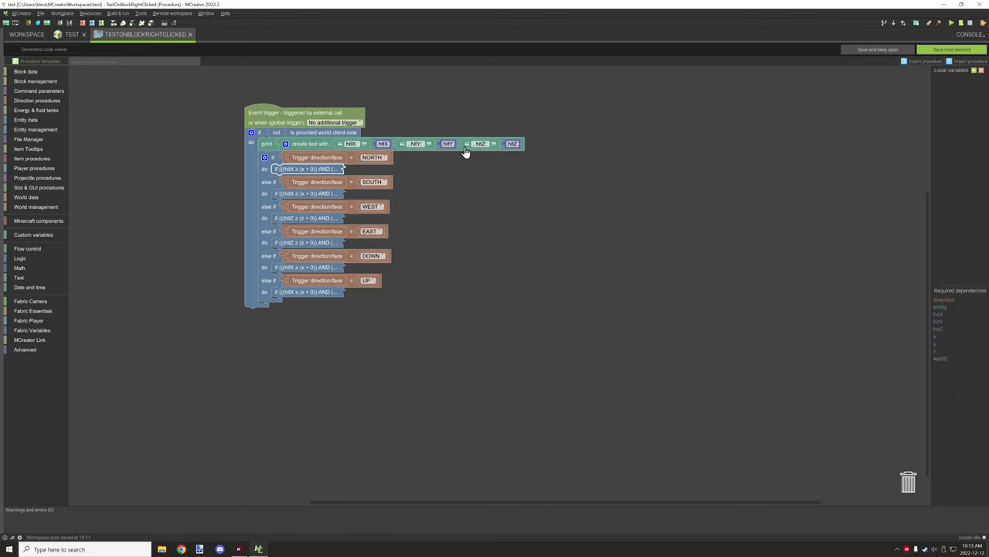
mouse_move(476, 155)
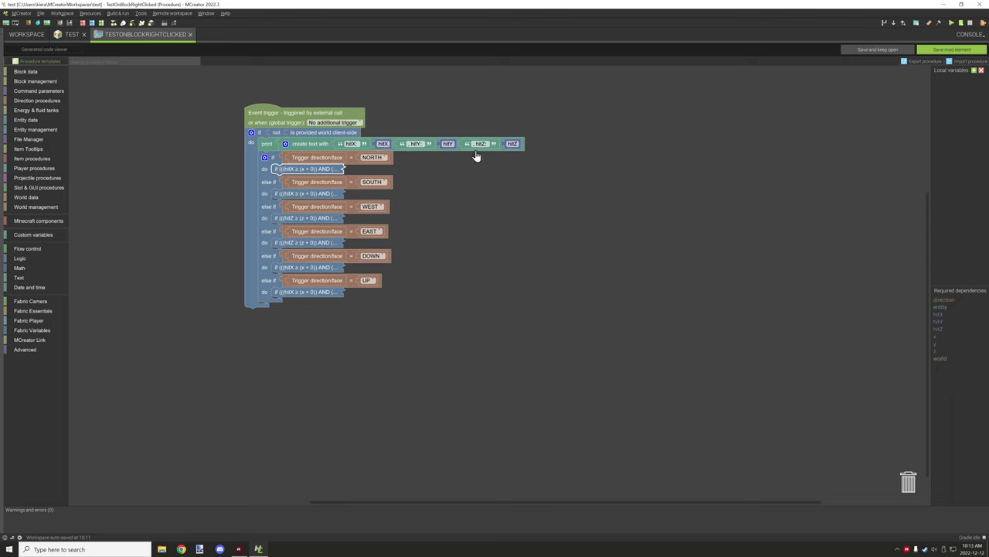
mouse_move(332, 169)
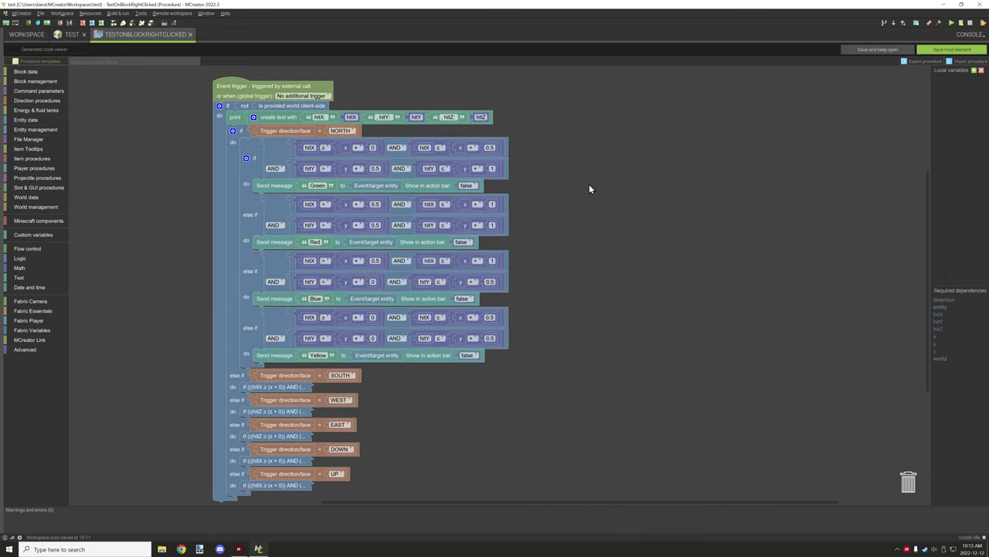
mouse_move(562, 177)
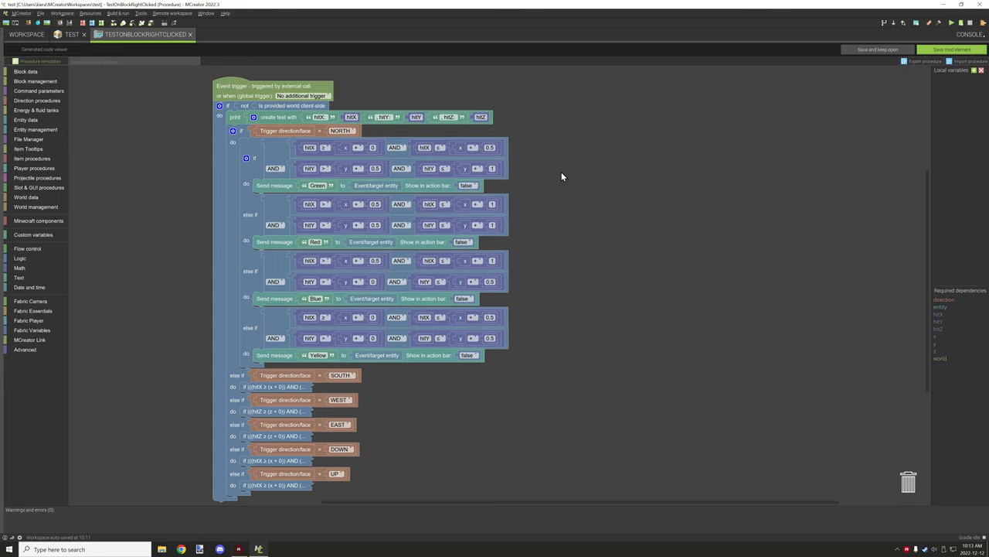
mouse_move(225, 245)
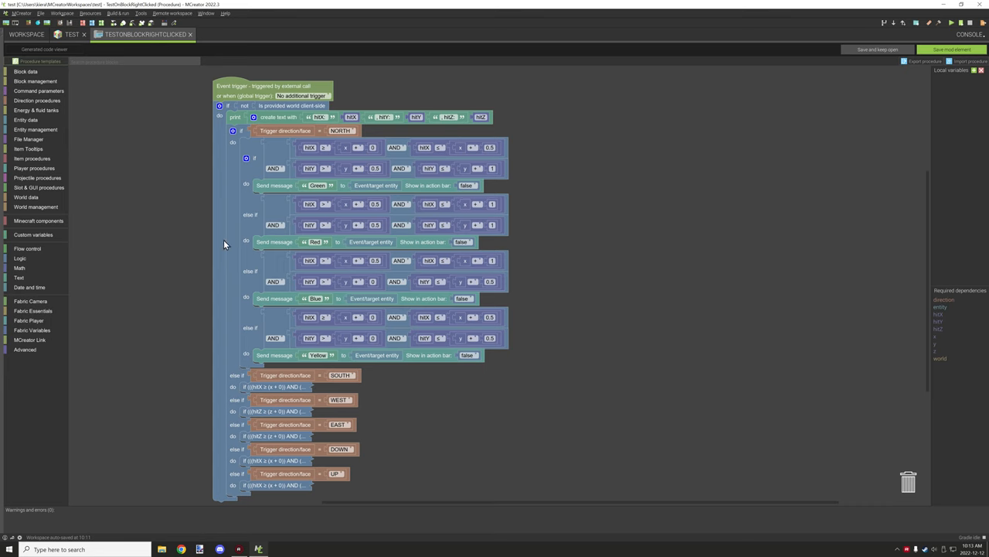
mouse_move(236, 231)
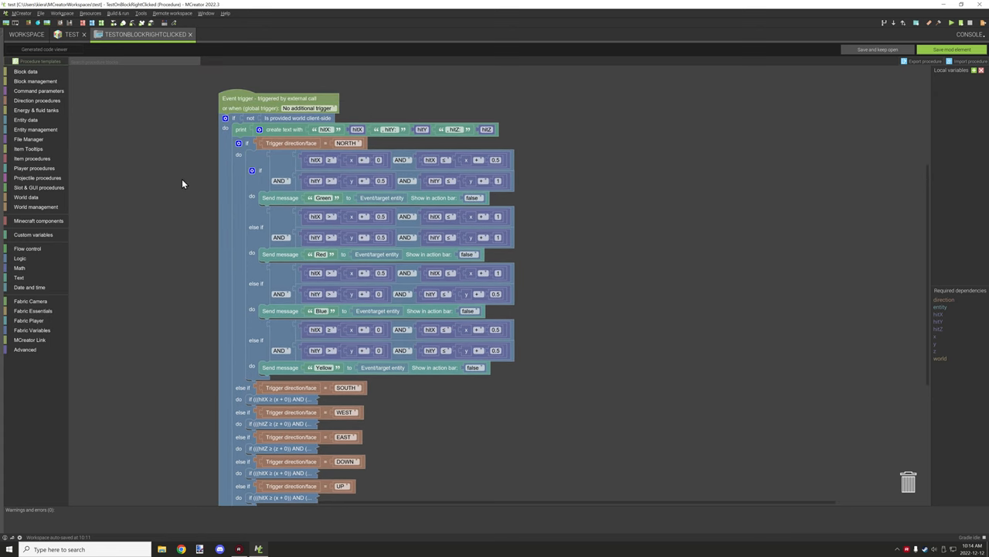
mouse_move(216, 194)
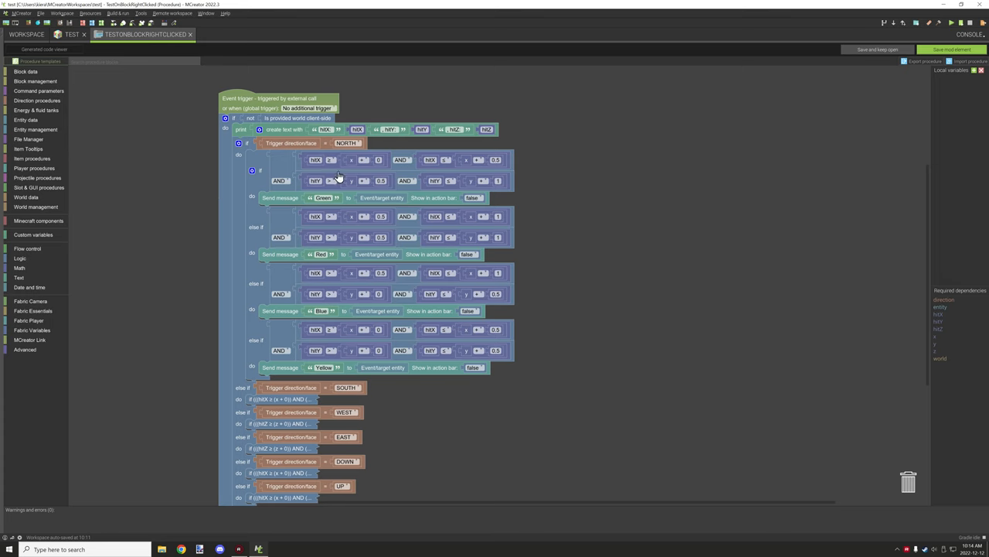
mouse_move(392, 157)
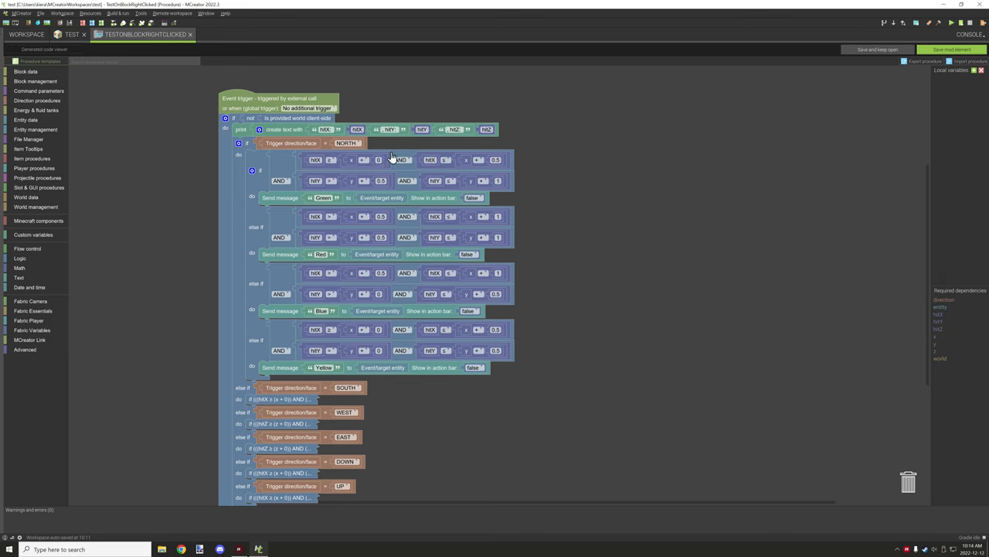
mouse_move(315, 165)
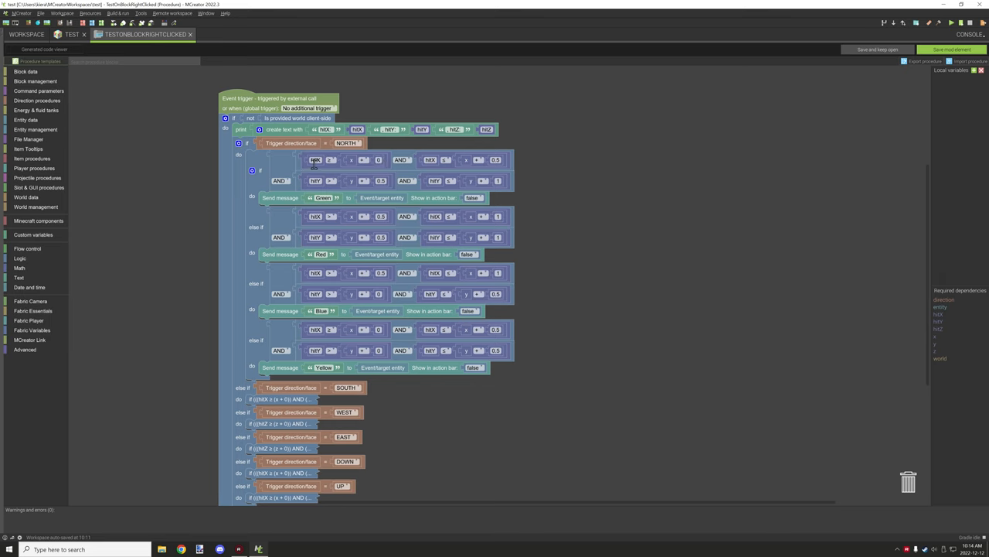
mouse_move(334, 156)
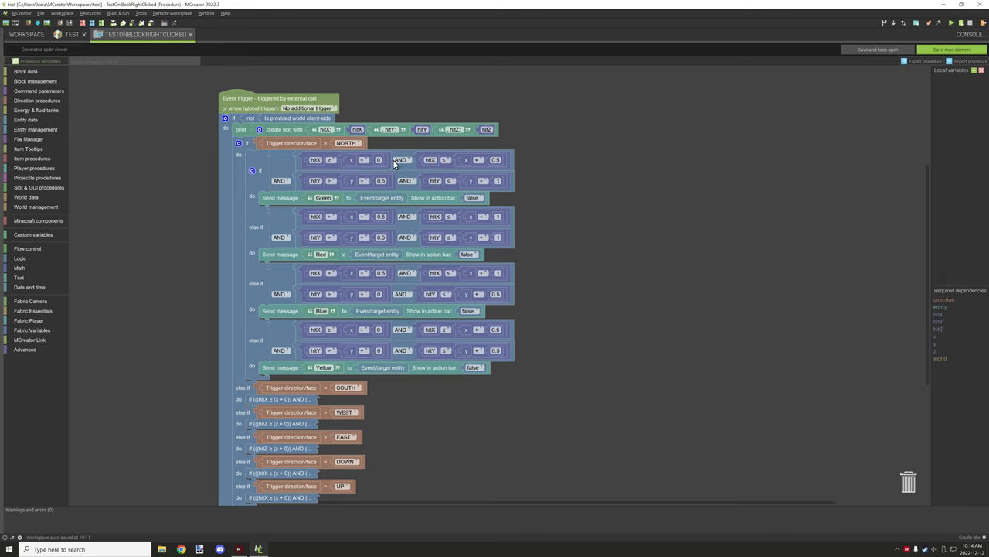
mouse_move(496, 168)
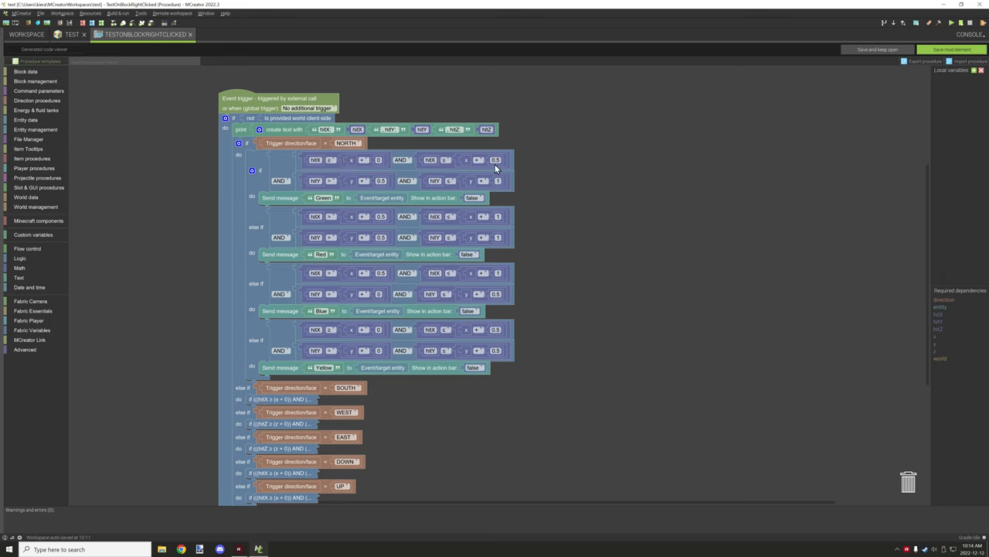
mouse_move(512, 171)
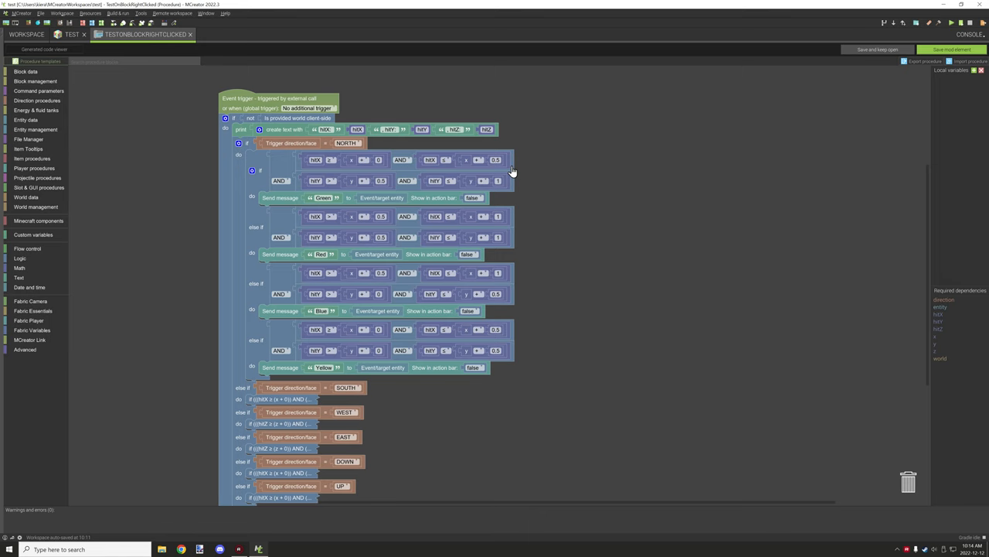
mouse_move(464, 160)
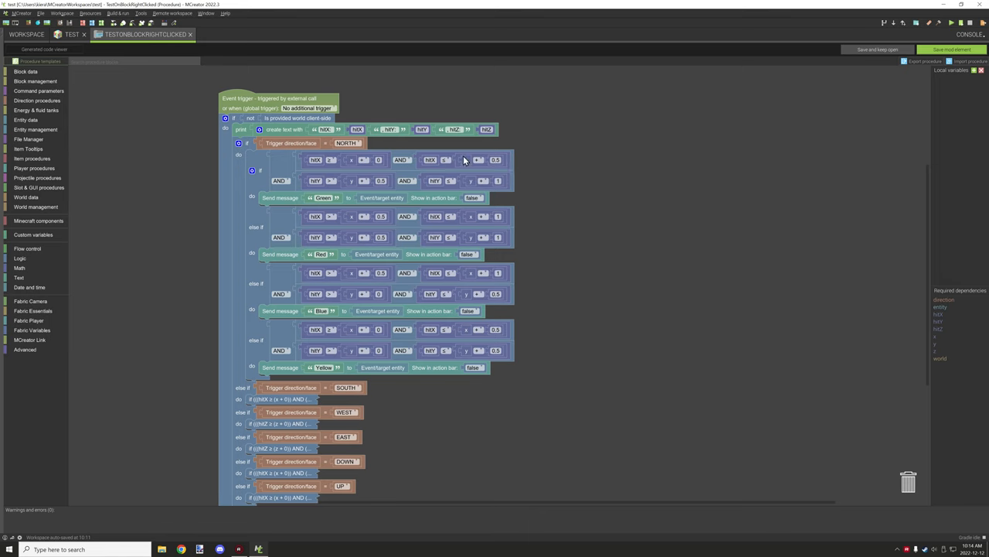
mouse_move(378, 163)
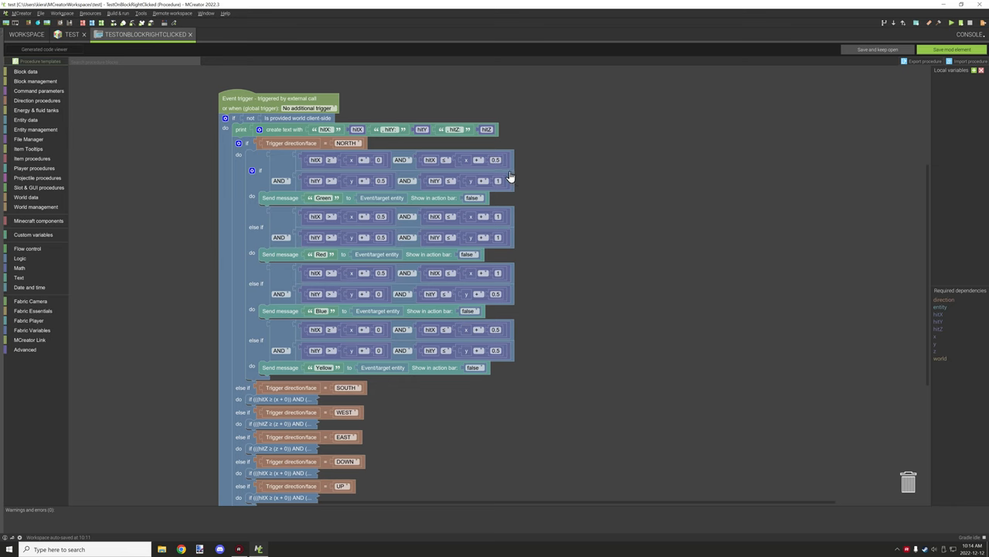
mouse_move(539, 182)
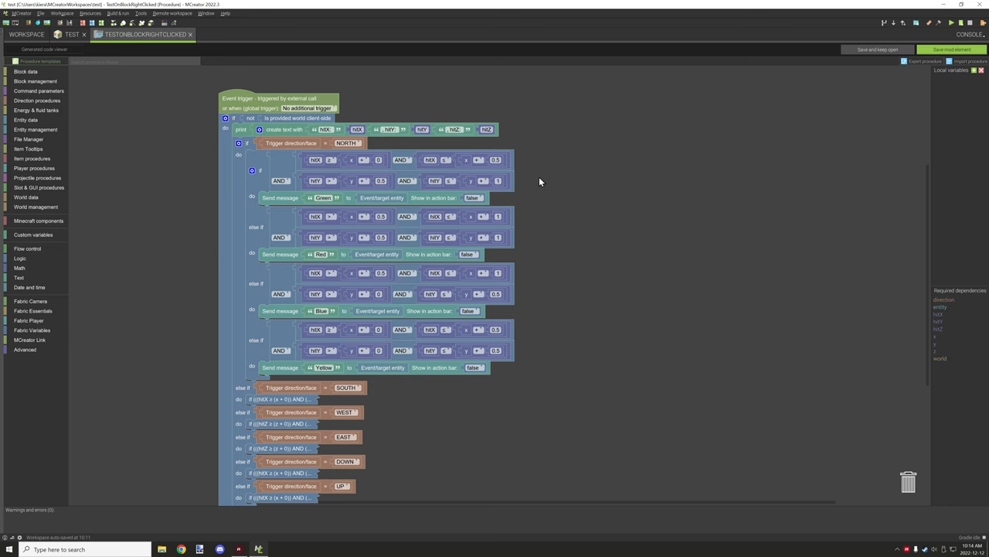
scroll(up, 3)
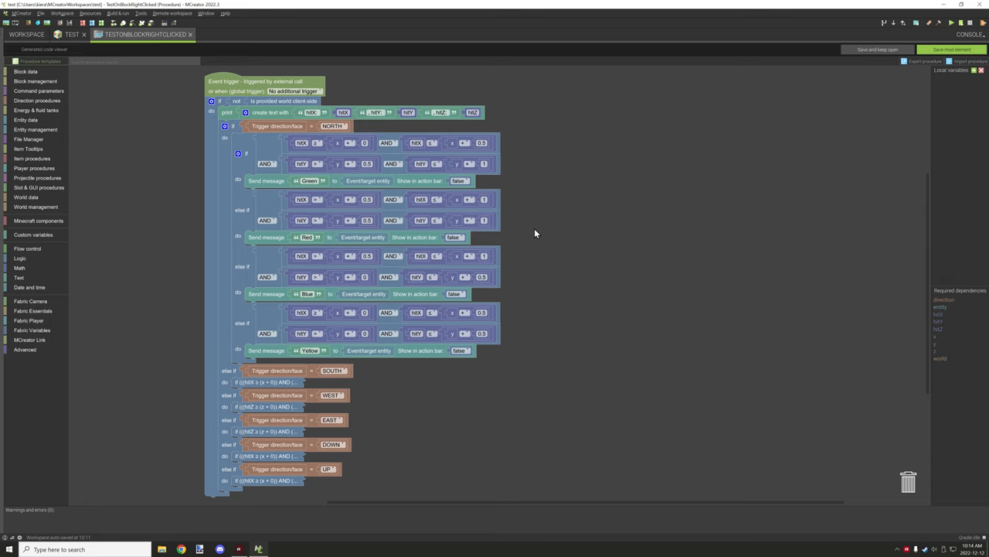
mouse_move(547, 205)
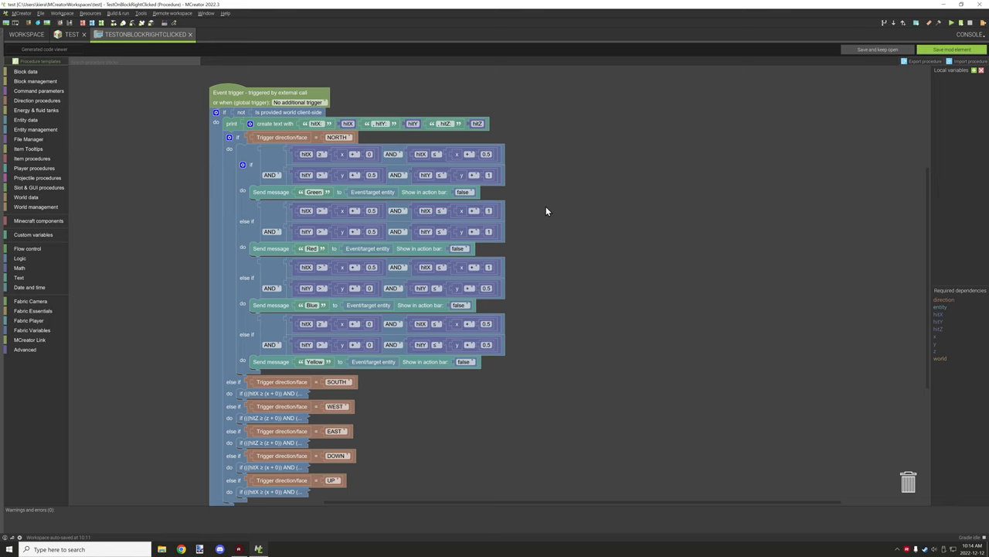
mouse_move(368, 185)
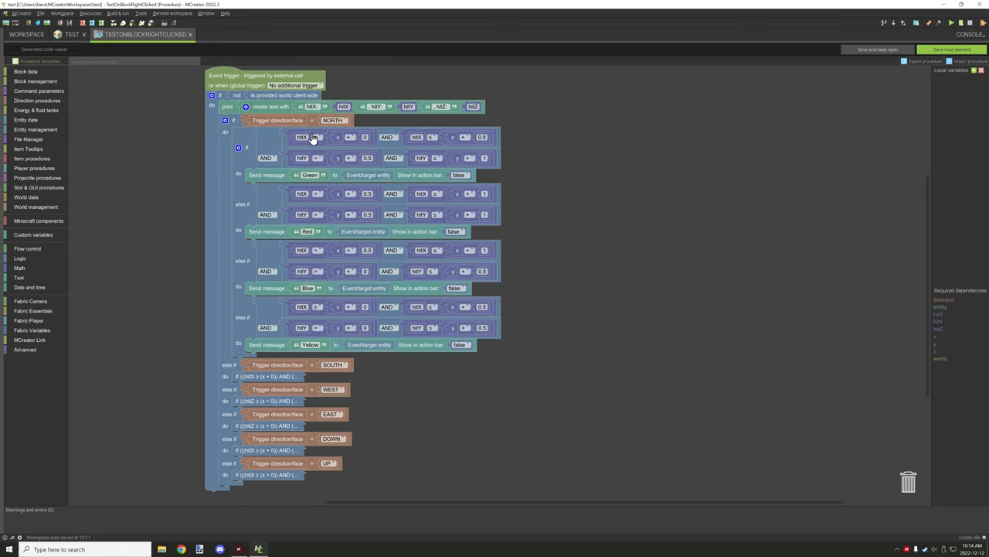
mouse_move(319, 130)
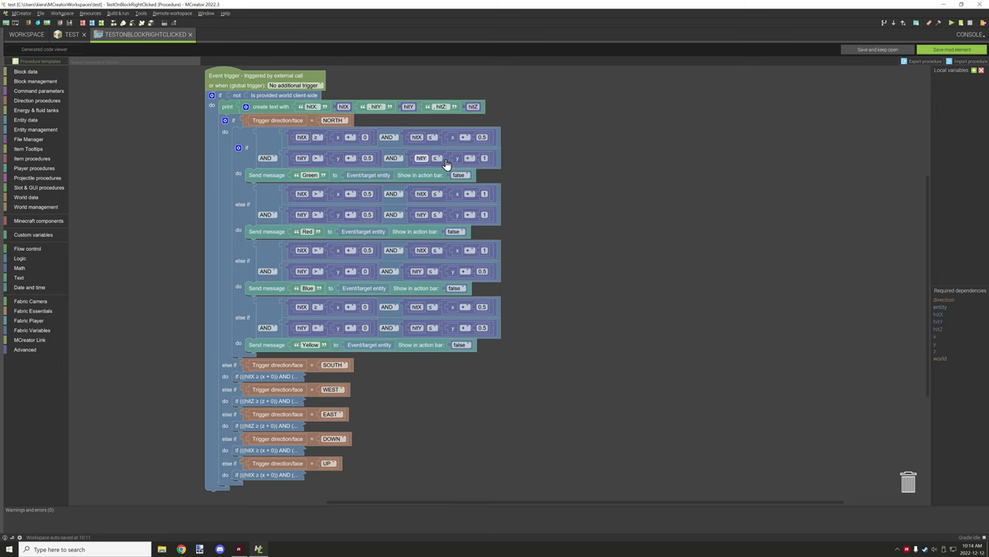
mouse_move(619, 283)
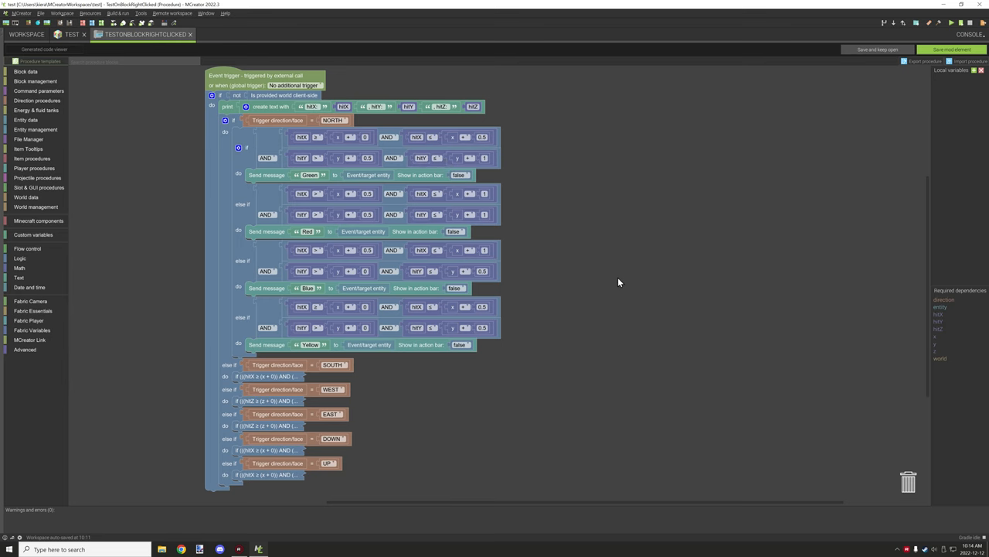
scroll(up, 3)
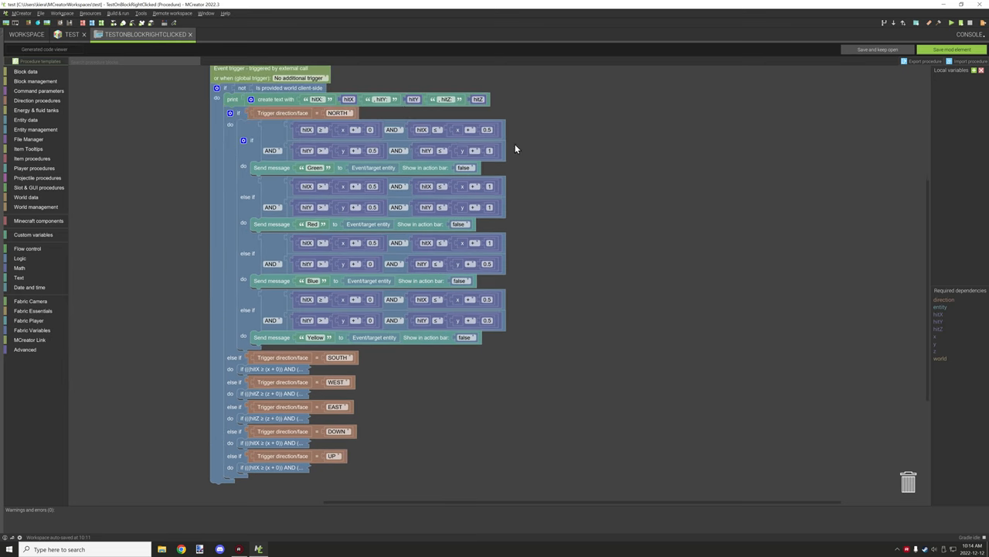
mouse_move(303, 115)
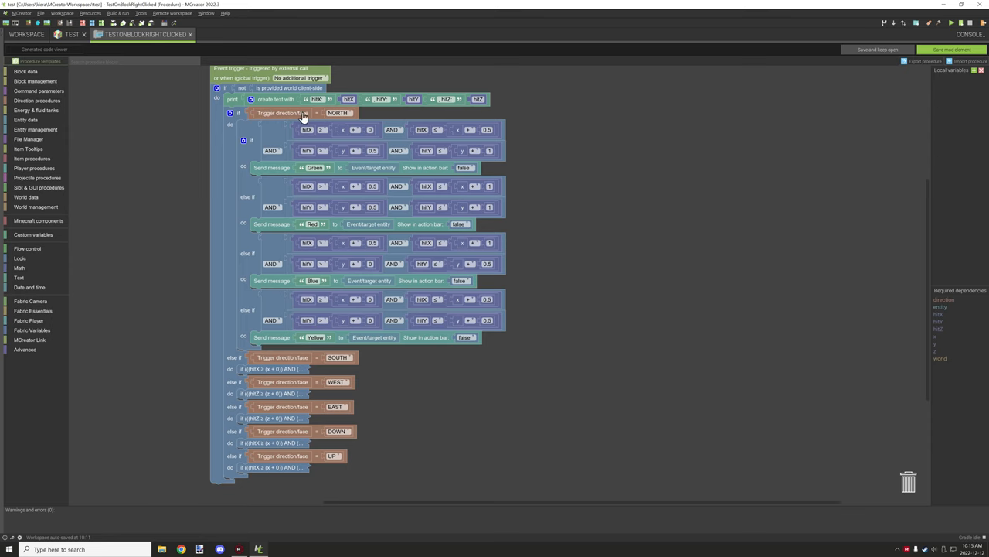
mouse_move(313, 114)
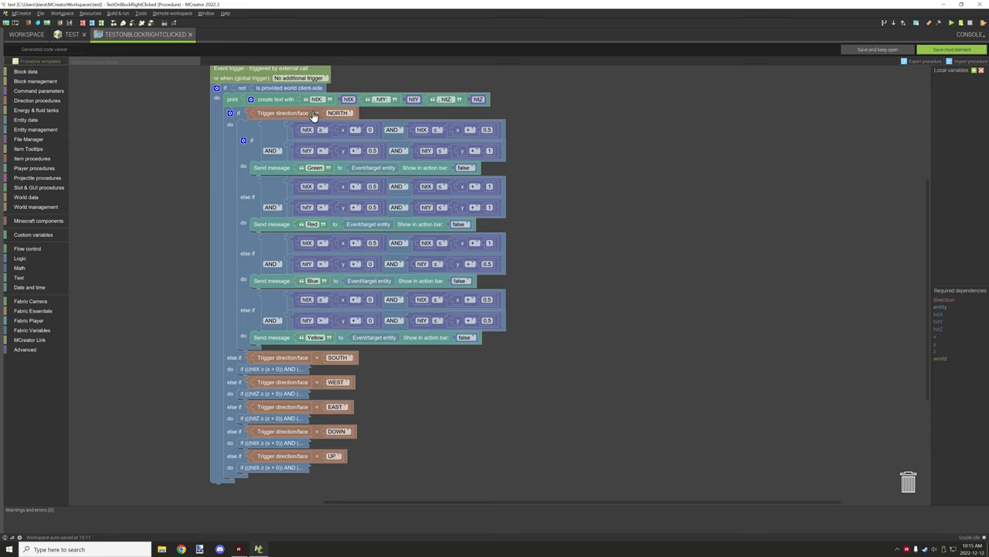
Scroll down through the expanded SOUTH, WEST and EAST hit-position branches.
scroll(down, 3)
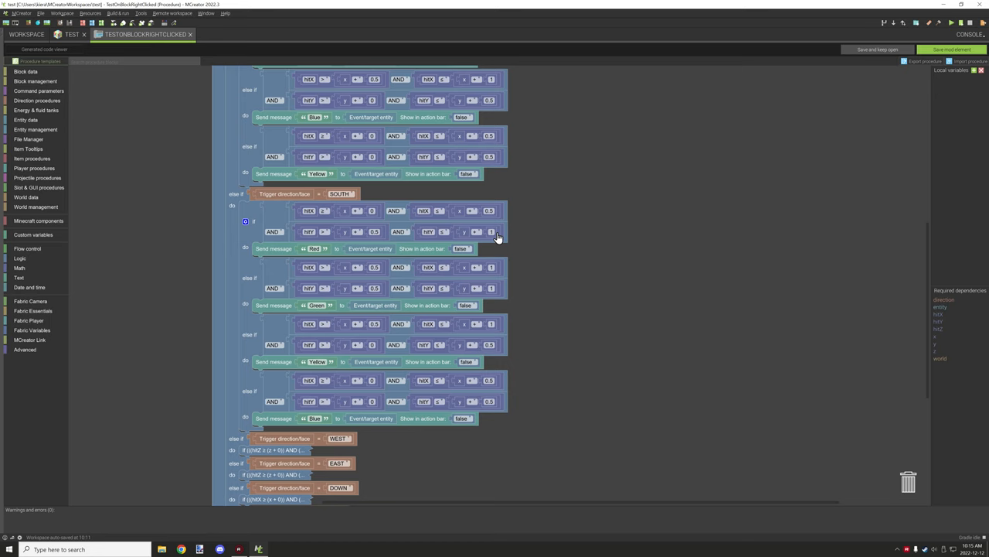
mouse_move(355, 205)
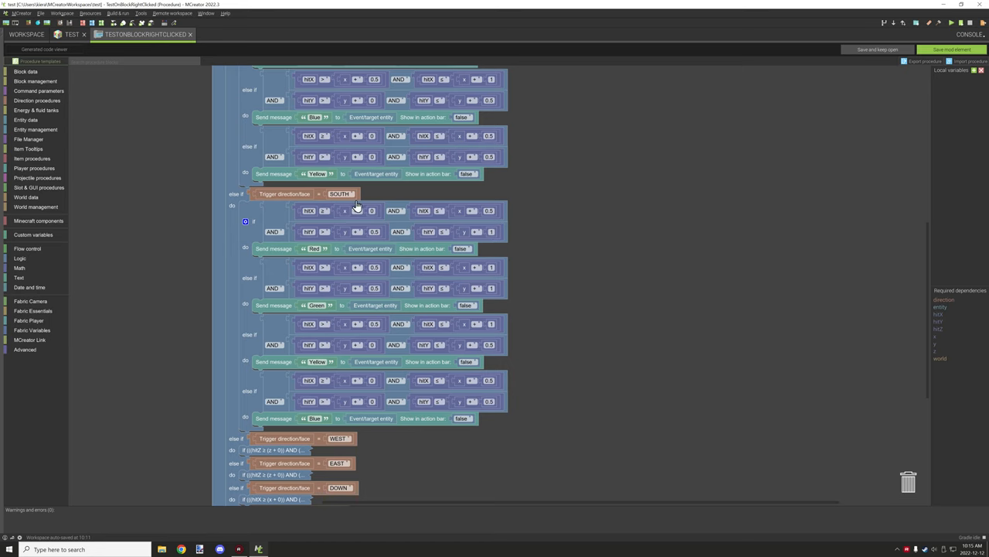
scroll(down, 3)
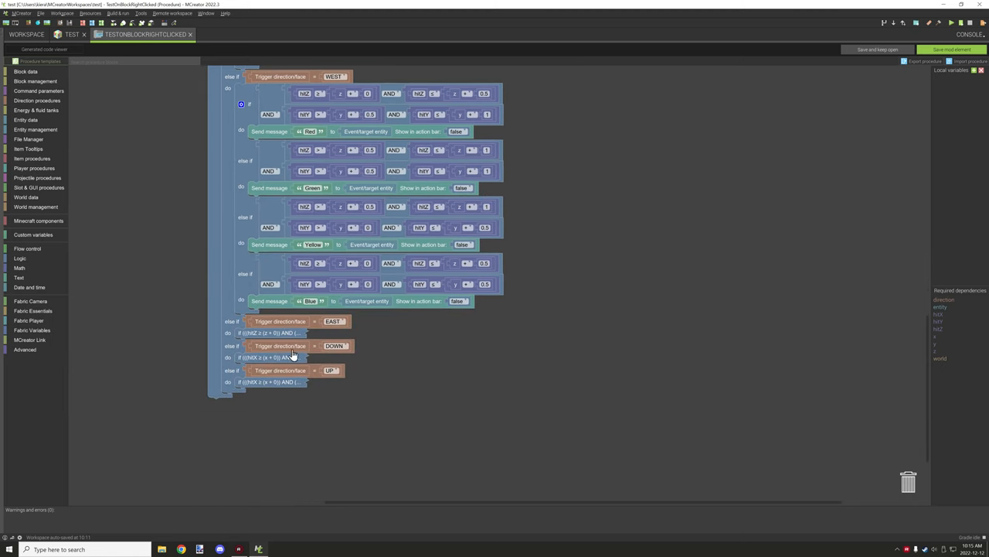
scroll(down, 3)
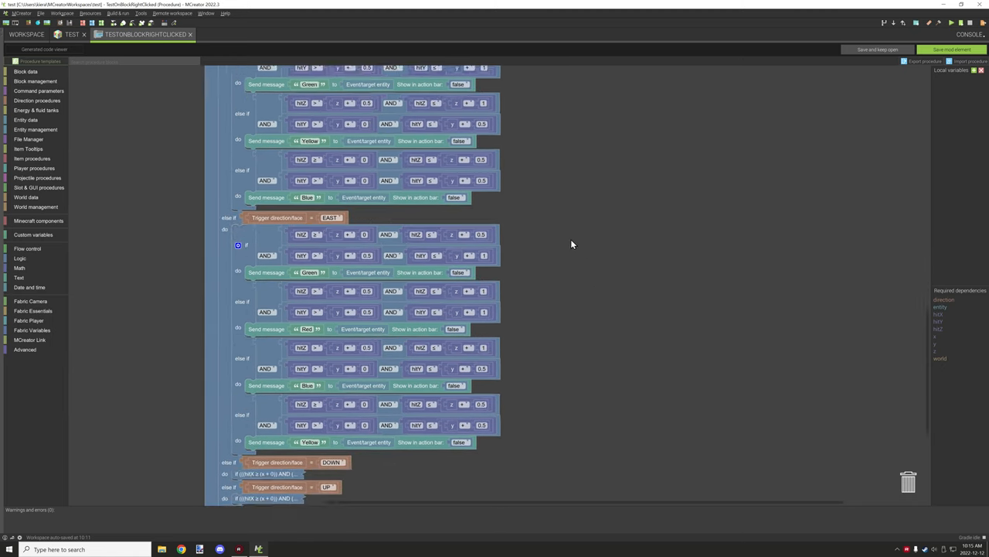
Expand the DOWN and UP branches' hit-position checks for review.
right_click(276, 289)
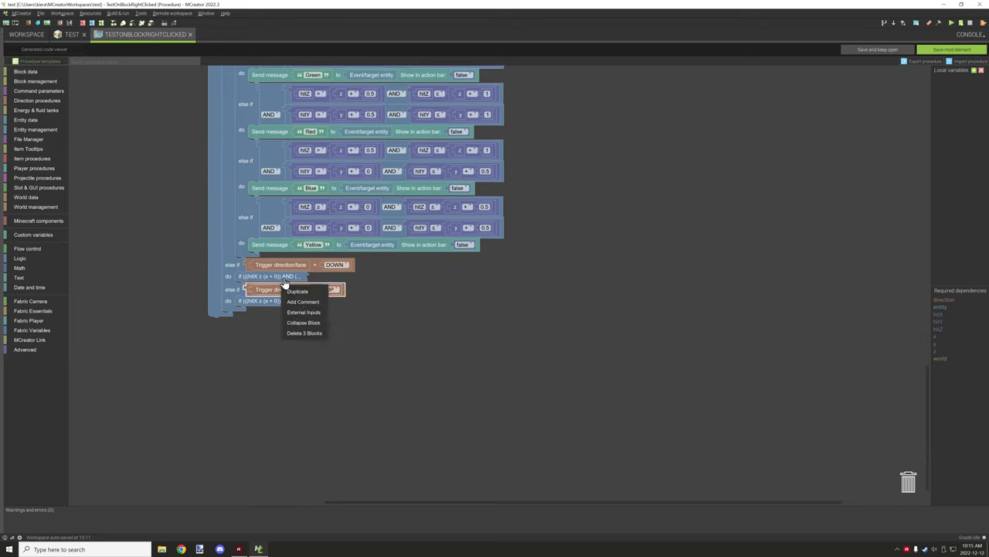
click(297, 290)
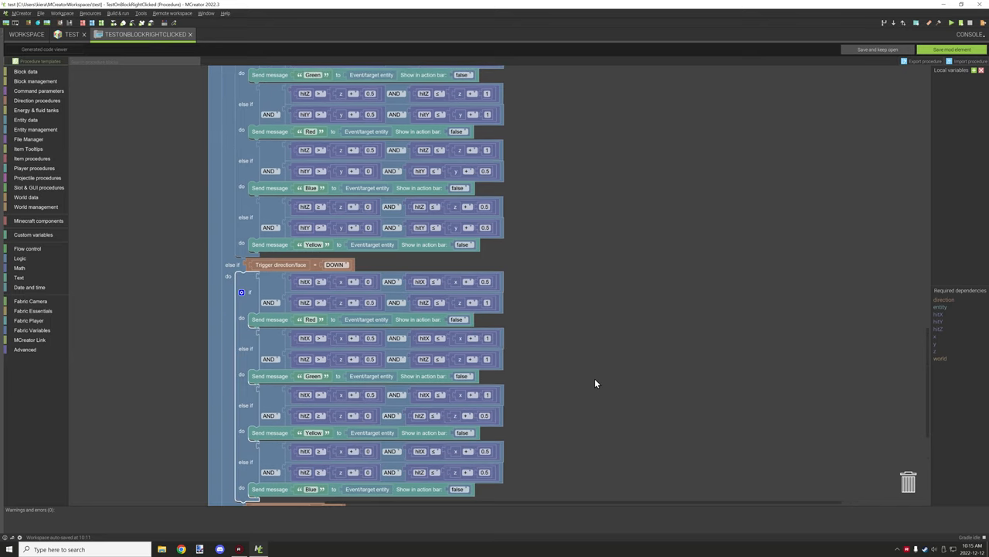
scroll(down, 3)
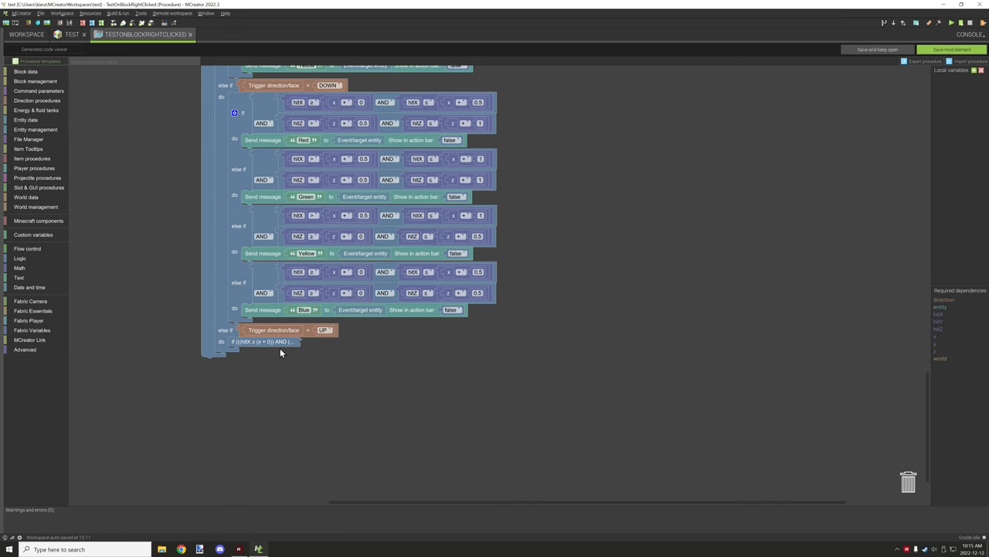
click(234, 341)
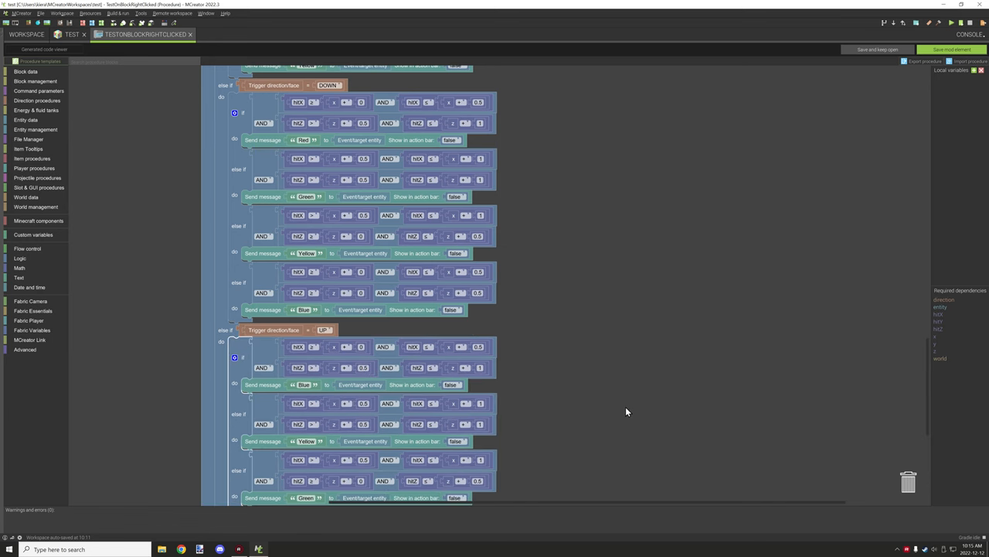
scroll(down, 3)
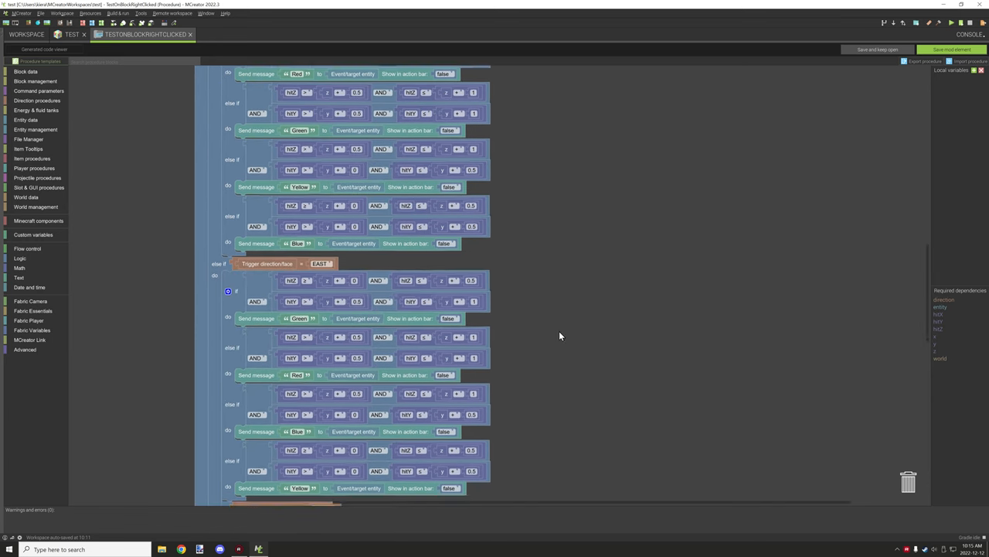
scroll(down, 3)
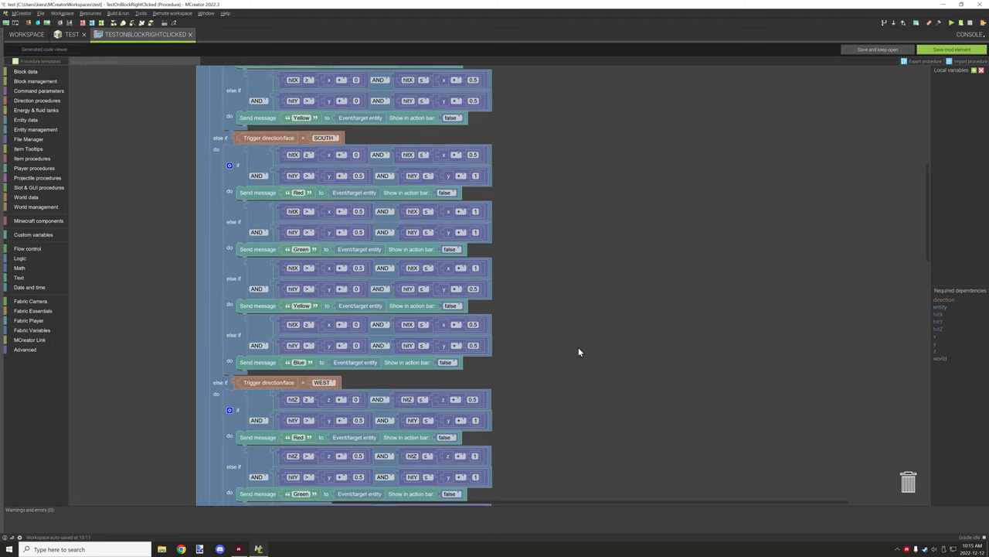
Collapse the WEST and UP branches' inner if blocks into one-line summaries.
scroll(up, 3)
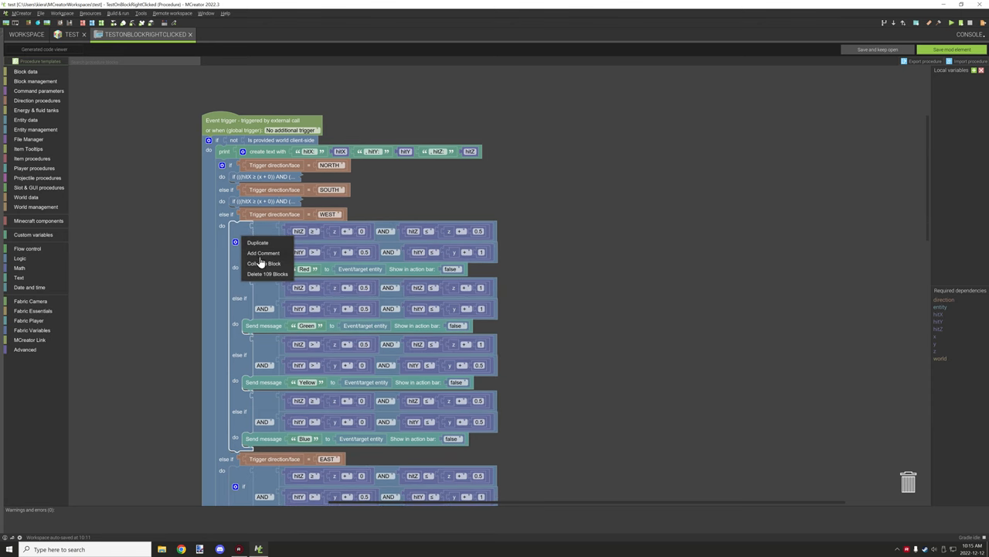
click(265, 263)
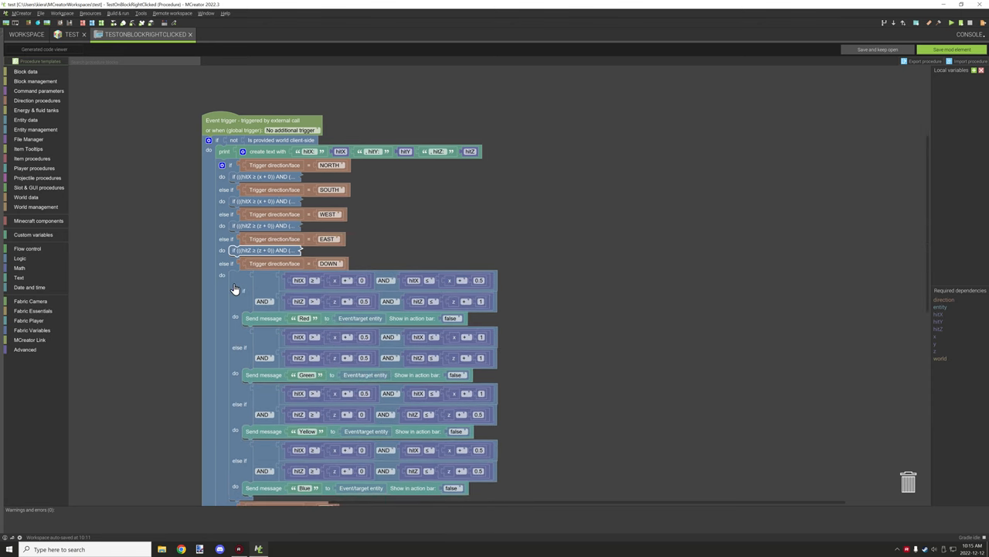
right_click(236, 300)
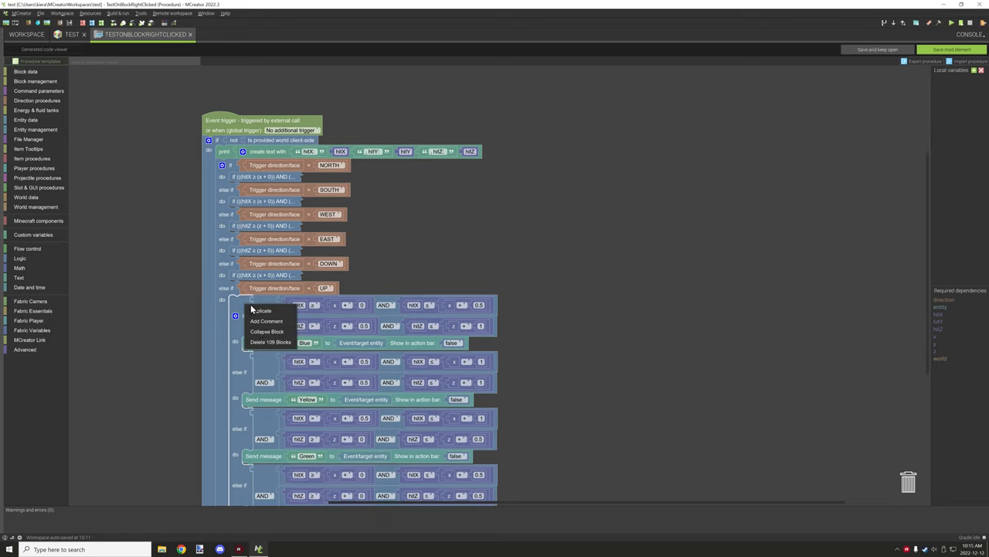
click(271, 342)
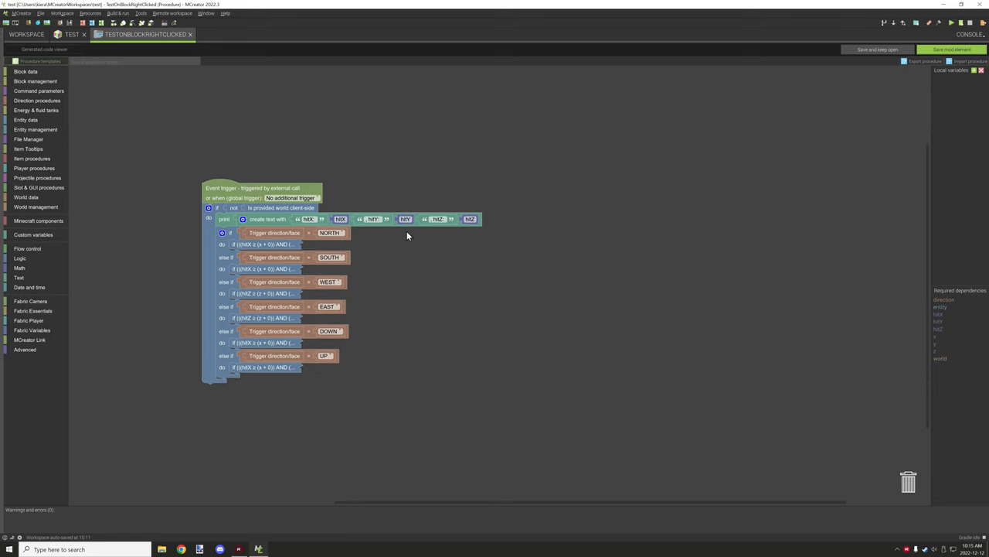